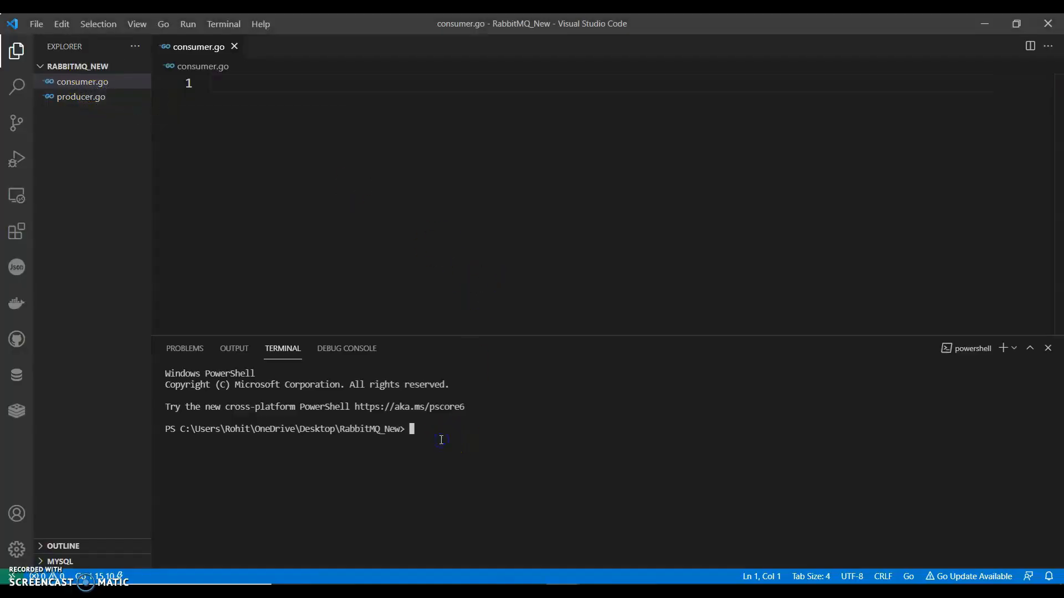
# Initialize the Go module rohitmenon27 with go mod init, creating go.mod.
pyautogui.write('go mo')
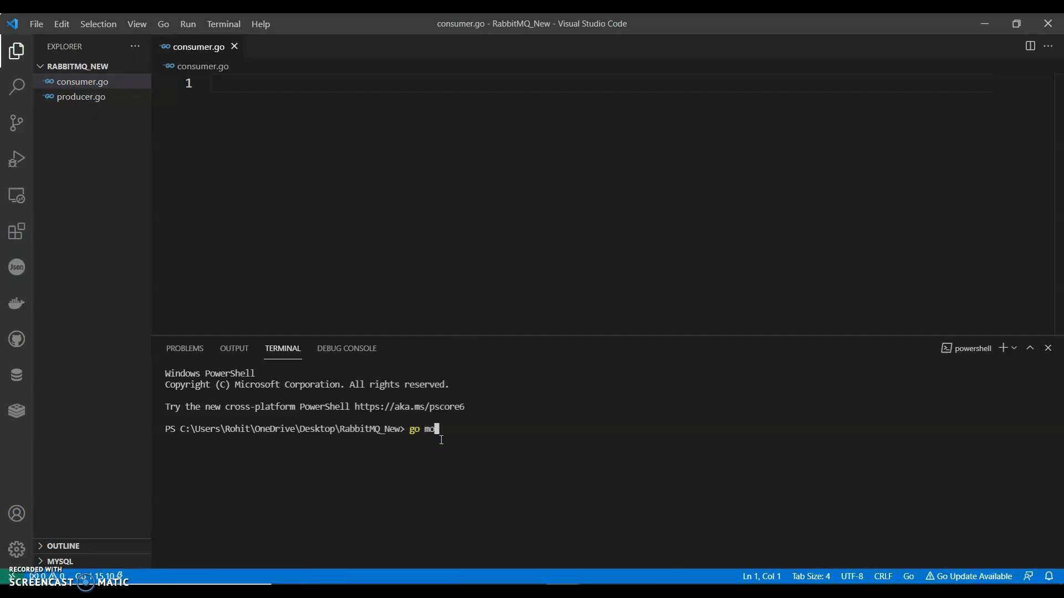
pyautogui.write('d init rohitmenon27')
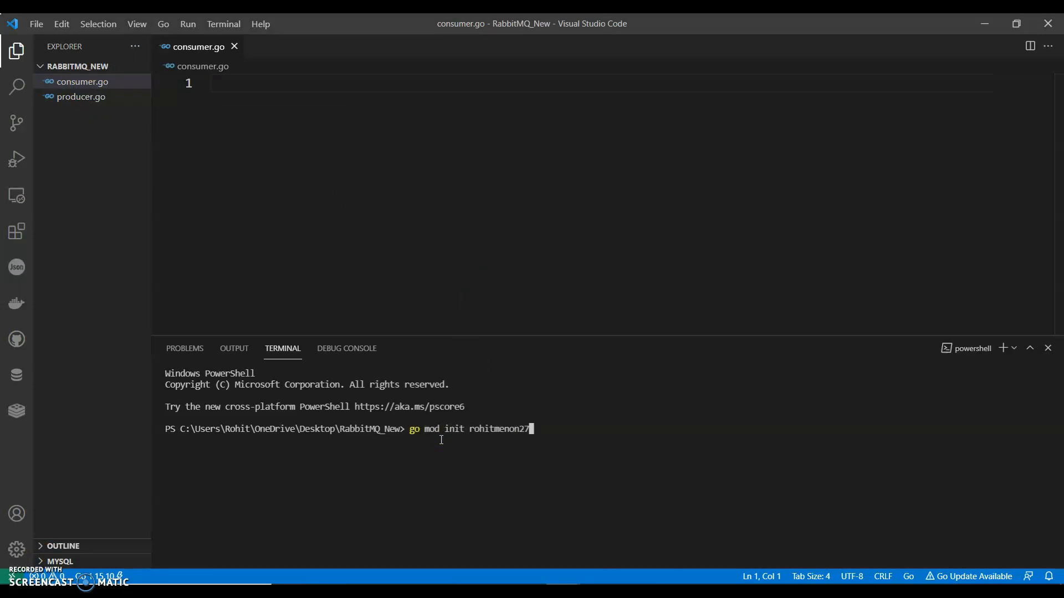
pyautogui.press('Return')
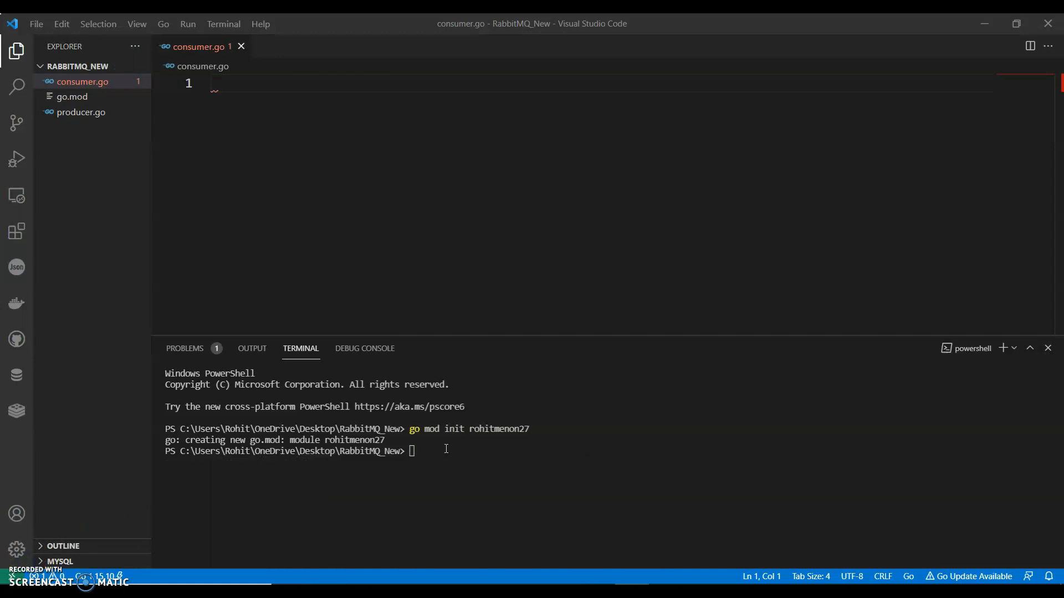
# Compose the docker run -d command with hostname, name, port 6273:6273 and rabbitmq:3-management image.
pyautogui.write('docker run')
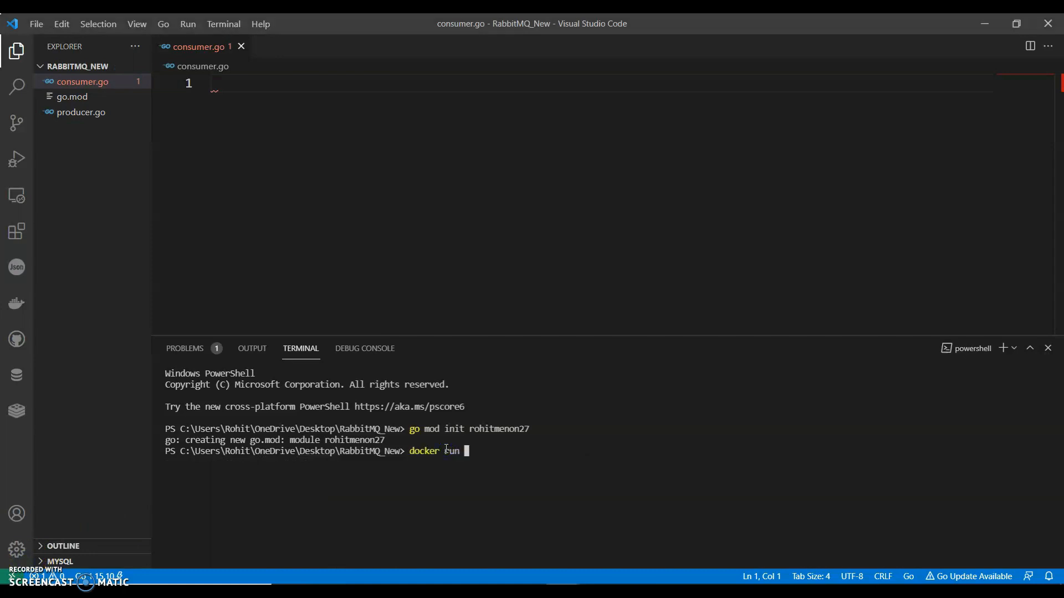
pyautogui.write('-d')
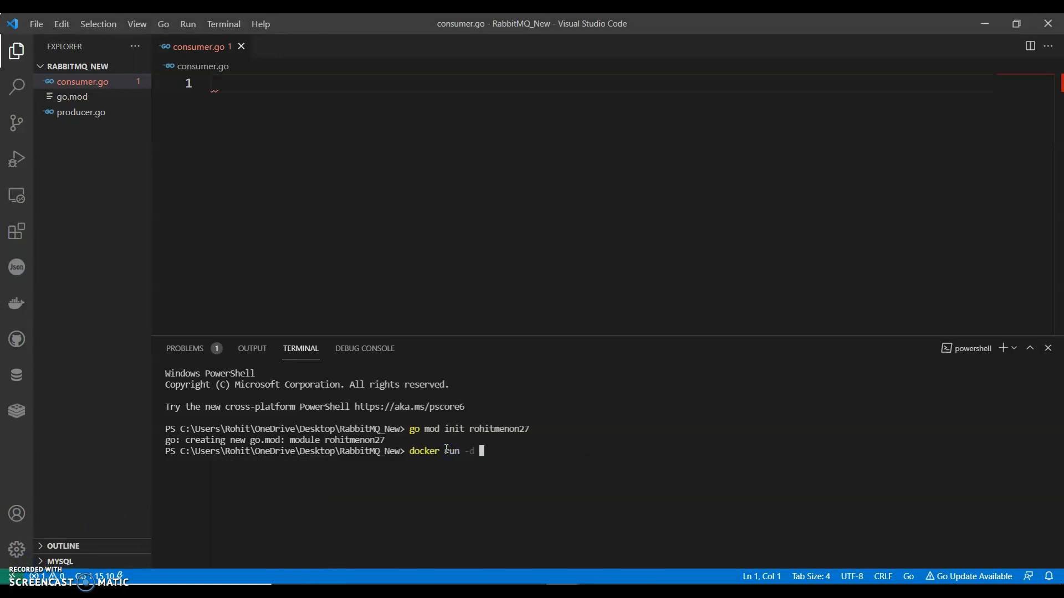
pyautogui.write('--hostname newrabbi')
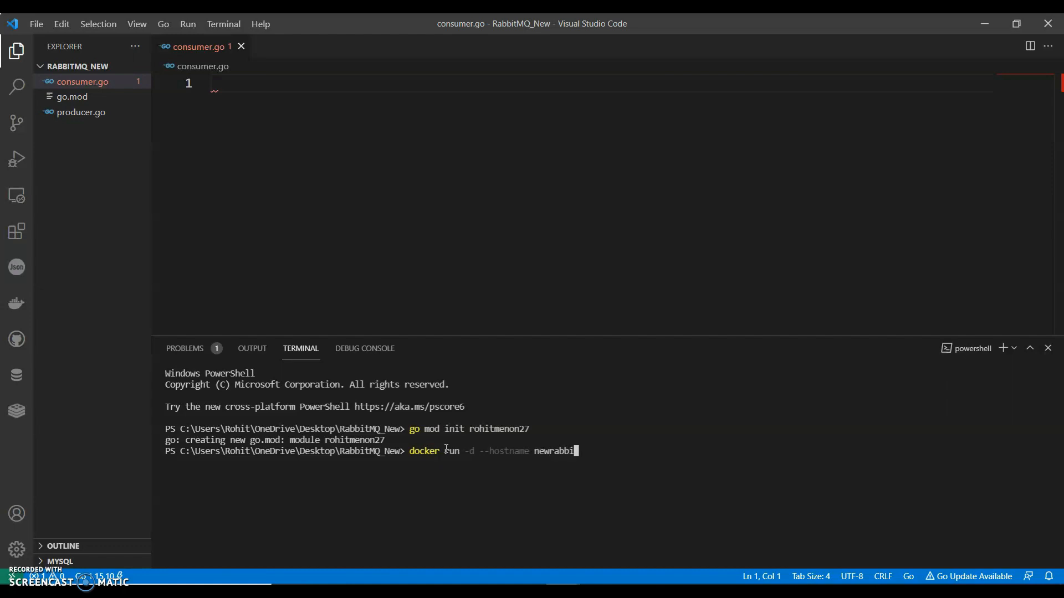
pyautogui.write('-new --name fir')
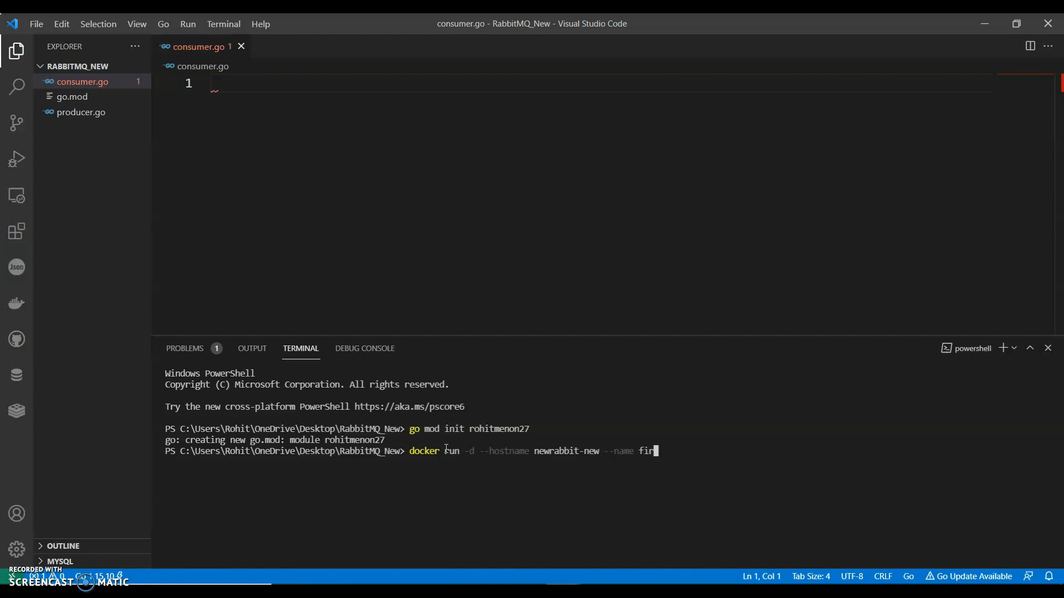
pyautogui.write('stnew-rabbit1')
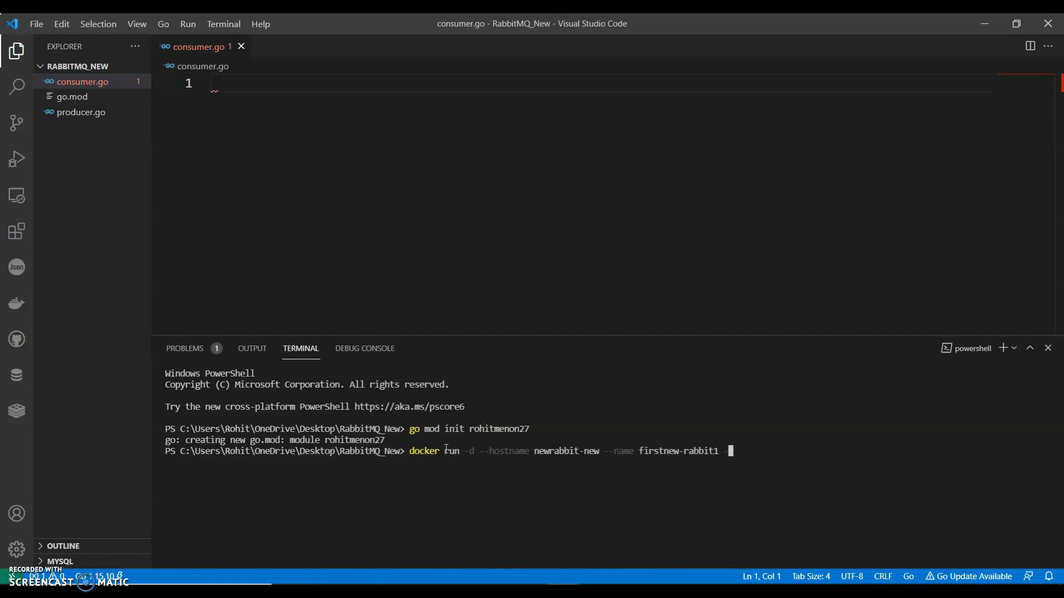
pyautogui.write('-p 6')
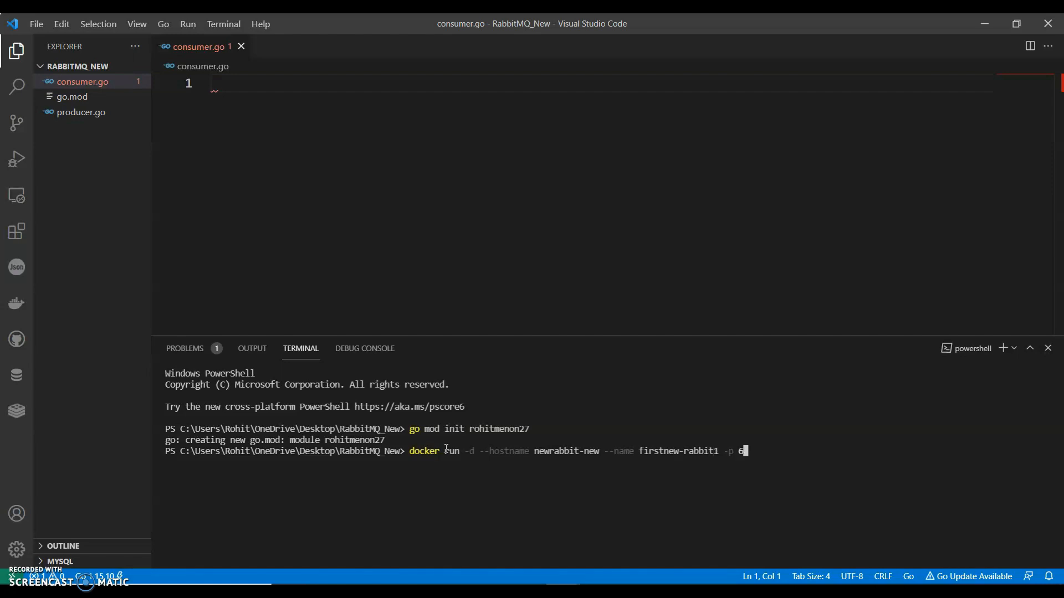
pyautogui.write('273:6273 rabbit')
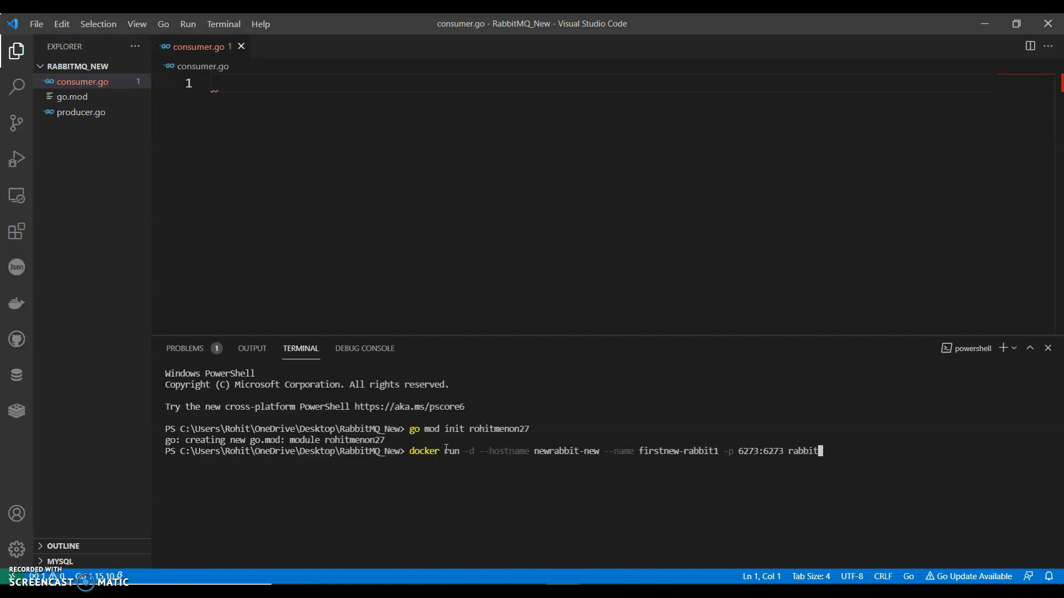
pyautogui.write('mq:3-management')
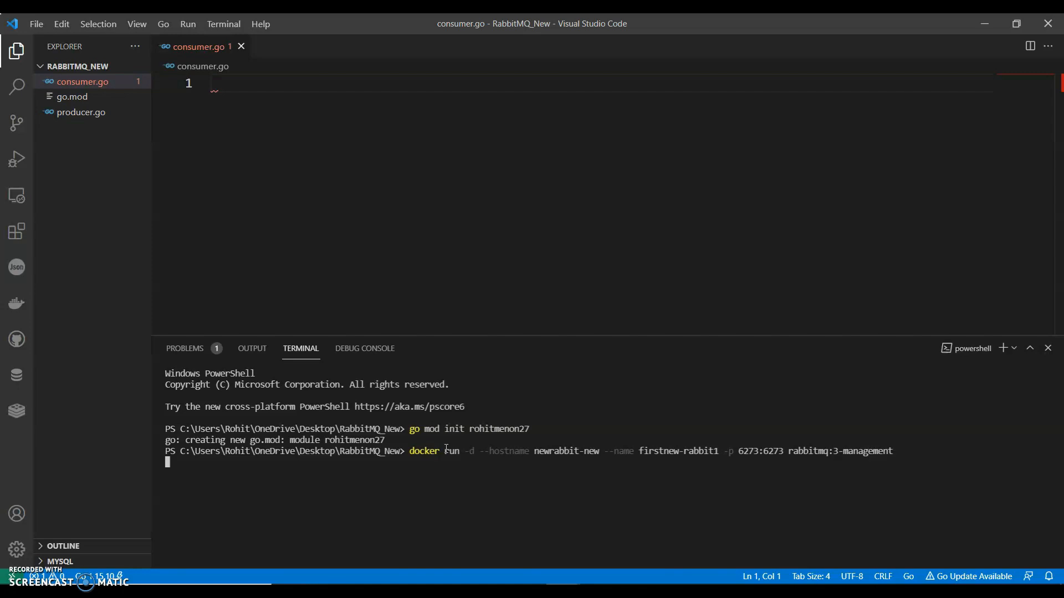
# Launch the RabbitMQ container, then fetch github.com/streadway/amqp, adding go.sum.
pyautogui.press('Return')
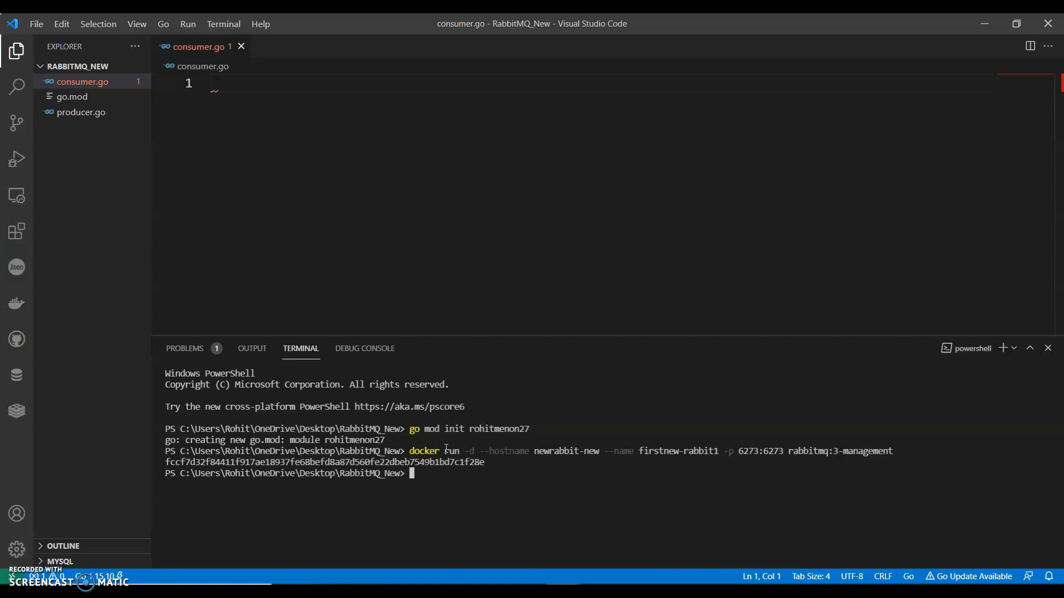
pyautogui.write('go get github.com/streadway/amqp')
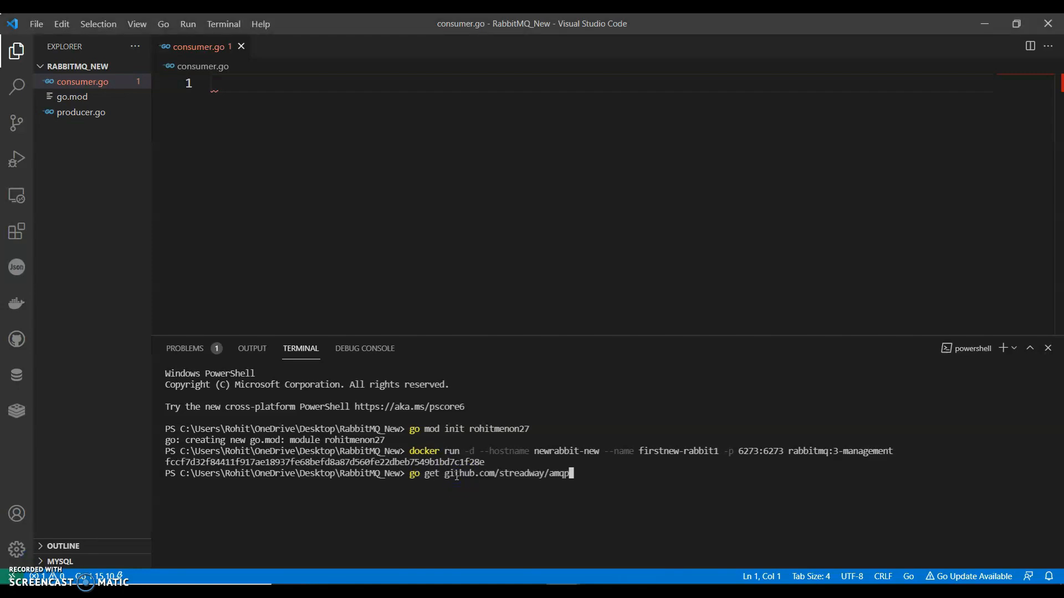
pyautogui.moveTo(522, 473)
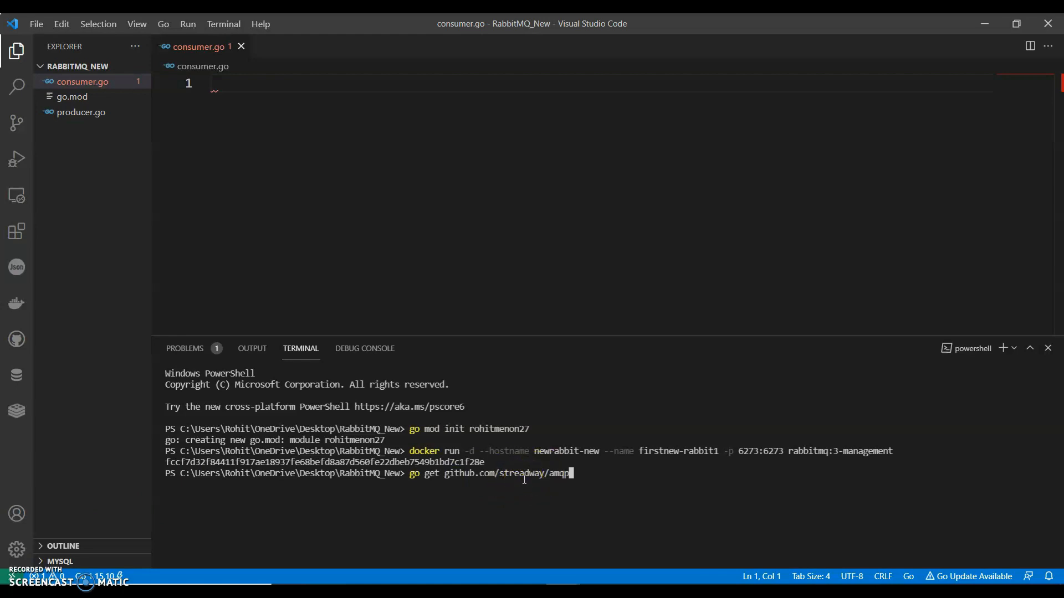
pyautogui.press('Return')
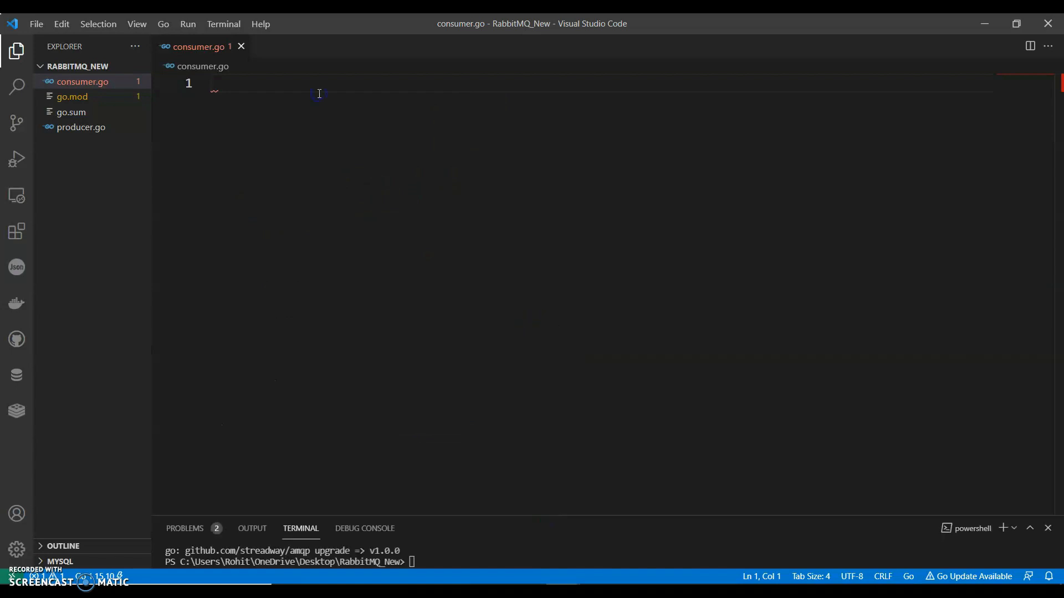
# Write package main and a handleError(err, msg) function that calls log.Fatalf("%s: ...").
pyautogui.write('package main')
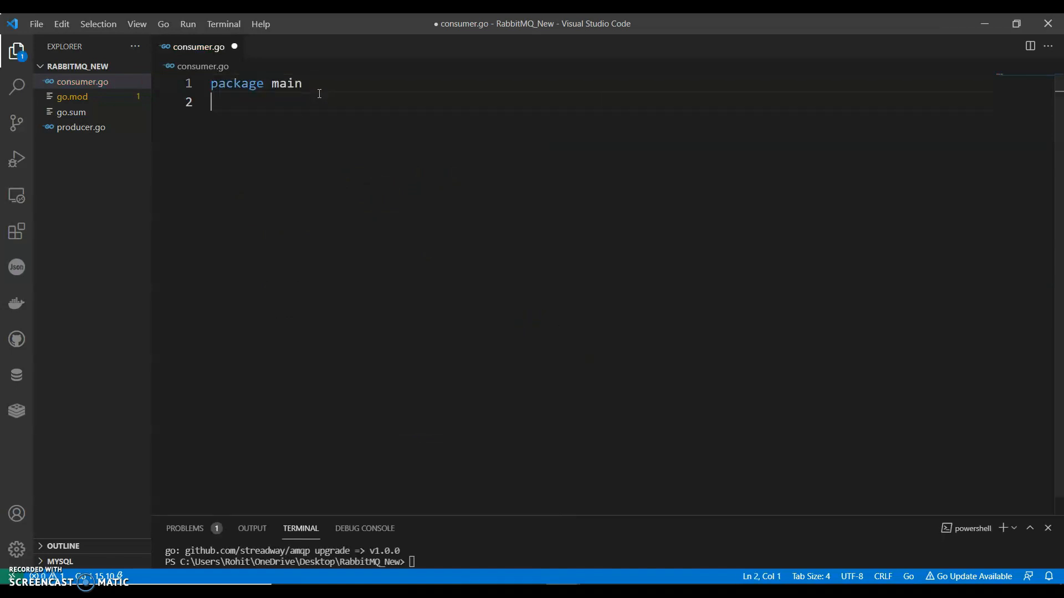
pyautogui.press('Return')
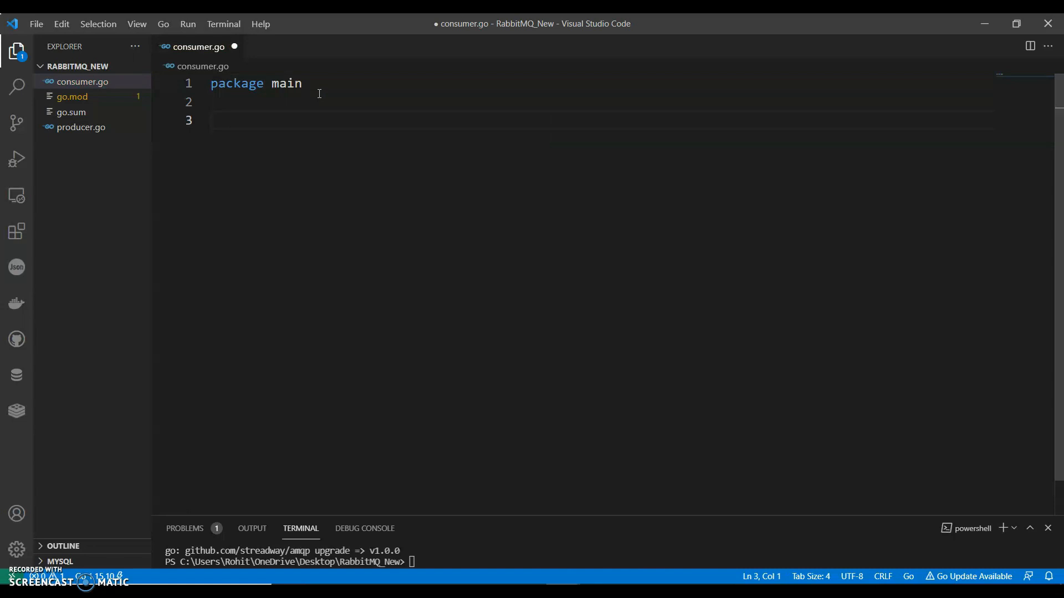
pyautogui.write('func')
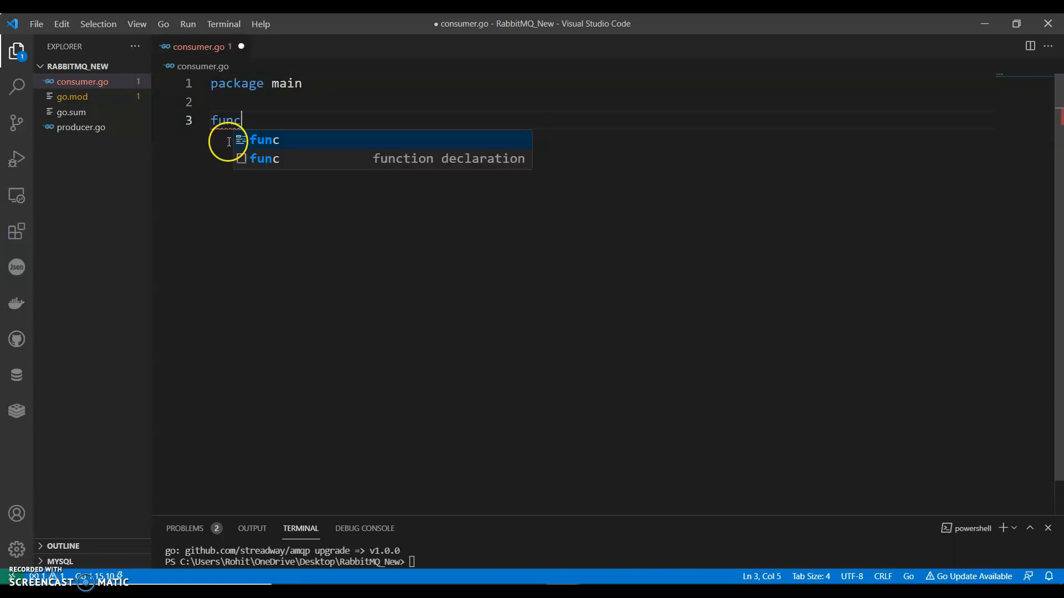
pyautogui.write('handleError()')
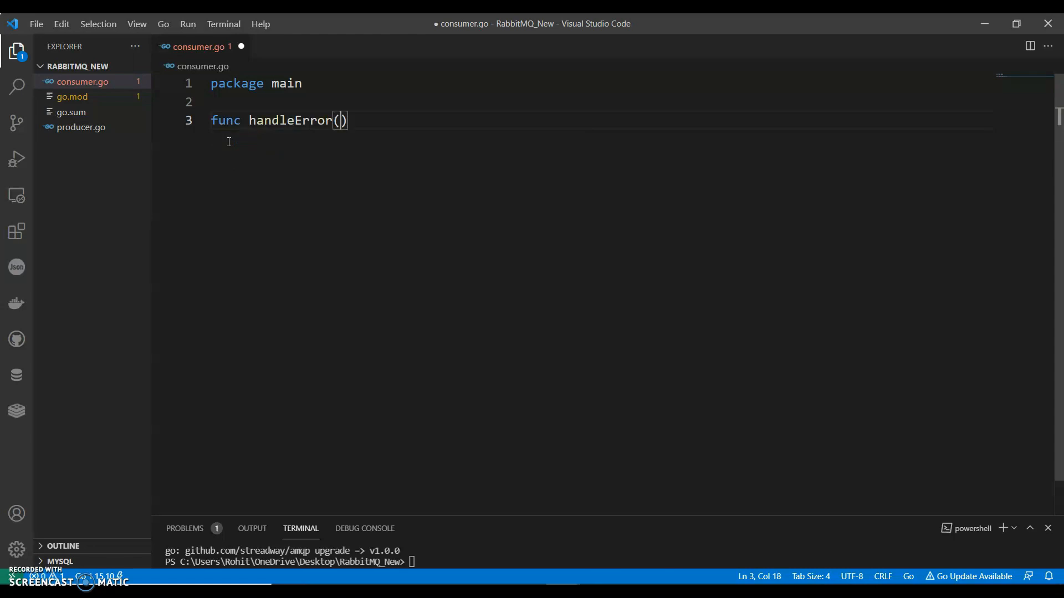
pyautogui.write('err error, msg string')
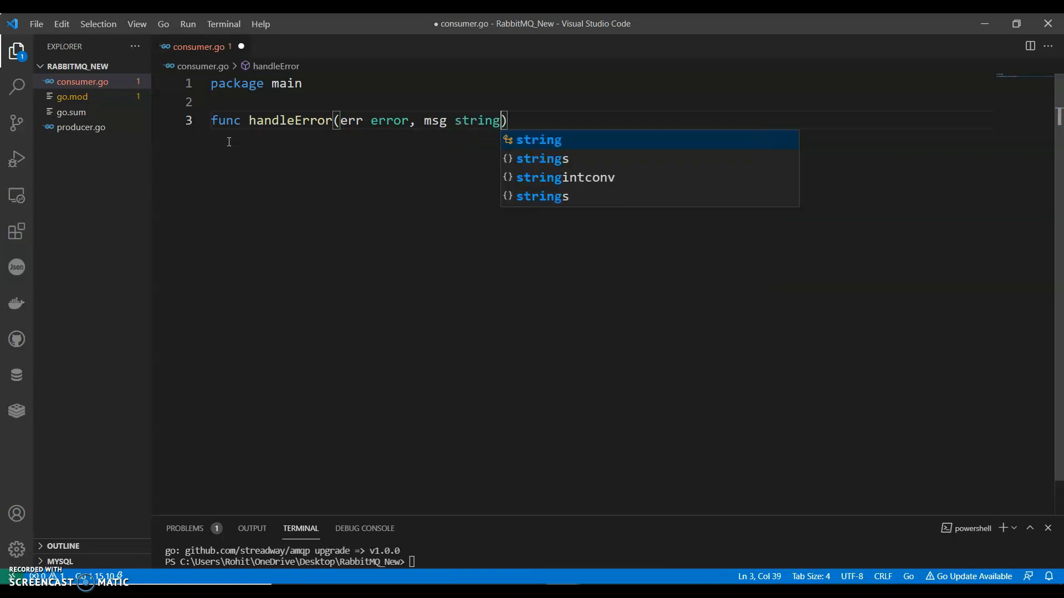
pyautogui.write('{')
pyautogui.write('log')
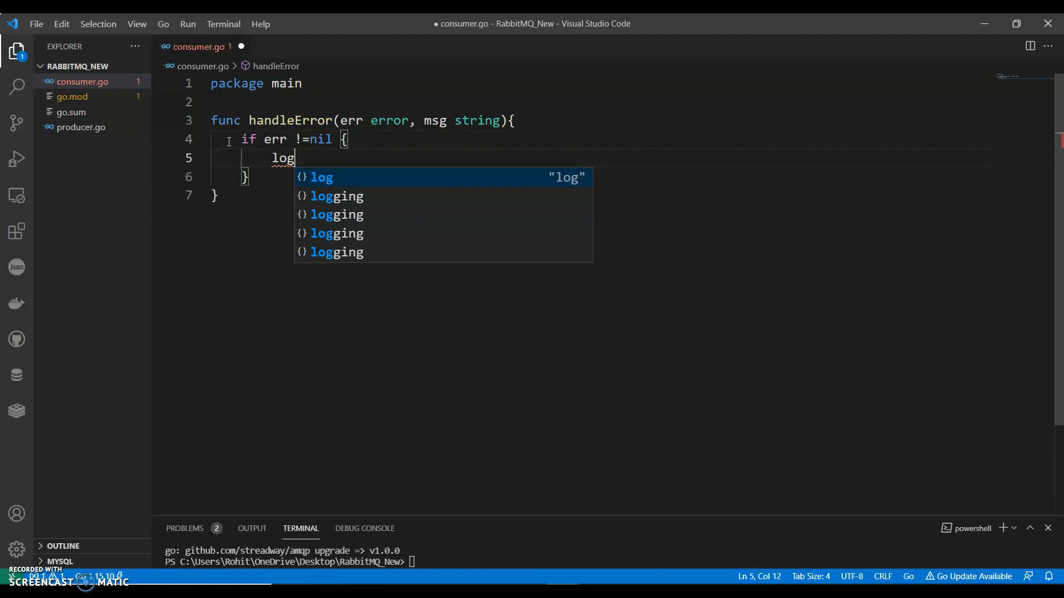
pyautogui.write('.Fatalf("%s: ")')
pyautogui.write('func main(')
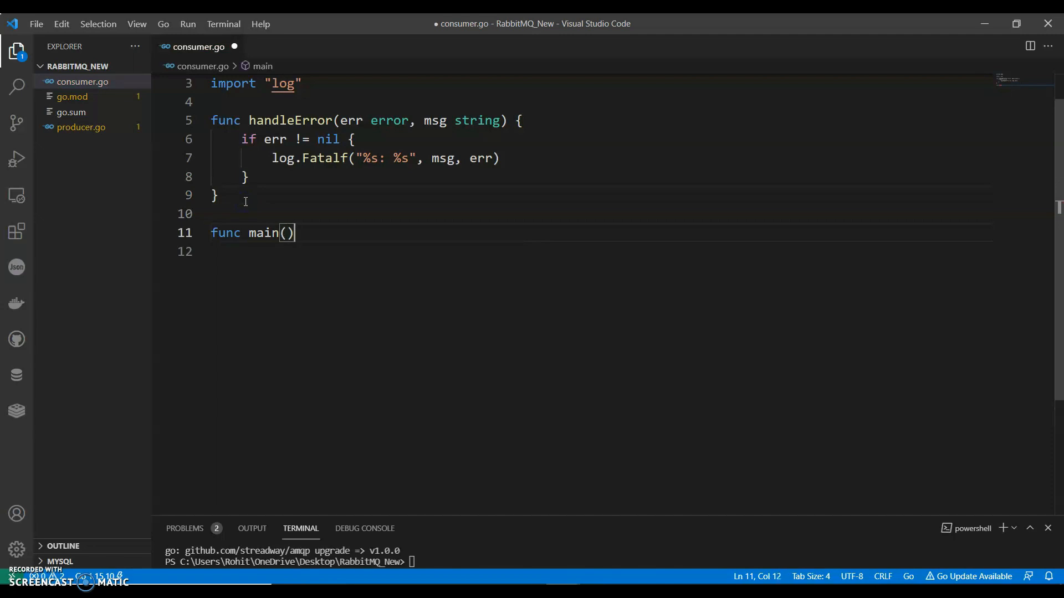
# In main, dial amqp with the config AMQP connection URL, handleError, and defer conn.Close().
pyautogui.write('{')
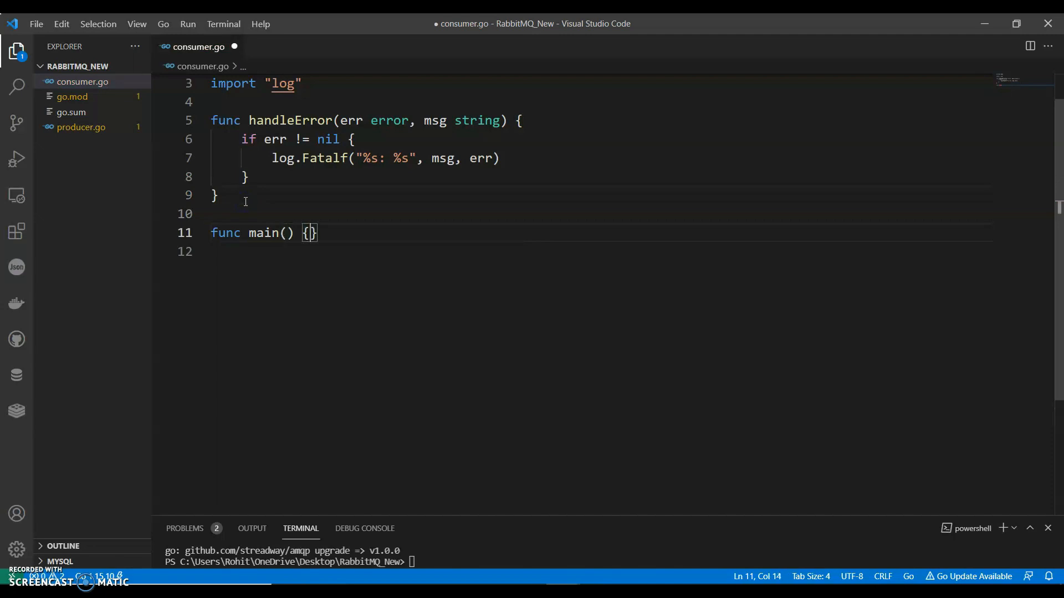
pyautogui.write('conn')
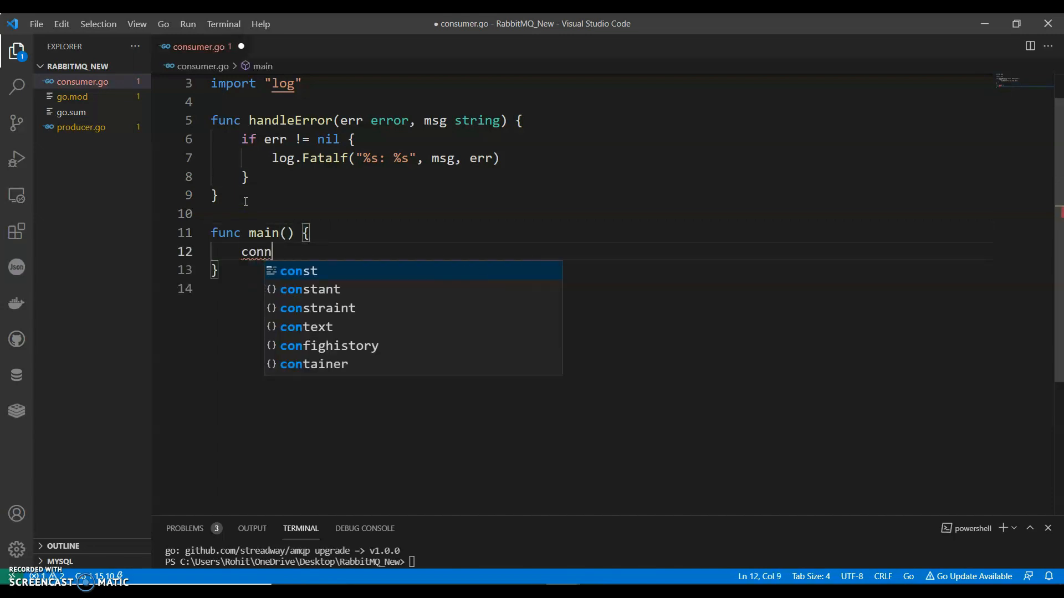
pyautogui.write(', err')
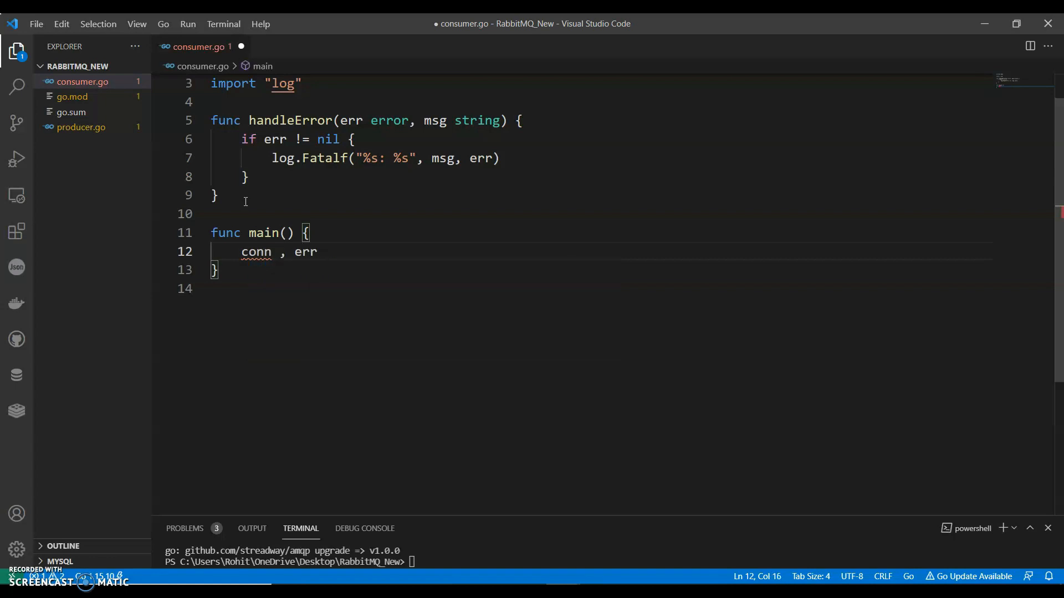
pyautogui.write(':= amqp.')
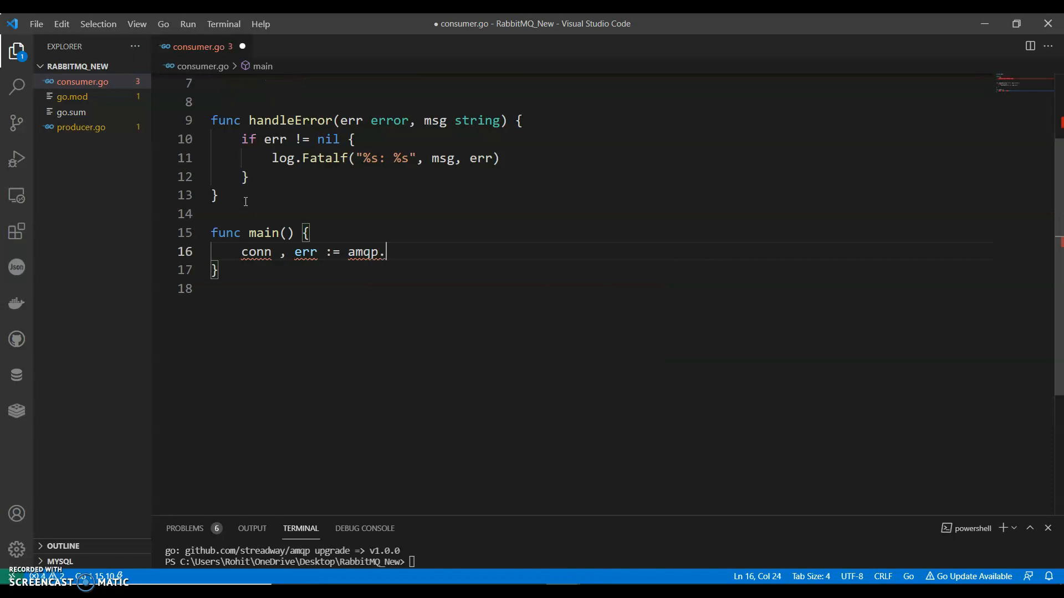
pyautogui.write('Dial(gopher_and_rabbit.c')
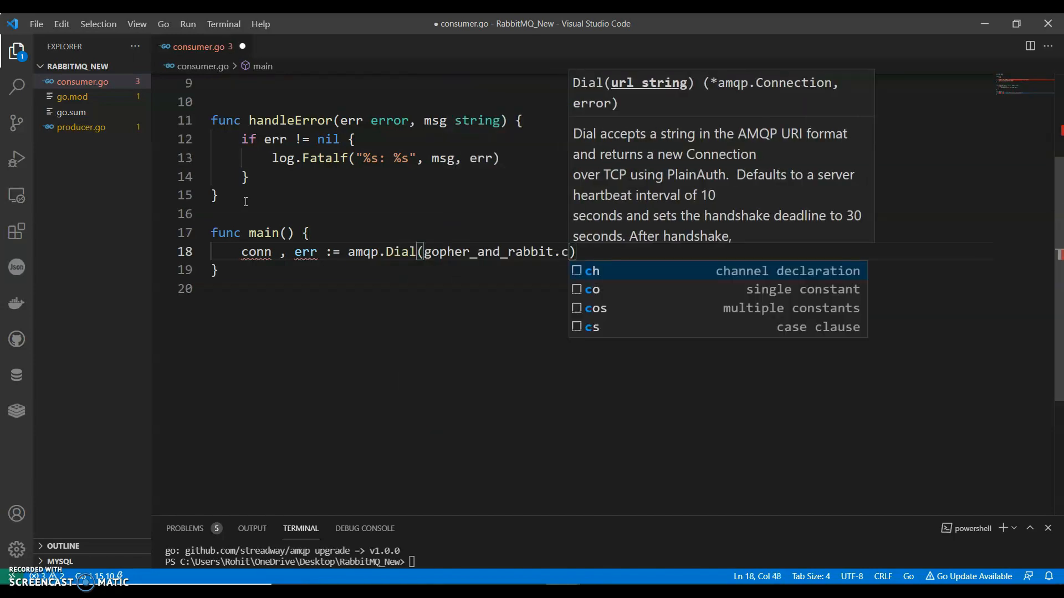
pyautogui.write('onfig')
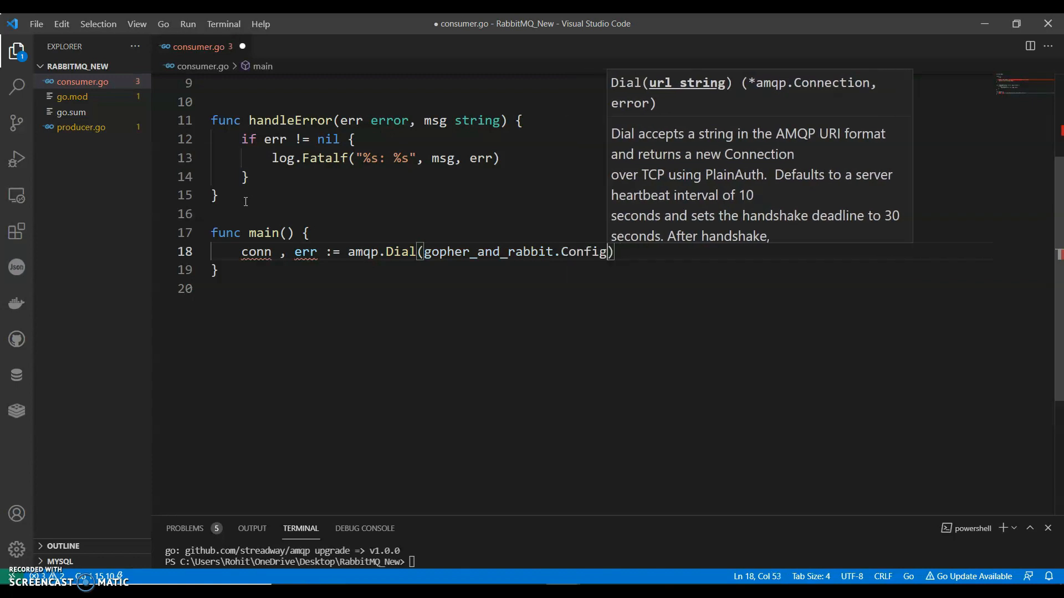
pyautogui.write('.AMQ')
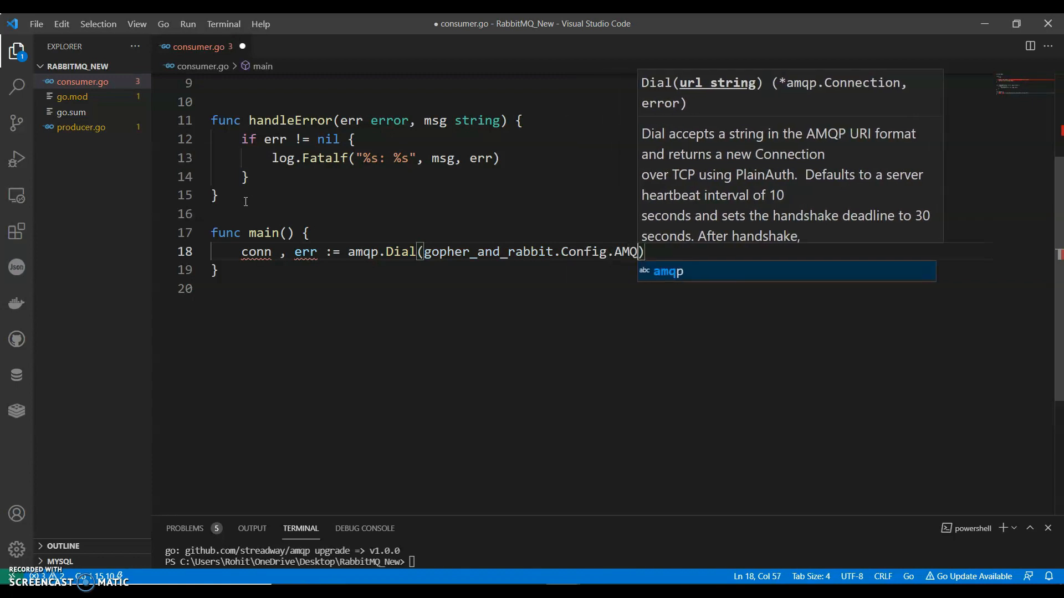
pyautogui.write('PConnectionURL')
pyautogui.write('HAN')
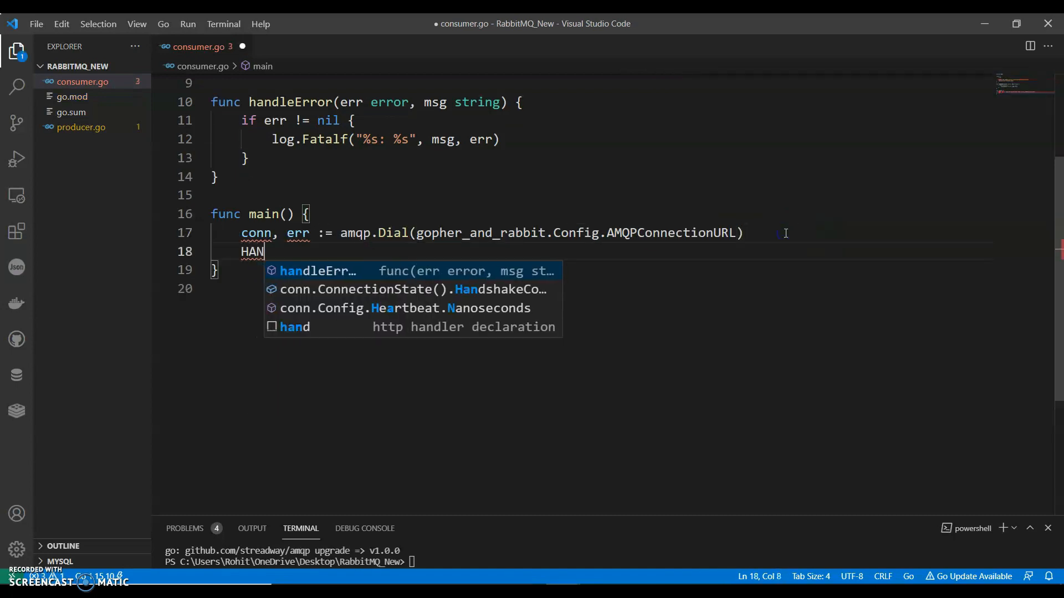
pyautogui.write('handleError(err, "Cannot connect')
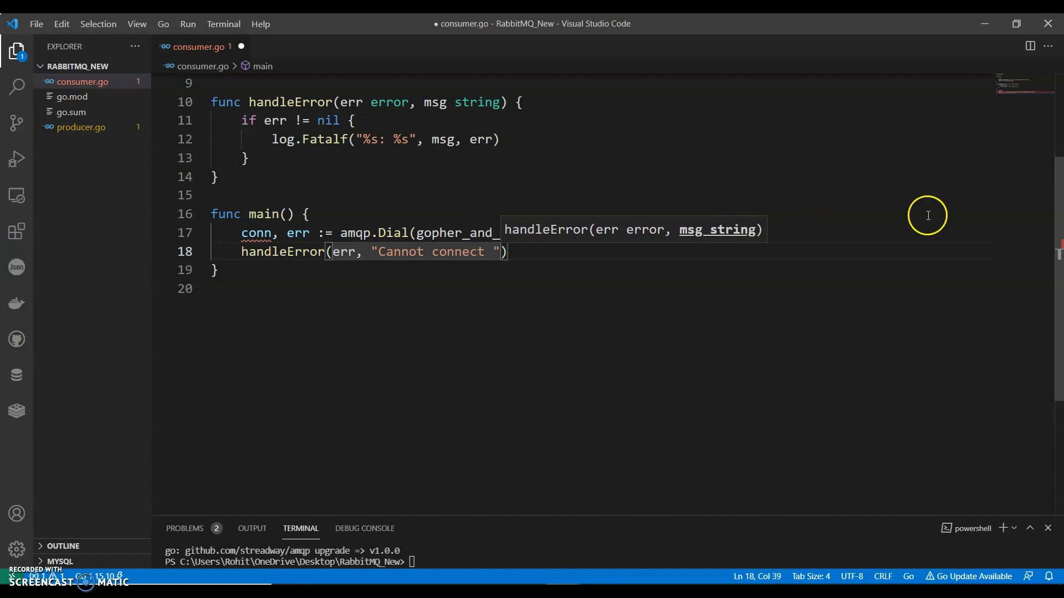
pyautogui.write('defer conn.Close(')
pyautogui.write('amp')
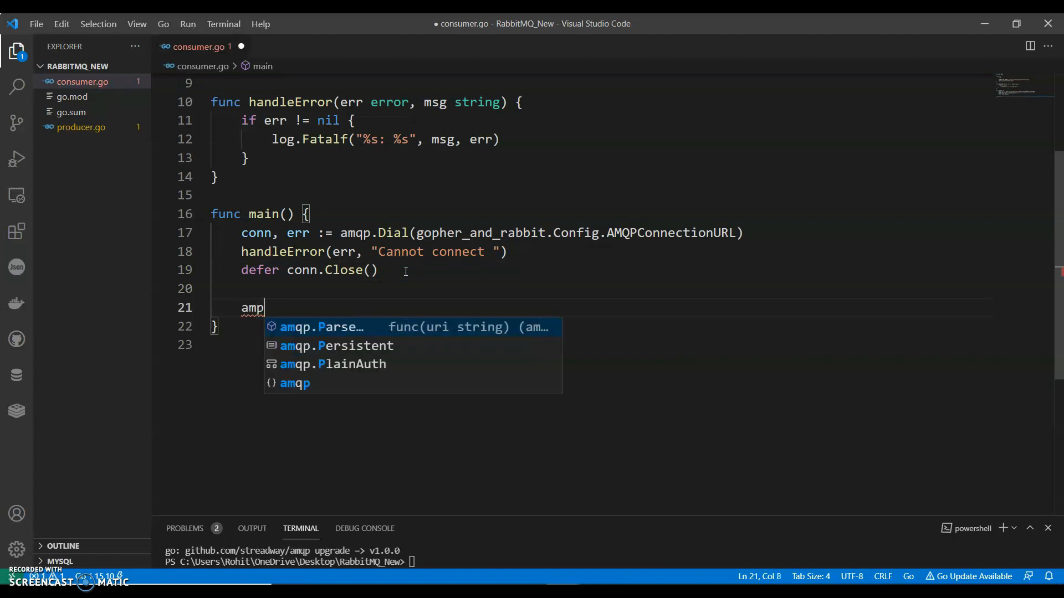
# Open amqpChannel via conn.Channel(), handleError, and defer ampqChannel.Close().
pyautogui.write('q')
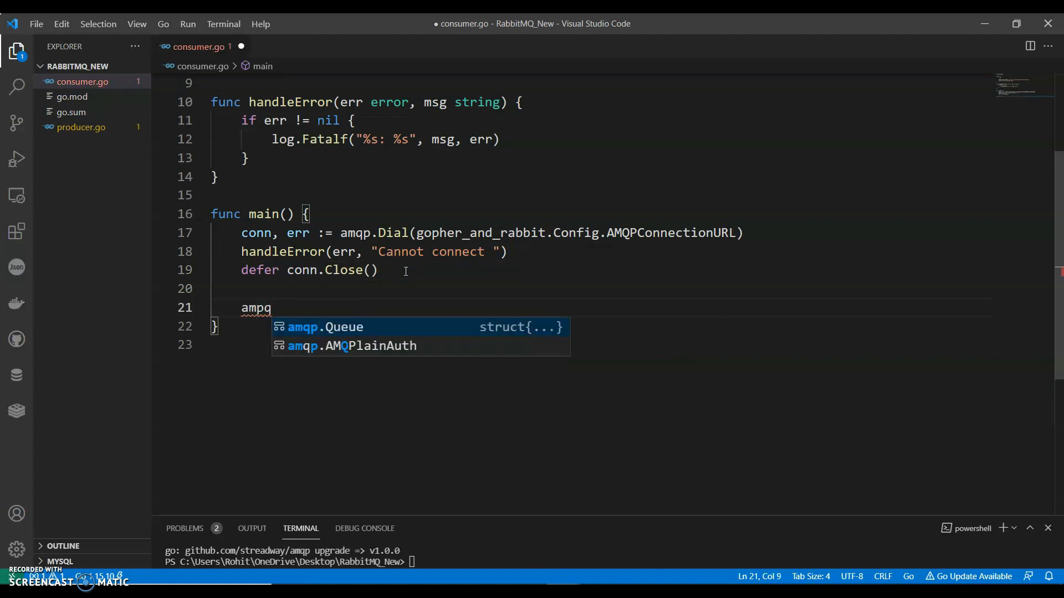
pyautogui.write('Channel,')
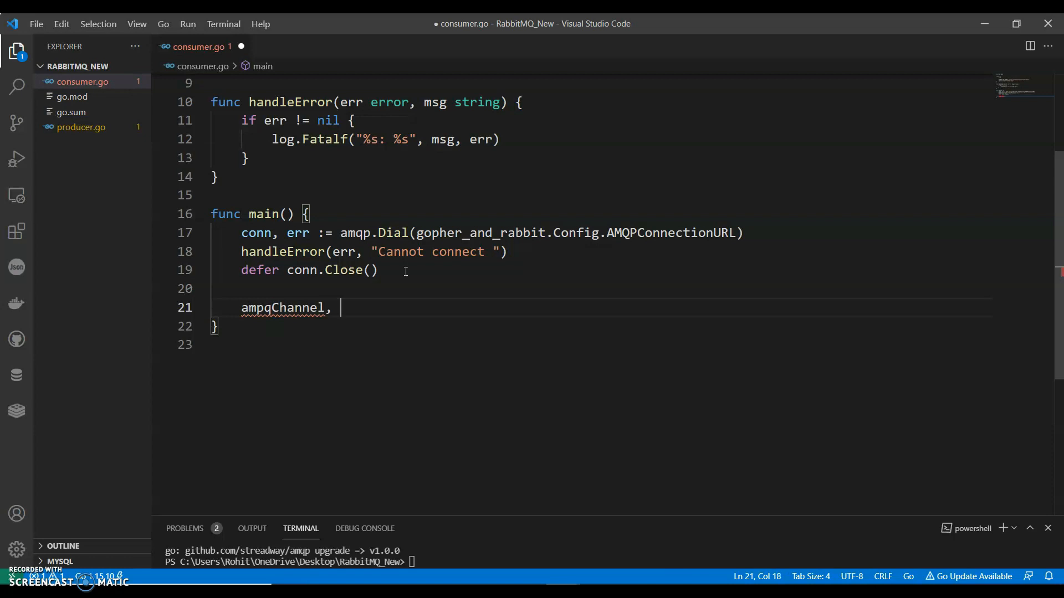
pyautogui.write('err := conn.Channel(')
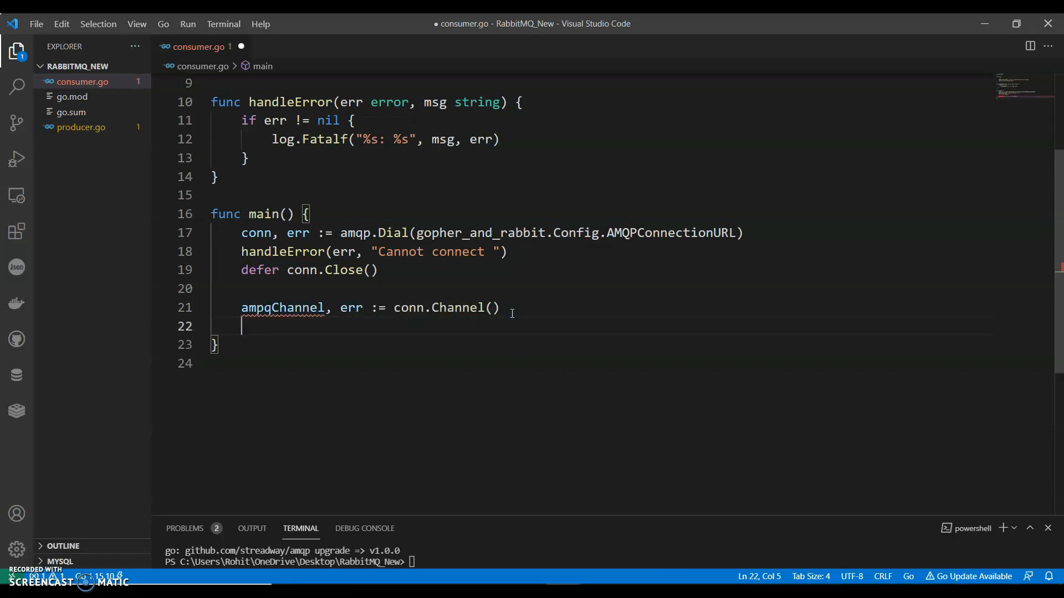
pyautogui.write('handleError(err, "Cannot create amqp channel')
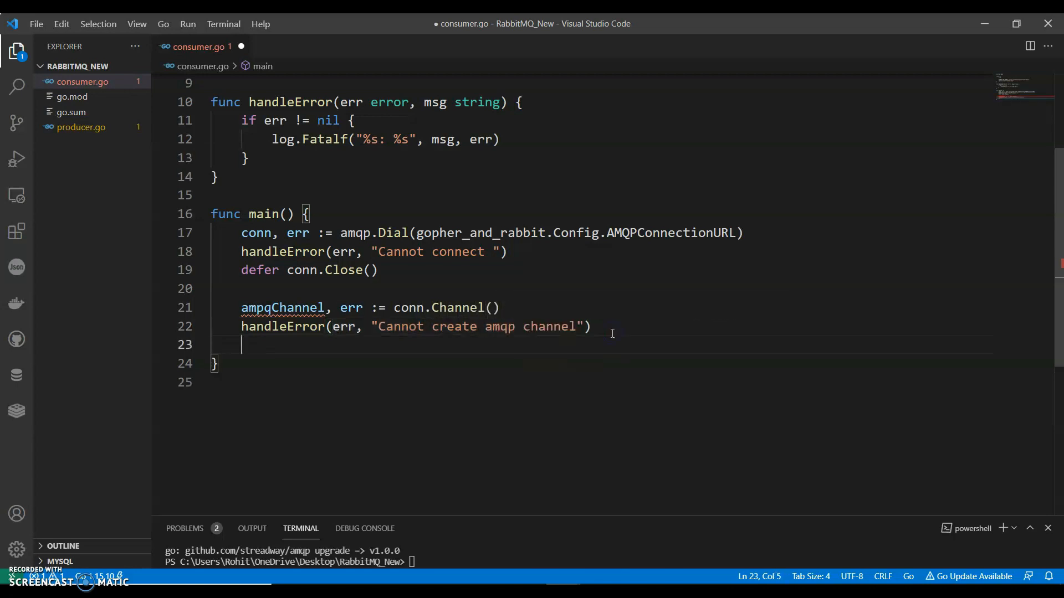
pyautogui.write('defer')
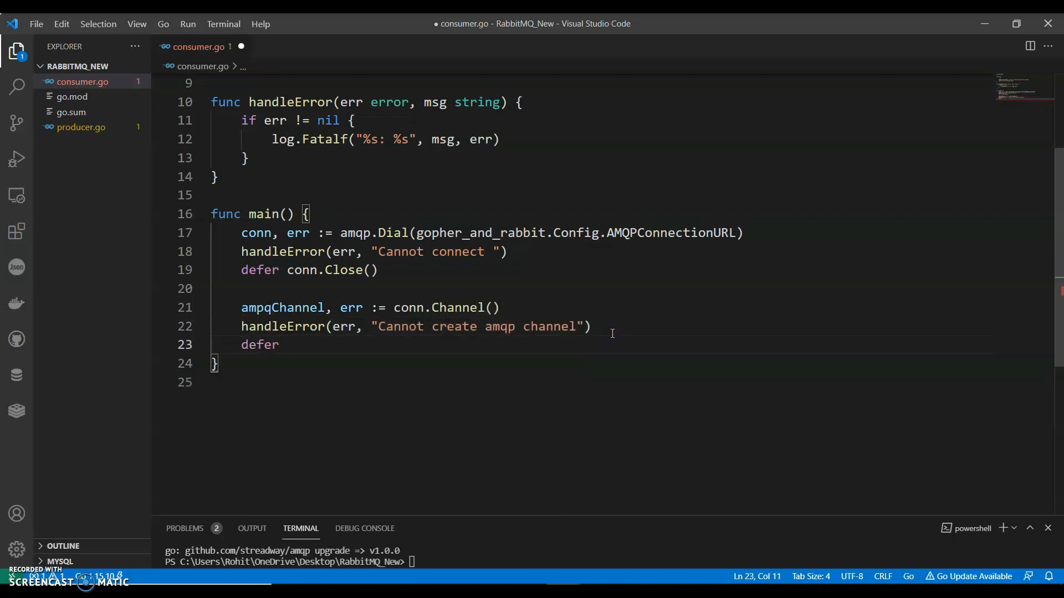
pyautogui.write('ampqChannel.Close(')
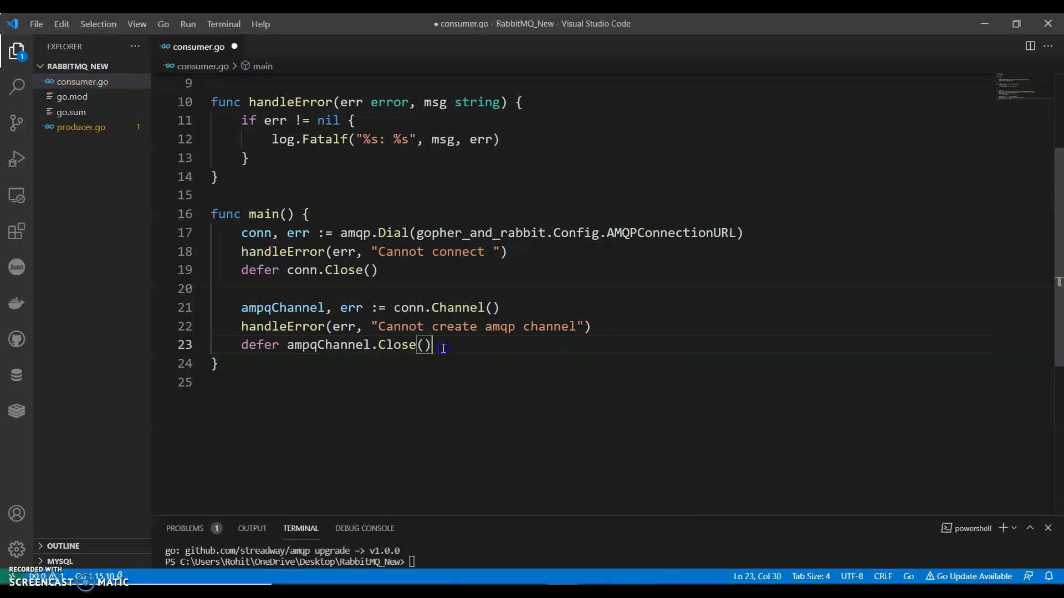
# Declare the durable "add" queue with QueueDeclare("add", true, false, false, nil).
pyautogui.press('enter')
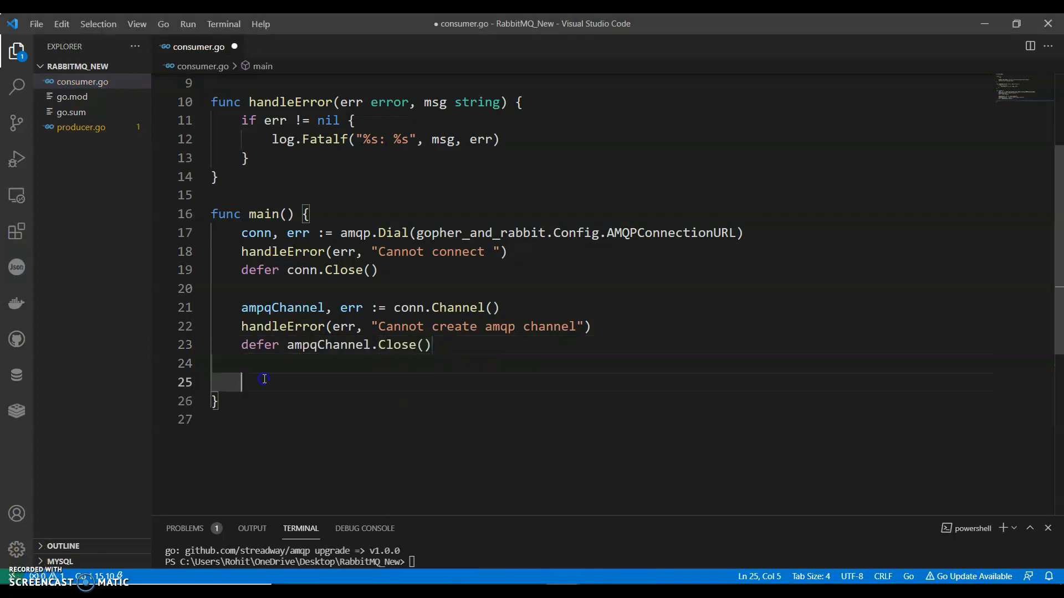
pyautogui.write('queue, err := amqpChan')
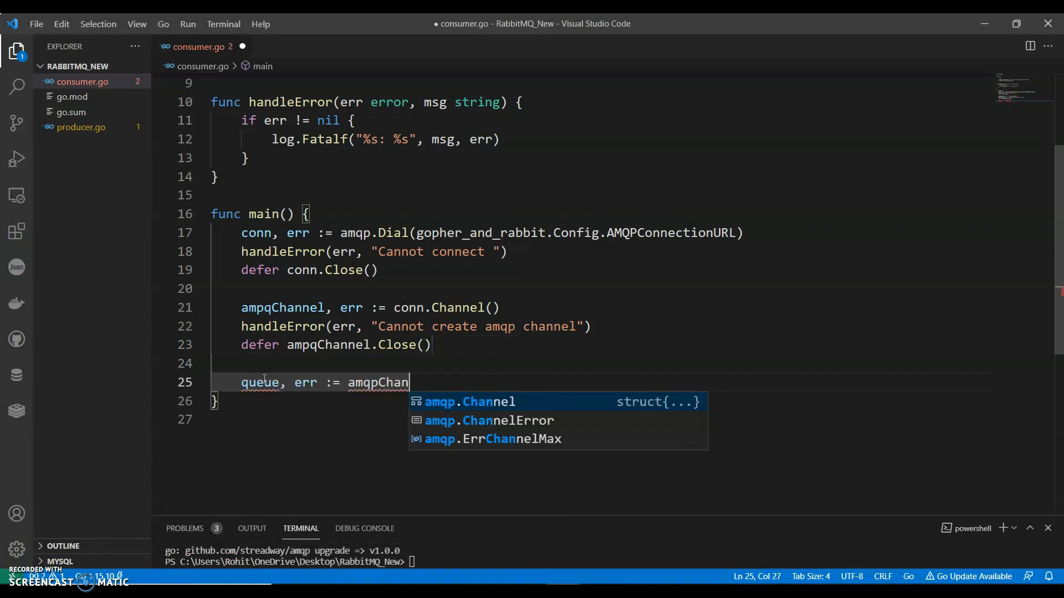
pyautogui.write('el.Queue')
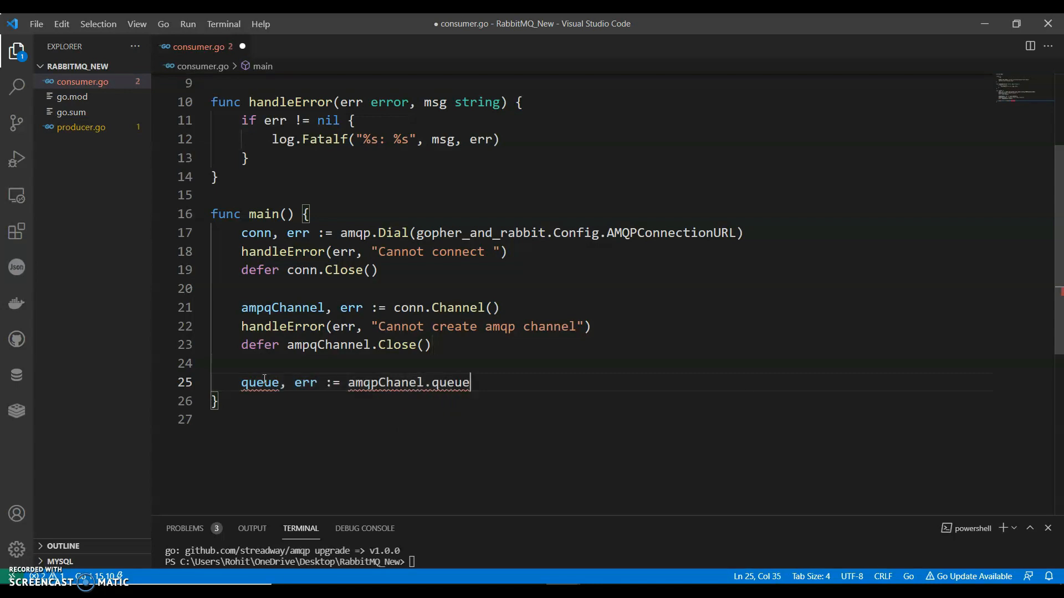
pyautogui.write('Declare("add")')
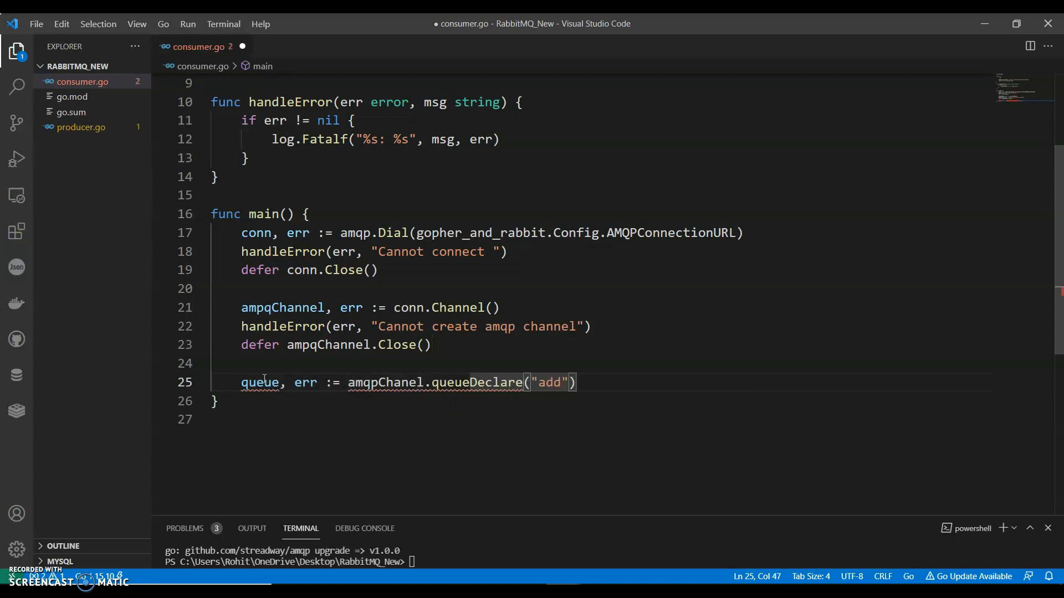
pyautogui.write(', trie')
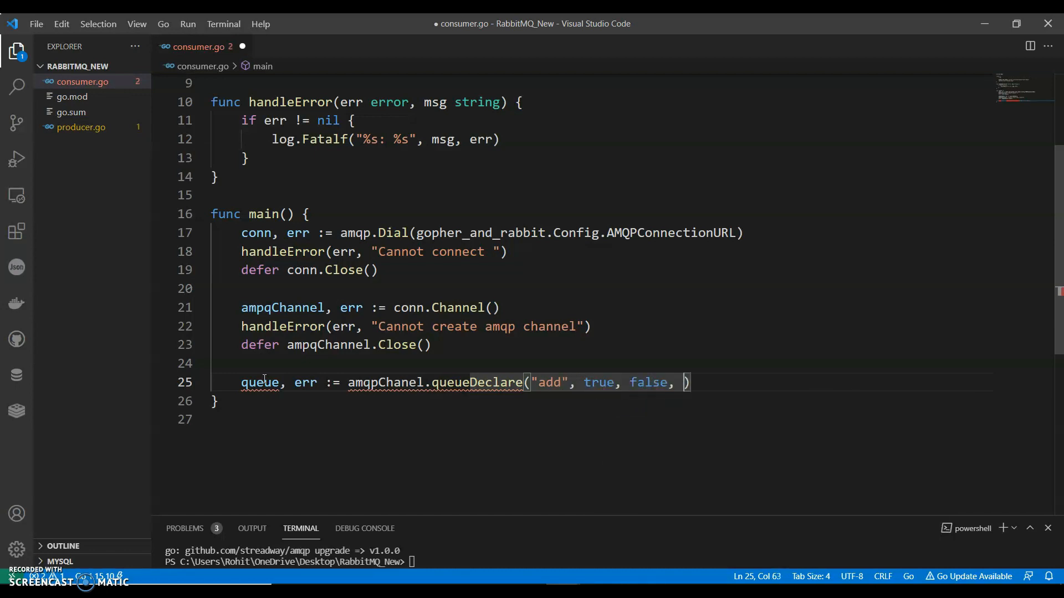
pyautogui.write('false')
pyautogui.write('handleError(err,"couldn\'t declare add que')
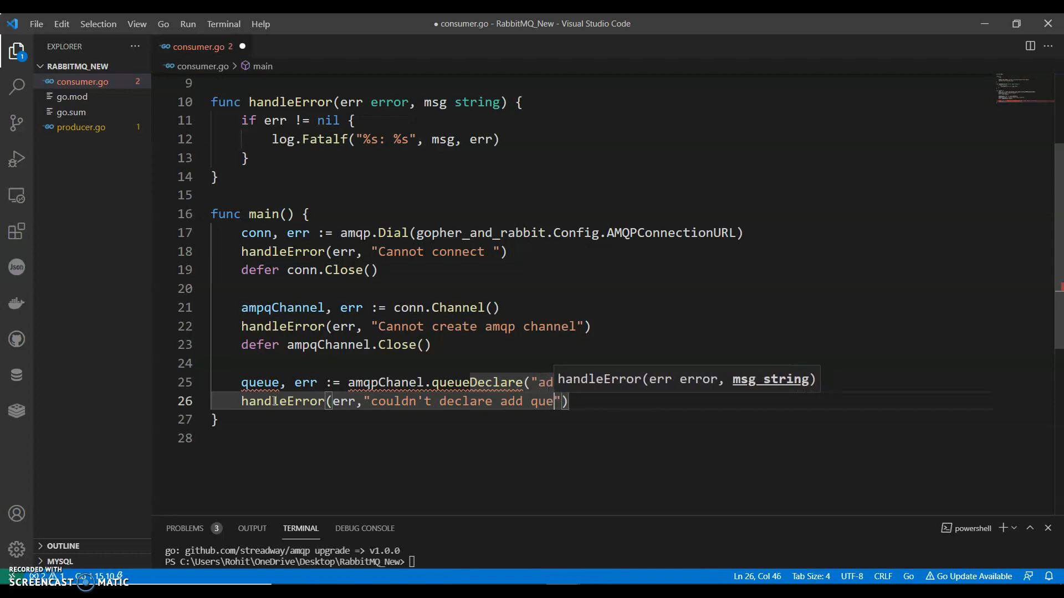
# Set prefetch with ampqChannel.Qos(1, 0, false) and handleError with a config QoS message.
pyautogui.write('err =')
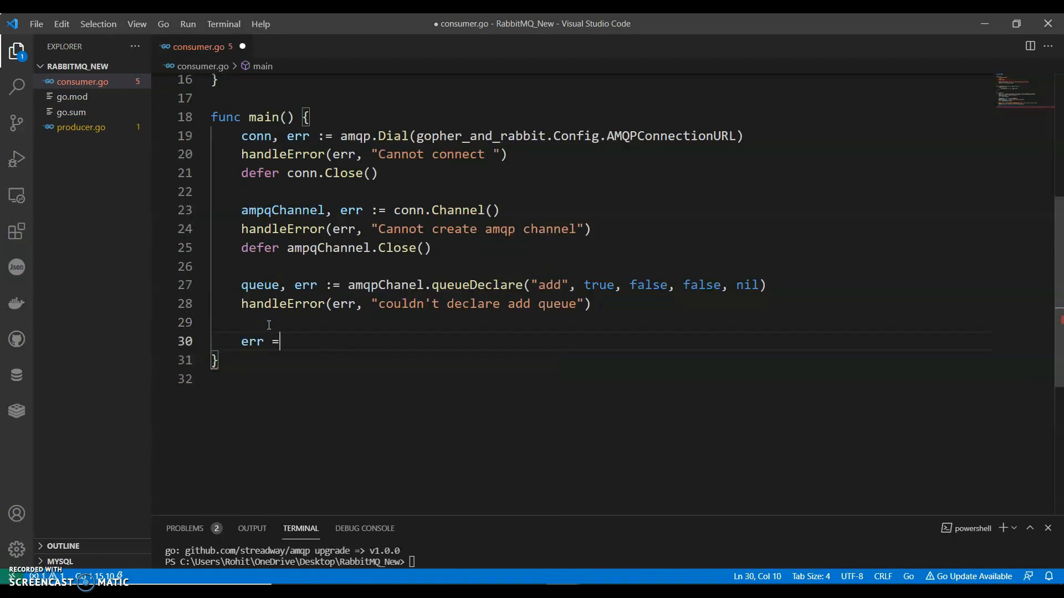
pyautogui.write('ampqChannel.Qos(1,')
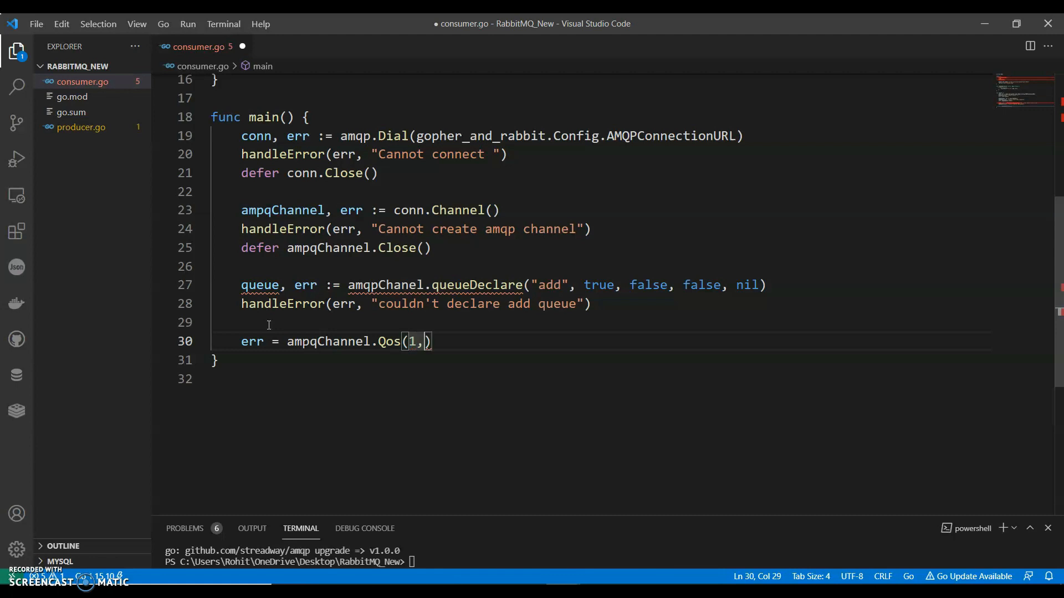
pyautogui.write('0 , fal')
pyautogui.write('handleError(err, "could not')
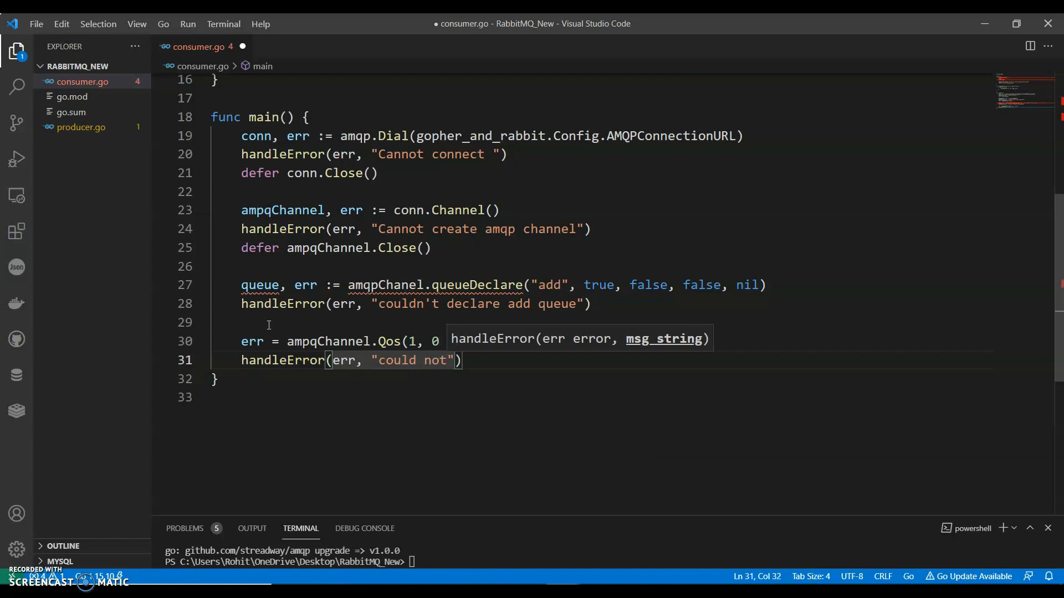
pyautogui.write('config QOS')
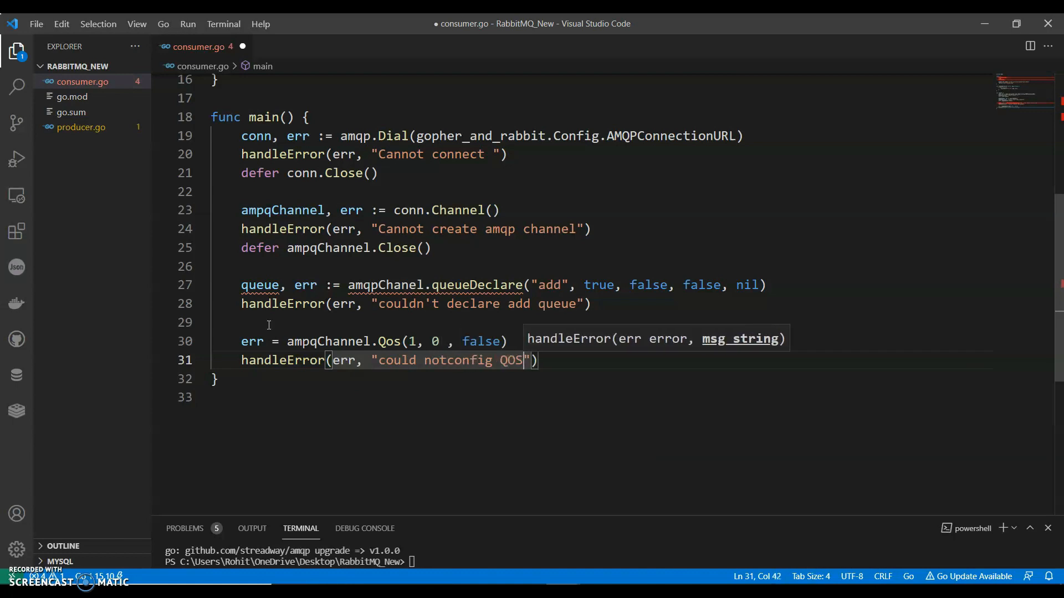
pyautogui.write('messageChannel, err')
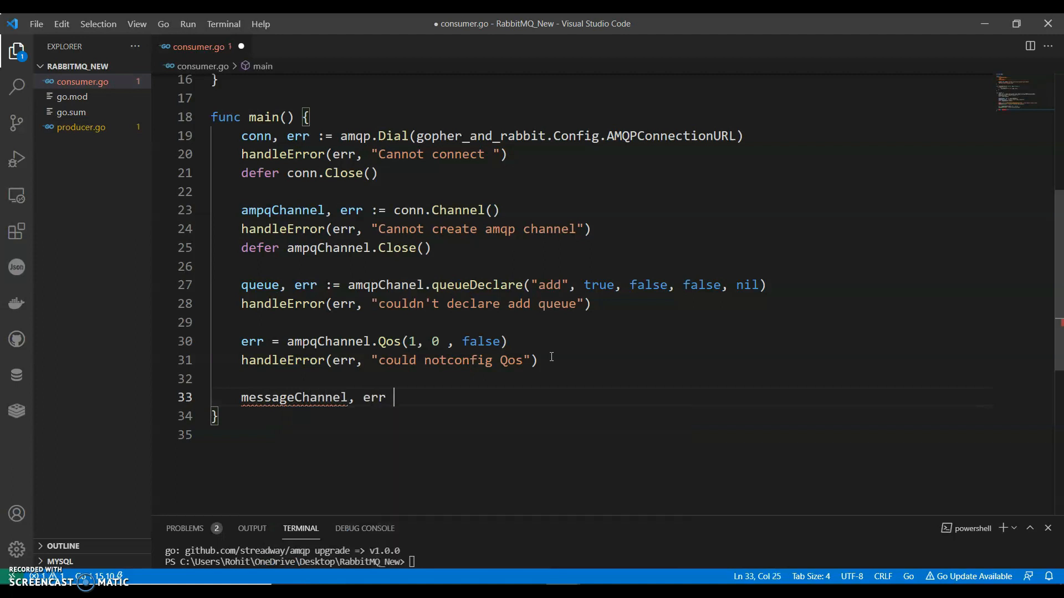
# Call amqpChannel.Consume(queue.Name, "", false, false, false, false, nil) into messageChannel.
pyautogui.write(':= amqp.C')
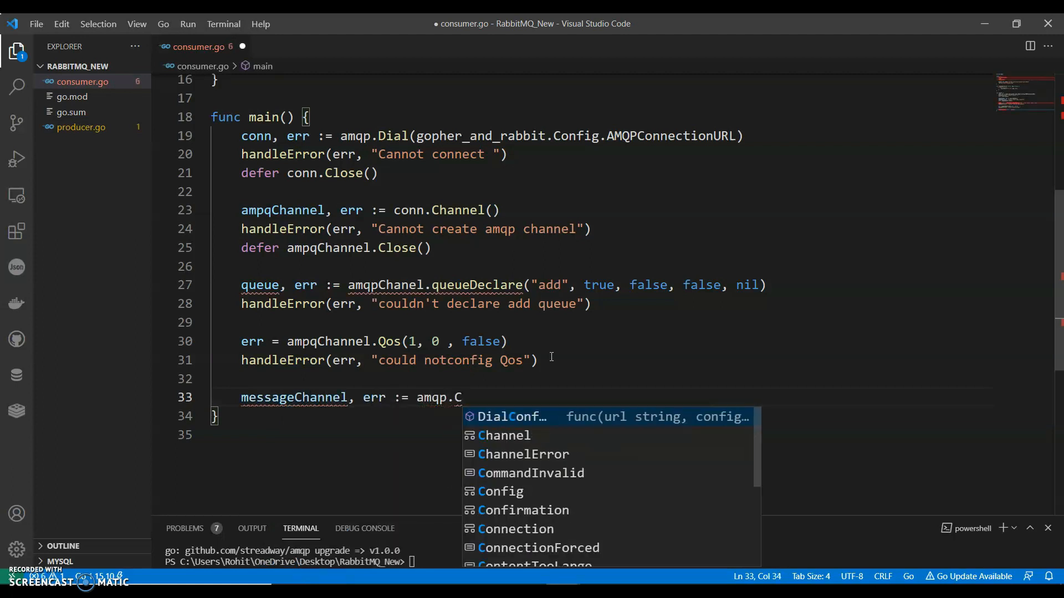
pyautogui.write('hannel.Consume(')
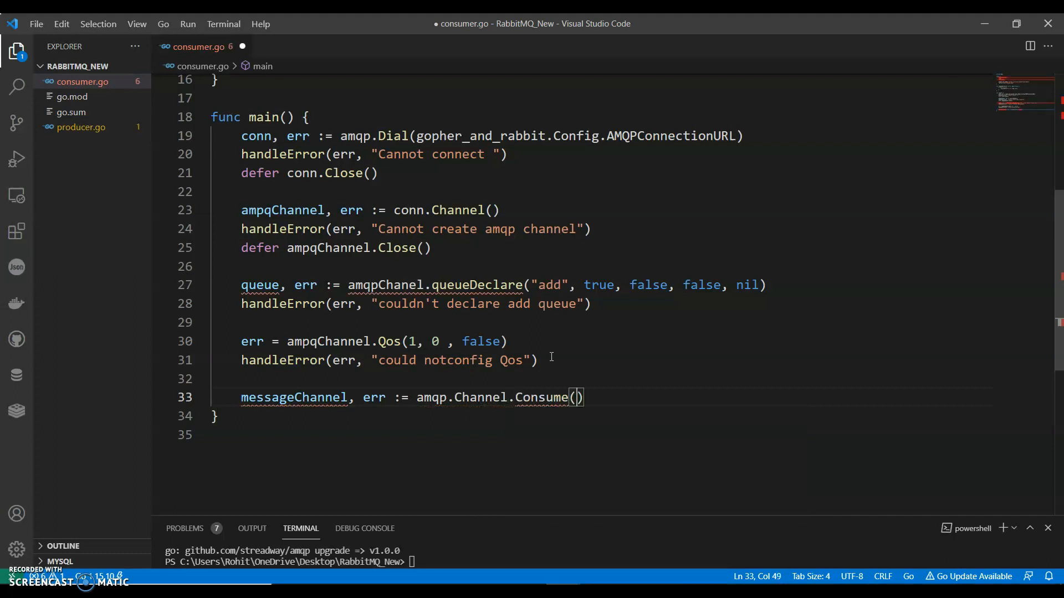
pyautogui.write('queue.Name')
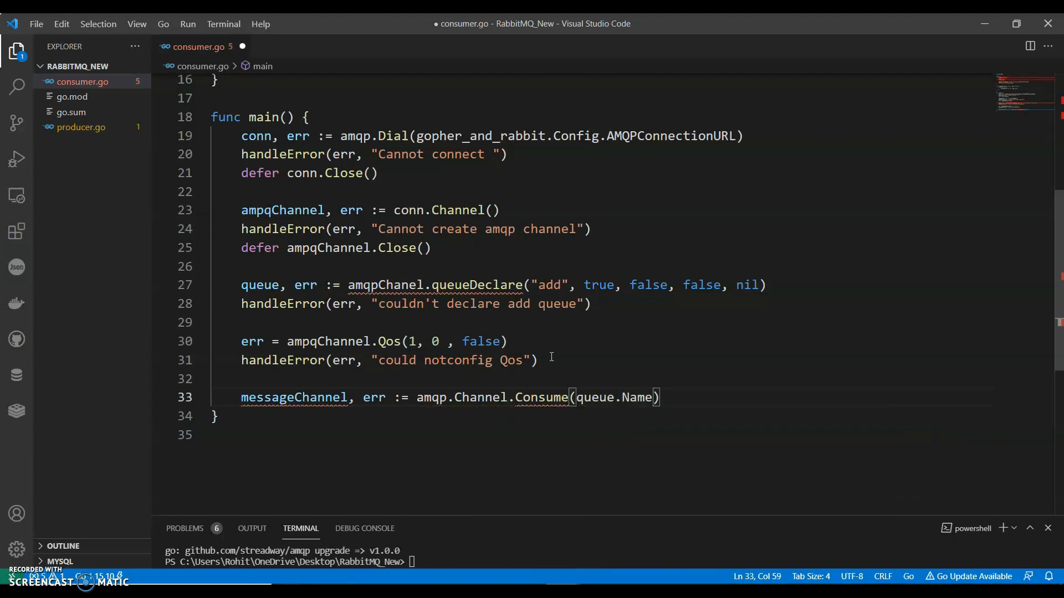
pyautogui.write('false,')
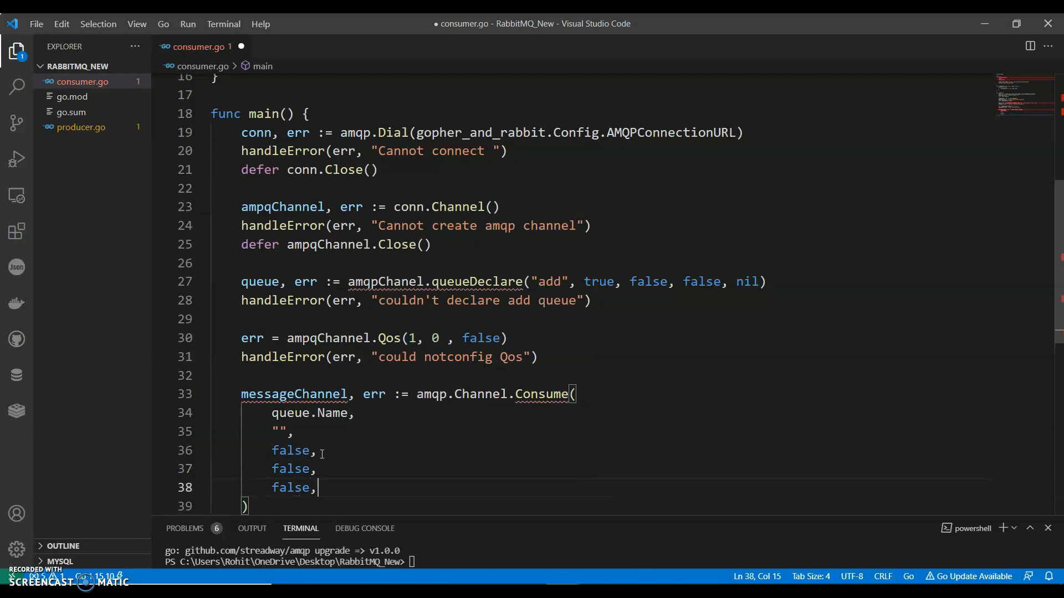
pyautogui.write('false,')
pyautogui.write('nil,')
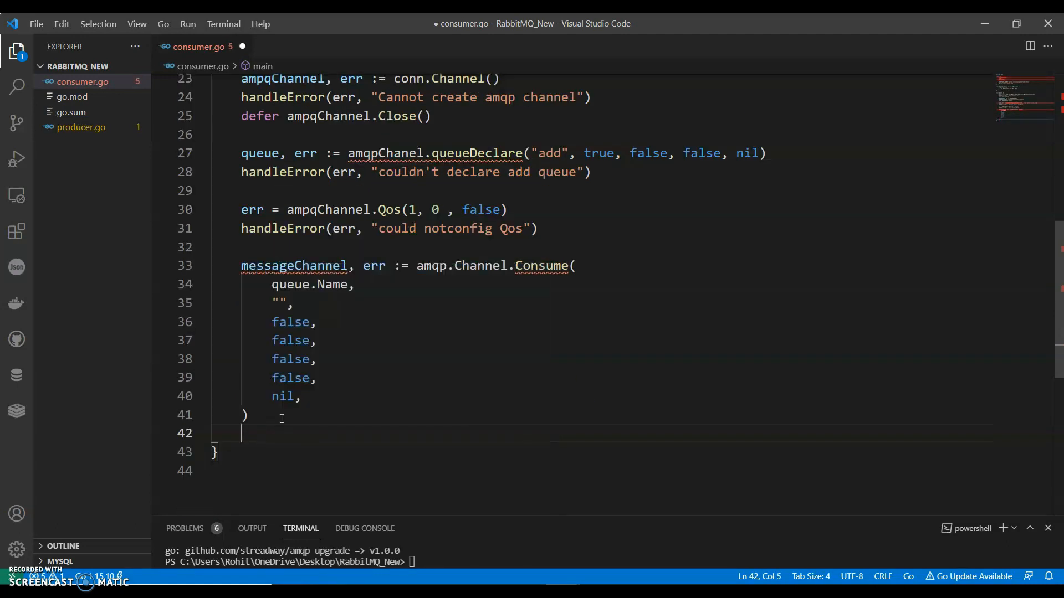
# Add handleError(err, "cannot register consumer") and begin the stopChan declaration.
pyautogui.write('handleError')
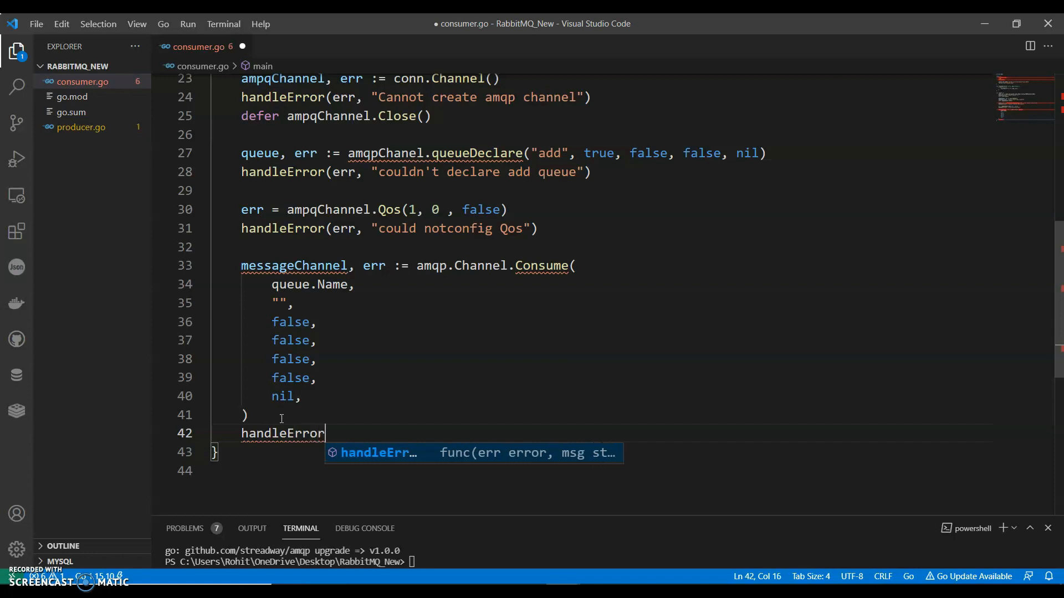
pyautogui.write('(err,"cannot")')
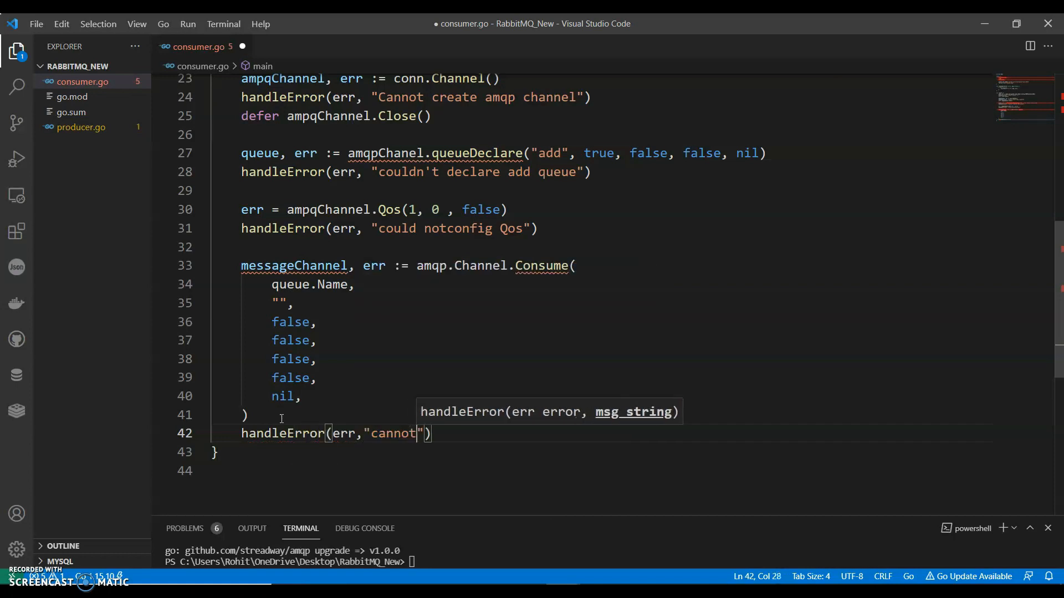
pyautogui.write('register')
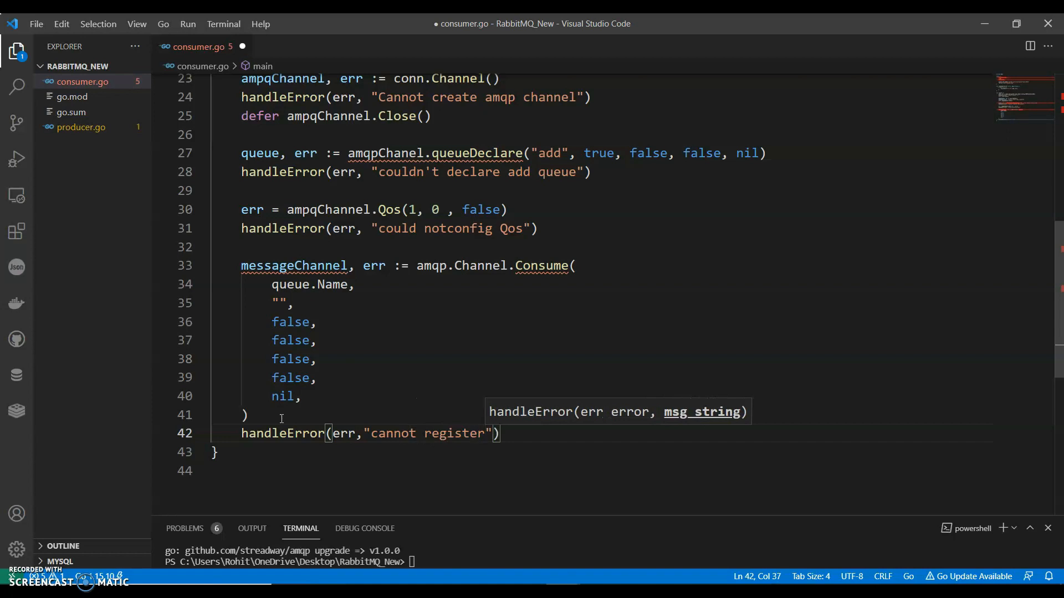
pyautogui.write('stopChan := make(chan')
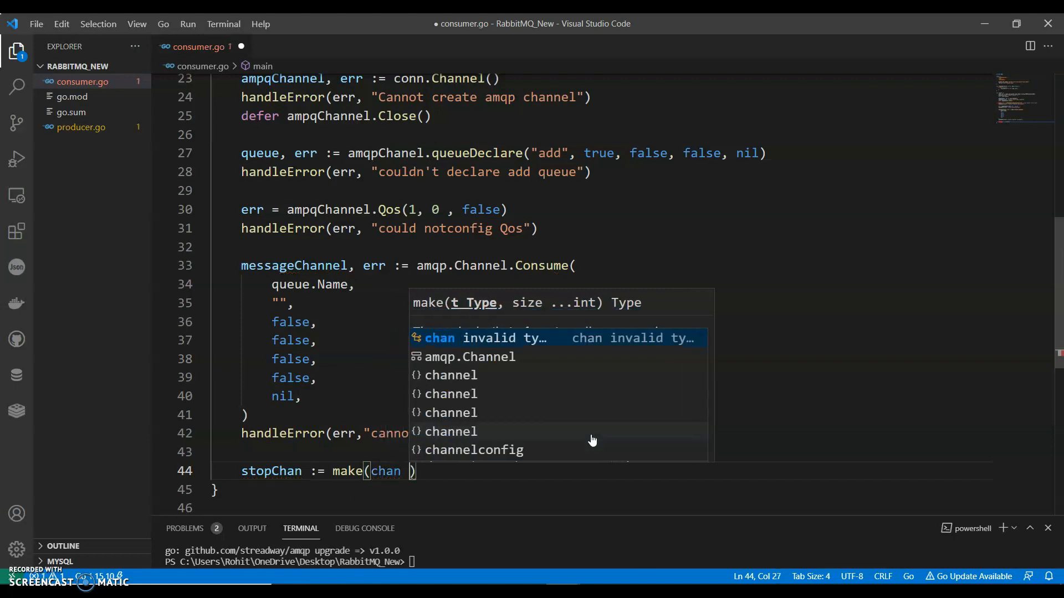
# Make stopChan (chan bool) and a goroutine logging os.Getpid() and each d.Body from messageChannel.
pyautogui.write('bool')
pyautogui.write('log.Printf("Our Consumer ready, PID: %')
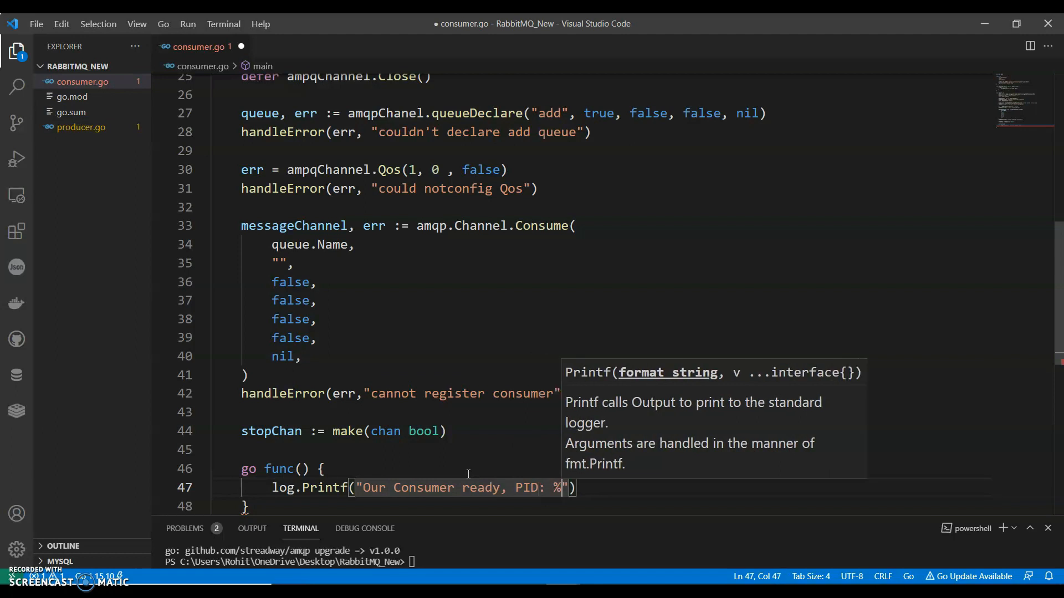
pyautogui.write('d", os.GET')
pyautogui.write('for d :=')
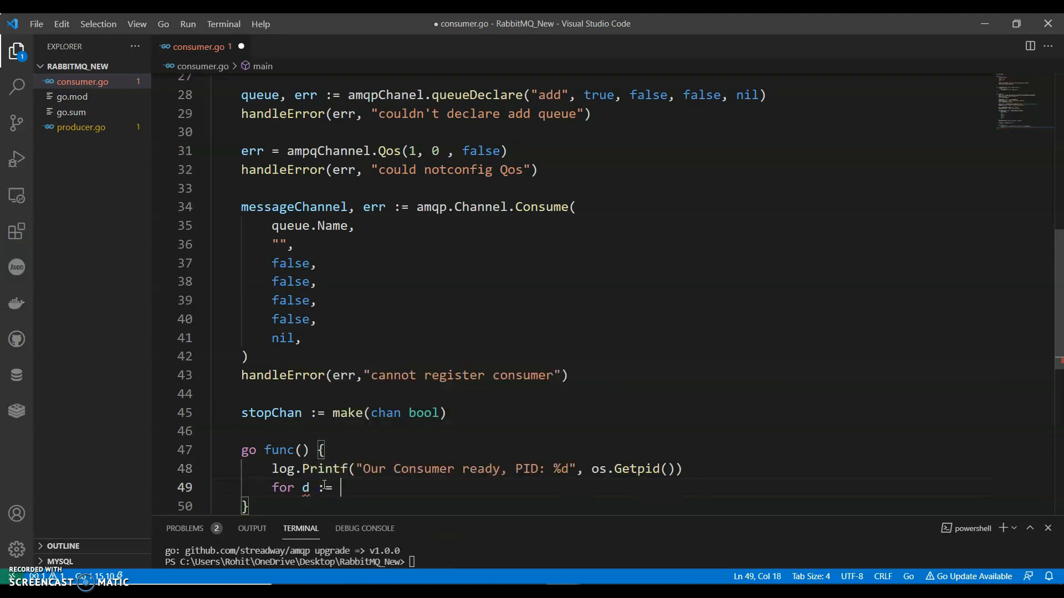
pyautogui.write('range')
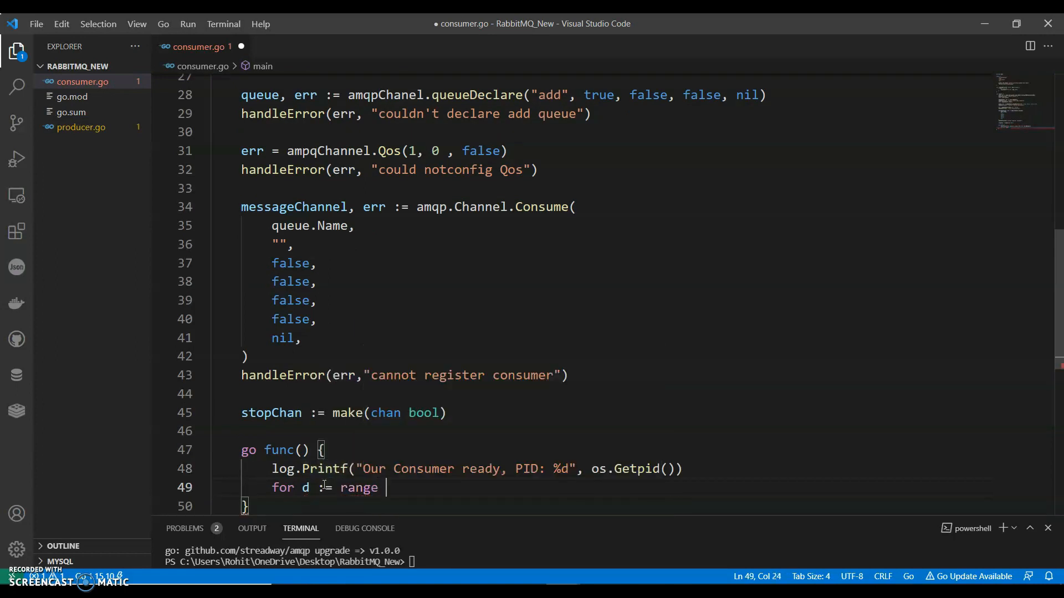
pyautogui.write('me')
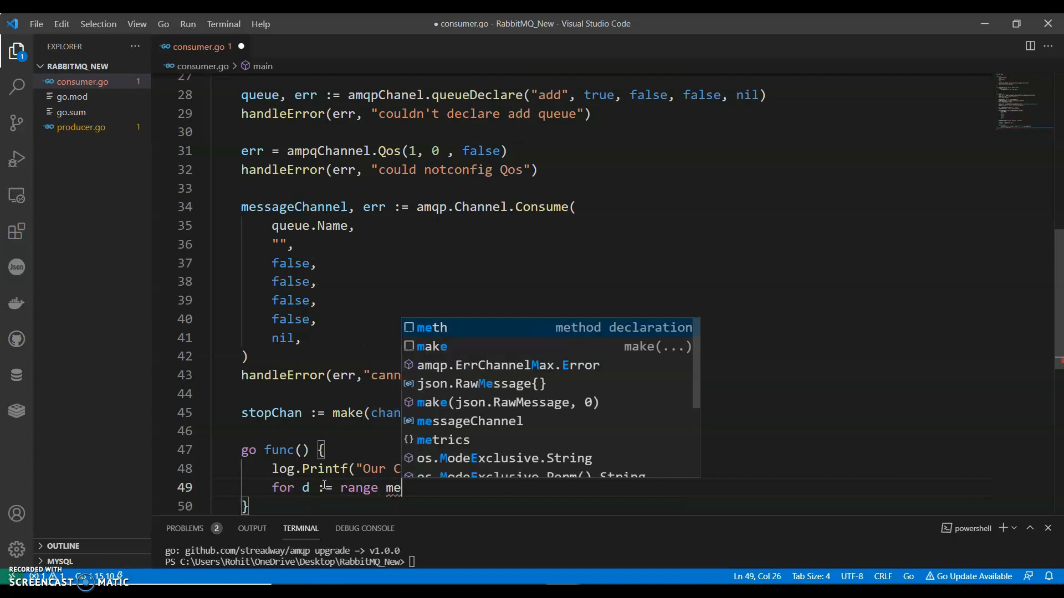
pyautogui.write('log.Printf("Received a message : %s"')
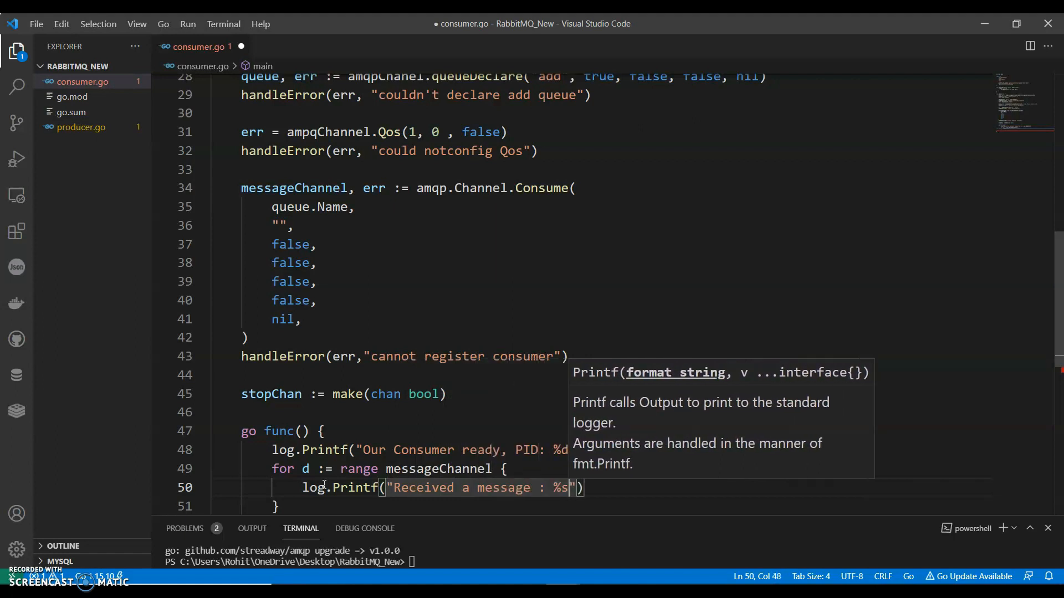
pyautogui.write('", "')
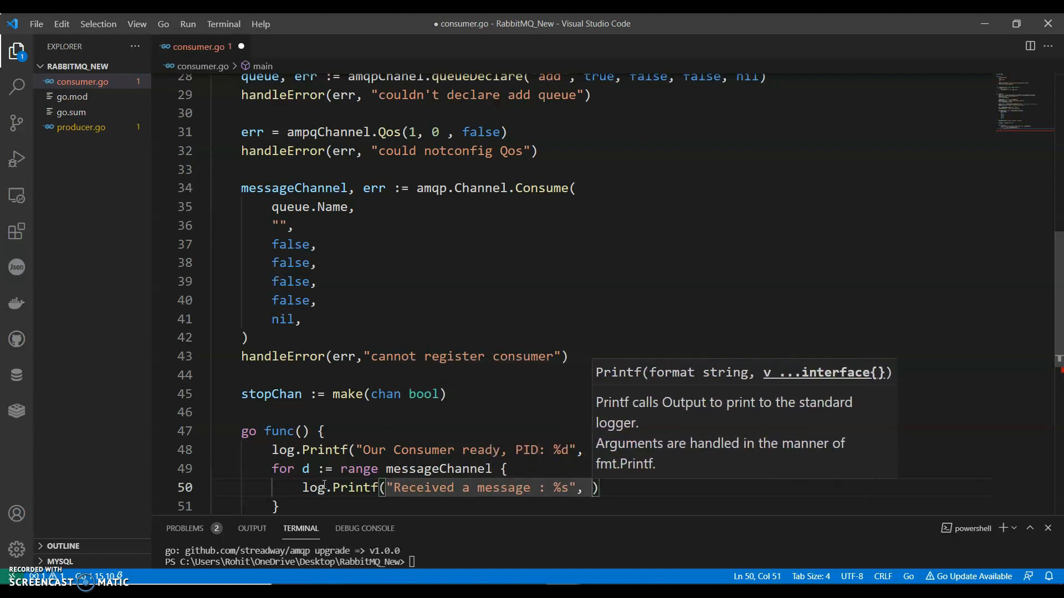
pyautogui.write('d.Bo')
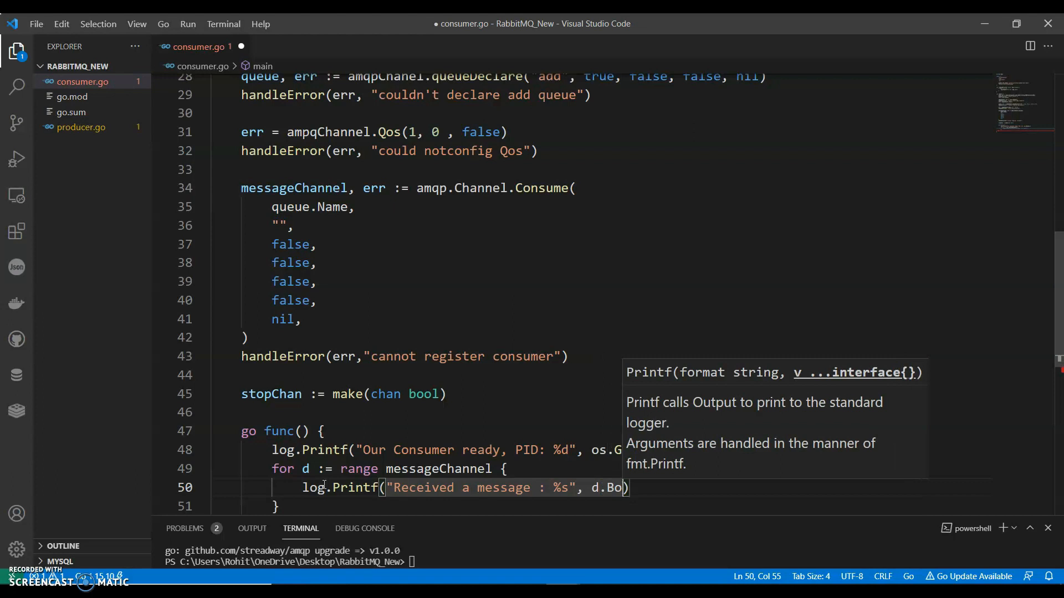
# Unmarshal d.Body into a gopher_and_rabbit.AddTask and log.Printf any decoding error.
pyautogui.write('addTask := &GO')
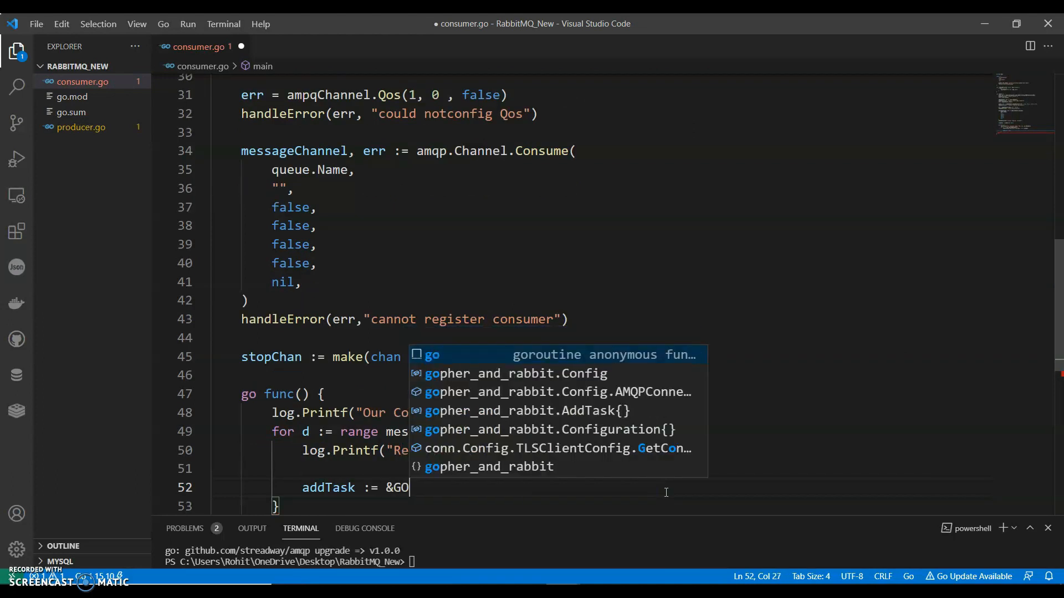
pyautogui.write('PER')
pyautogui.write('err :')
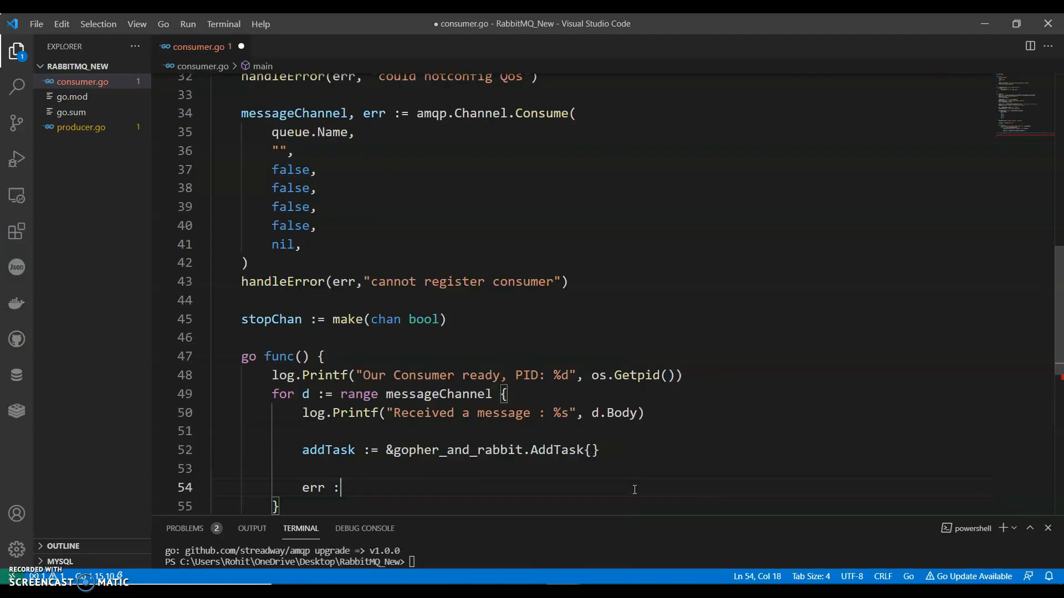
pyautogui.write('=Json.UN')
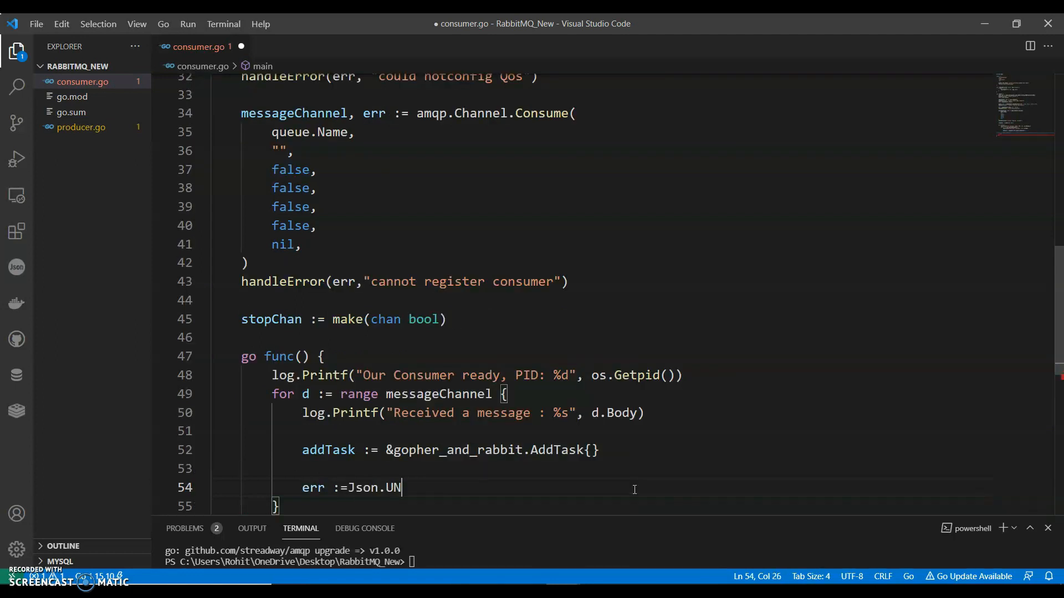
pyautogui.write('json.Unmarshal(d.B')
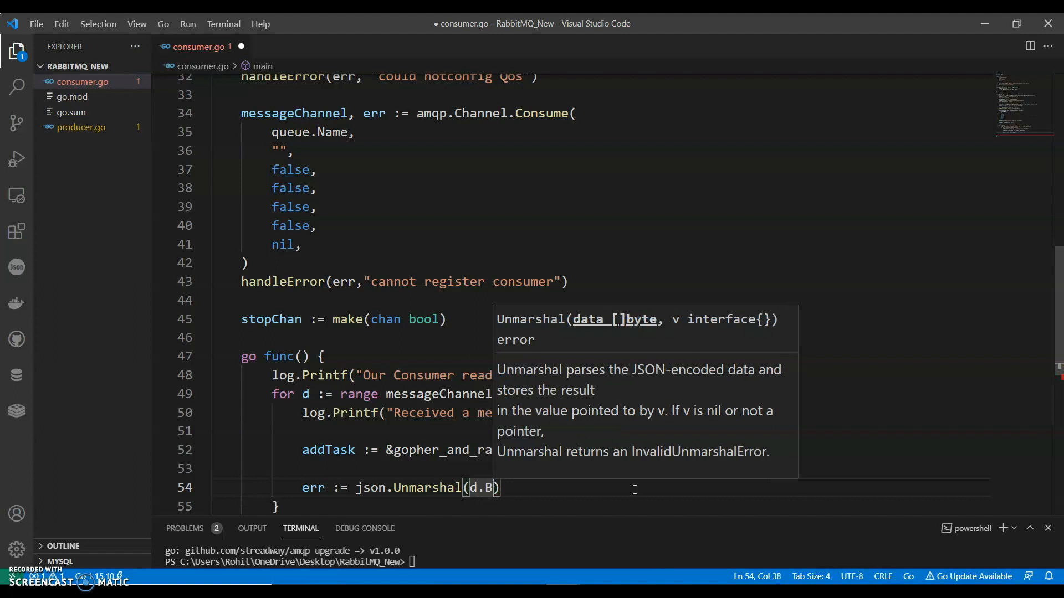
pyautogui.write('ody, addTask')
pyautogui.write('if err != nil {')
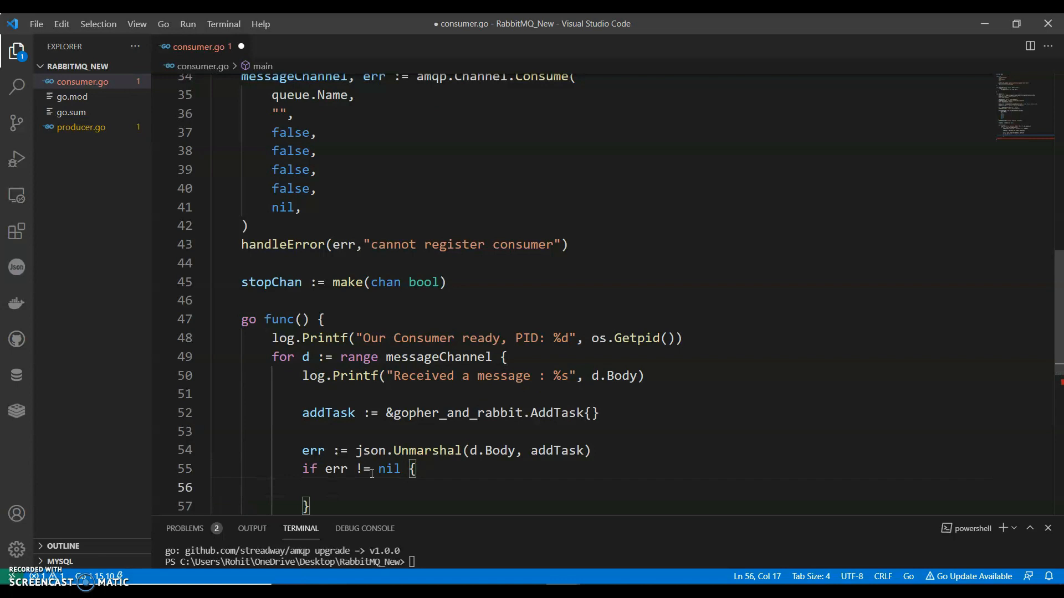
pyautogui.write('log.Printf("Error "')
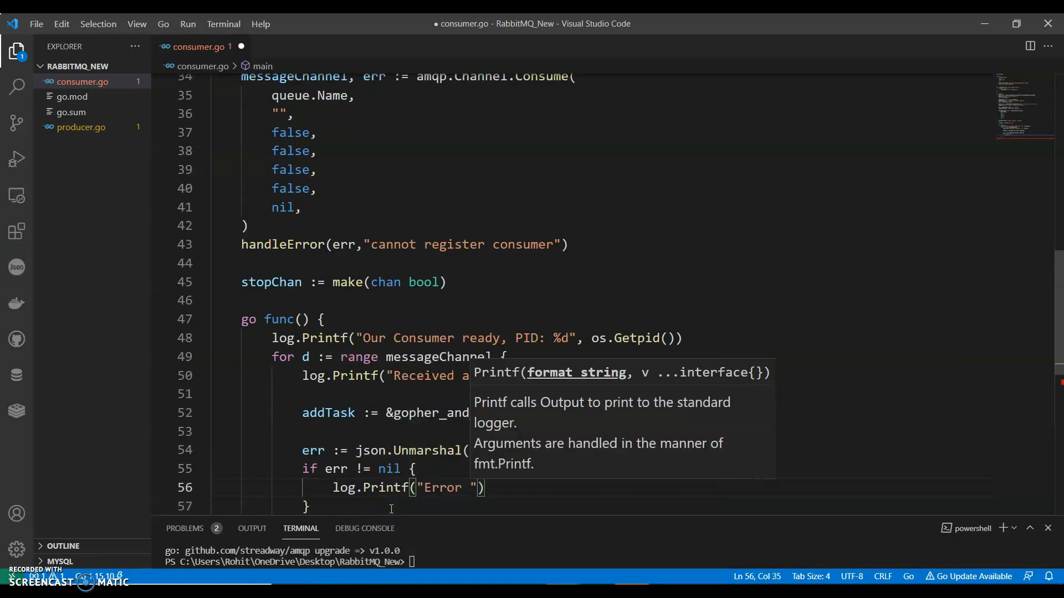
pyautogui.write('in dEC')
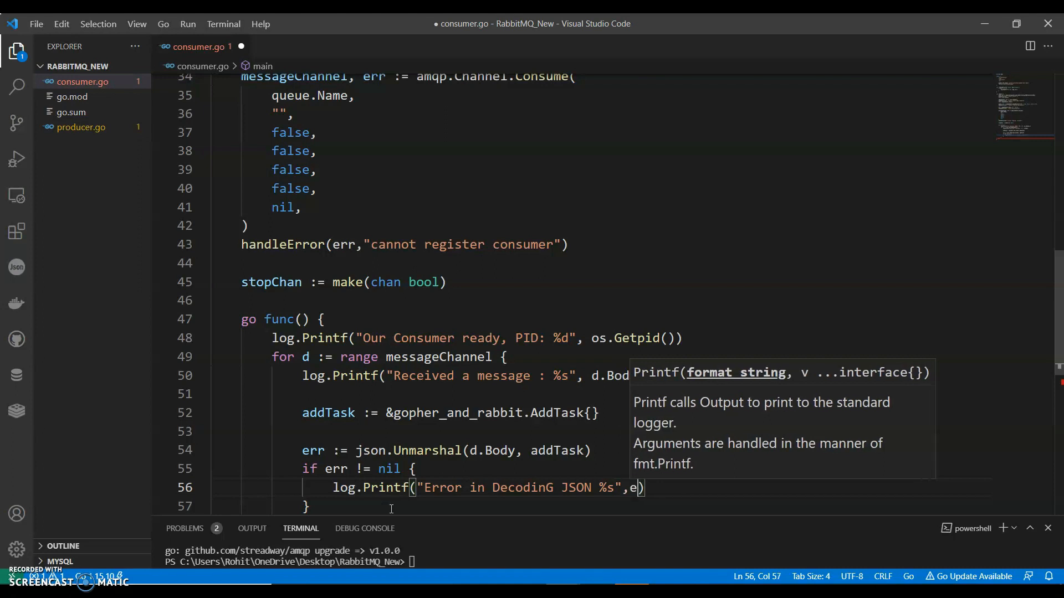
pyautogui.write('log.pr')
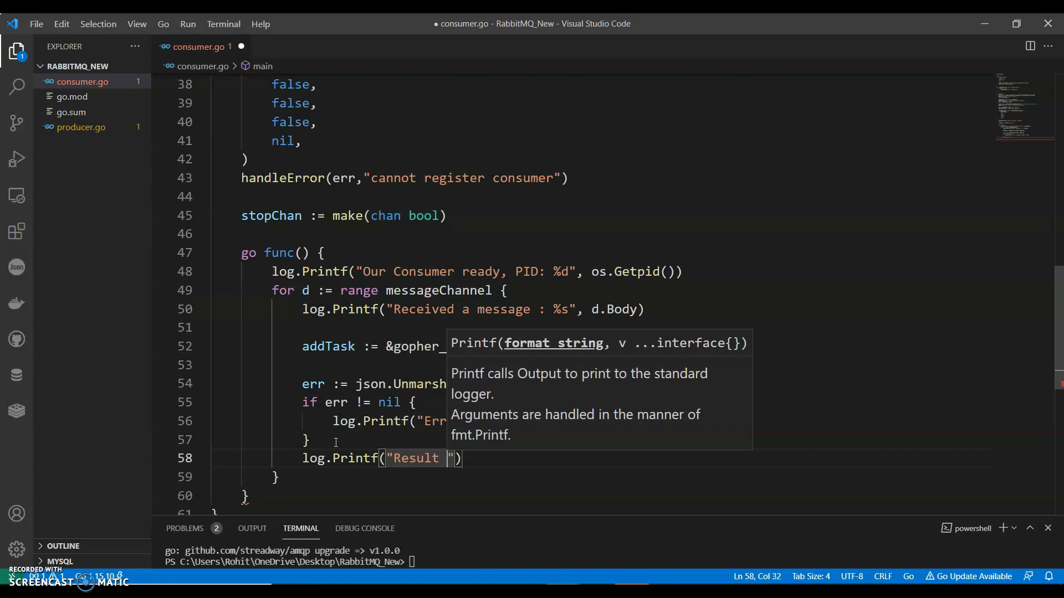
# Log "sum of %d and %d is : %d" using addTask.Number1, Number2 and their sum.
pyautogui.write('of %d')
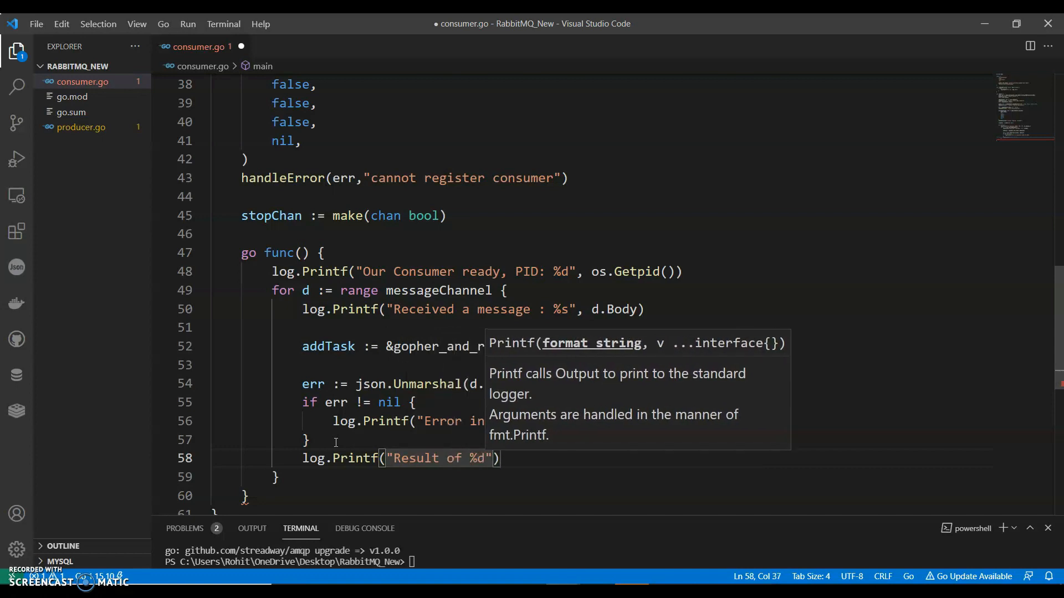
pyautogui.write('is : %d", addTask.Number1,')
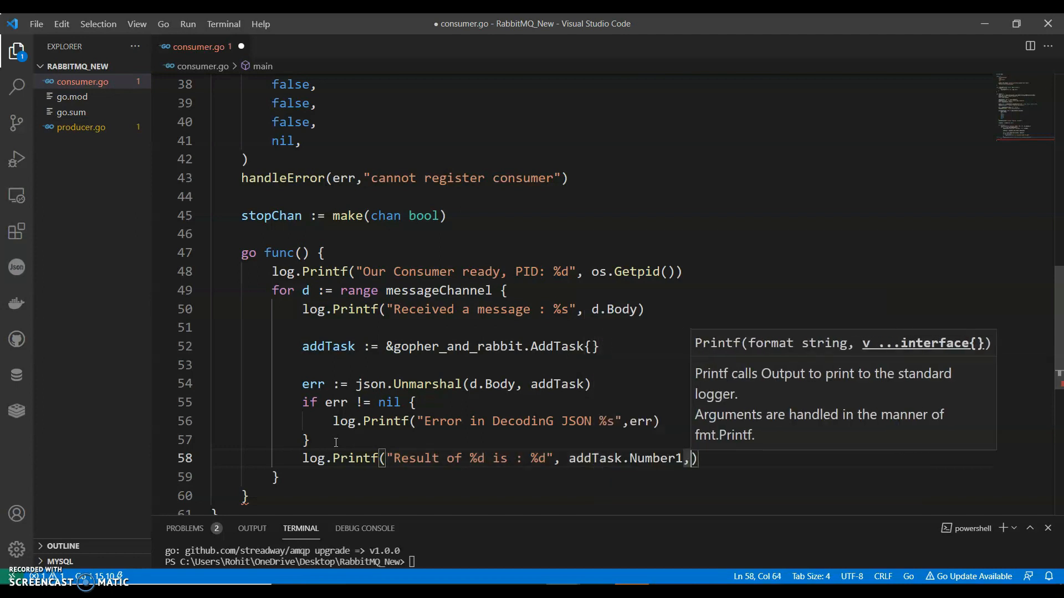
pyautogui.write('addTas')
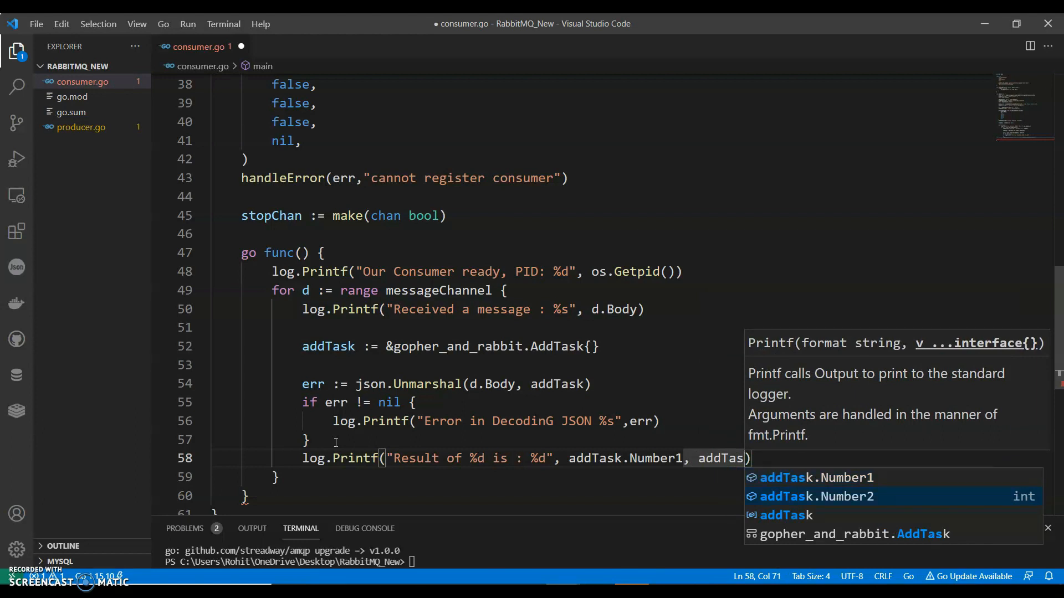
pyautogui.write('k.Number2, addTask.Number1+addTask.Number2')
pyautogui.write('if')
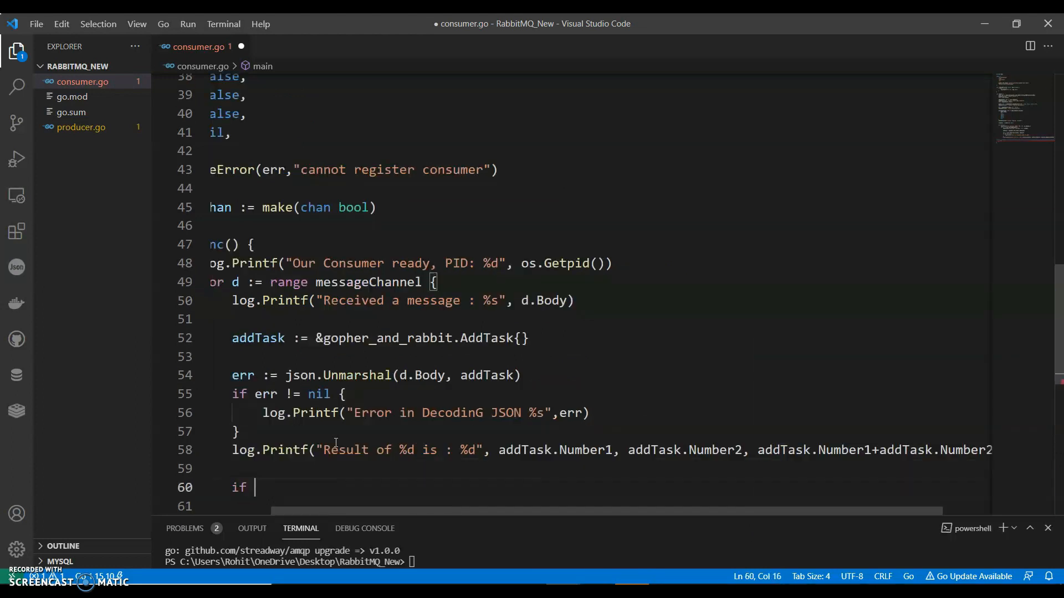
# Ack each message with d.Ack(false), logging the error or "Ack message", and block on <-stopChan.
pyautogui.write('err := d.A')
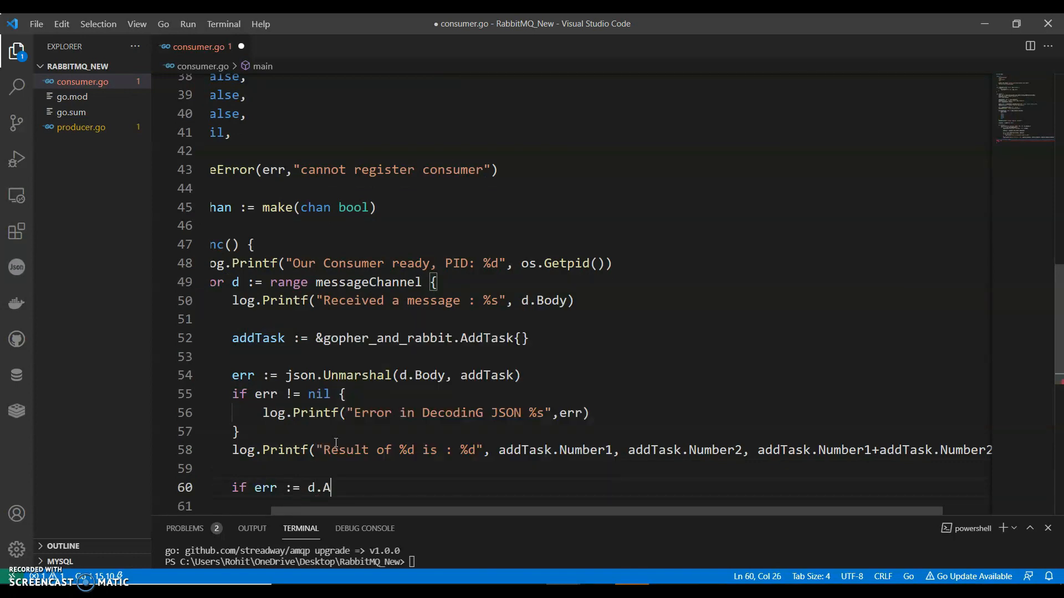
pyautogui.write('ck(false); err !=')
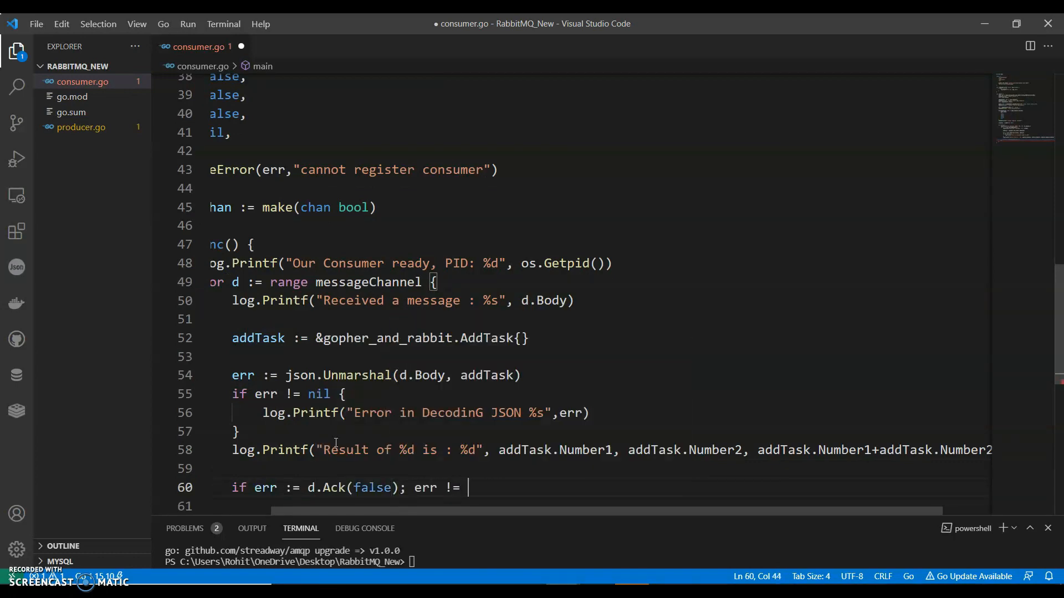
pyautogui.write('log.Printf("Error messgae: %s')
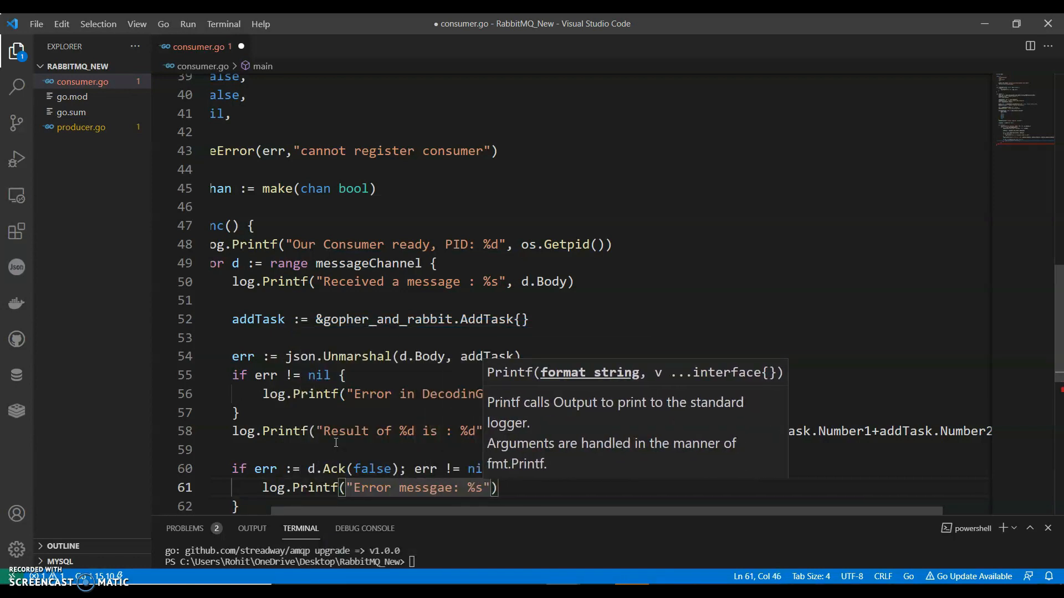
pyautogui.write(', err')
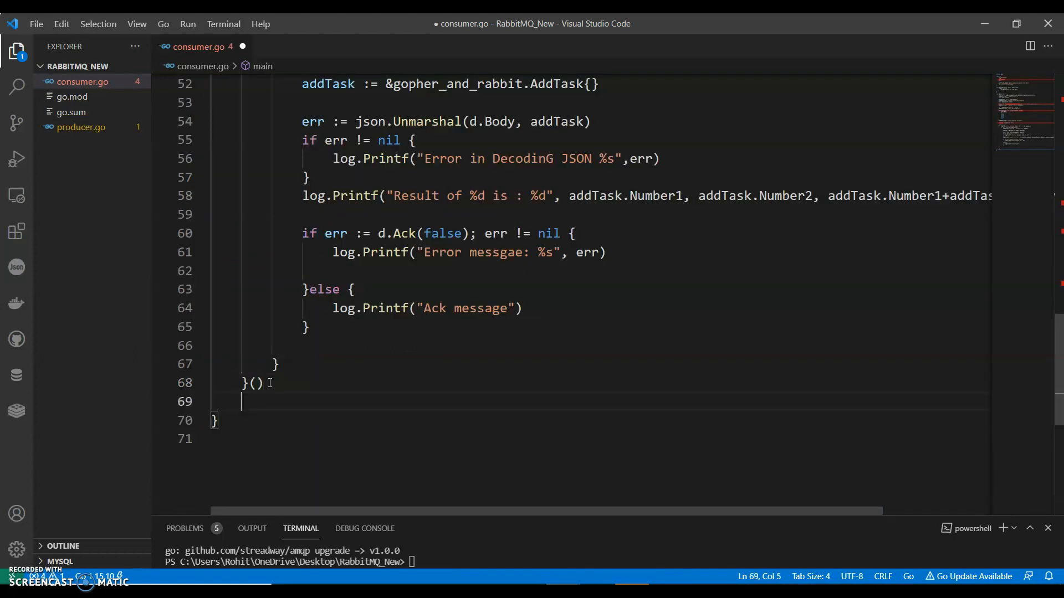
pyautogui.write('<')
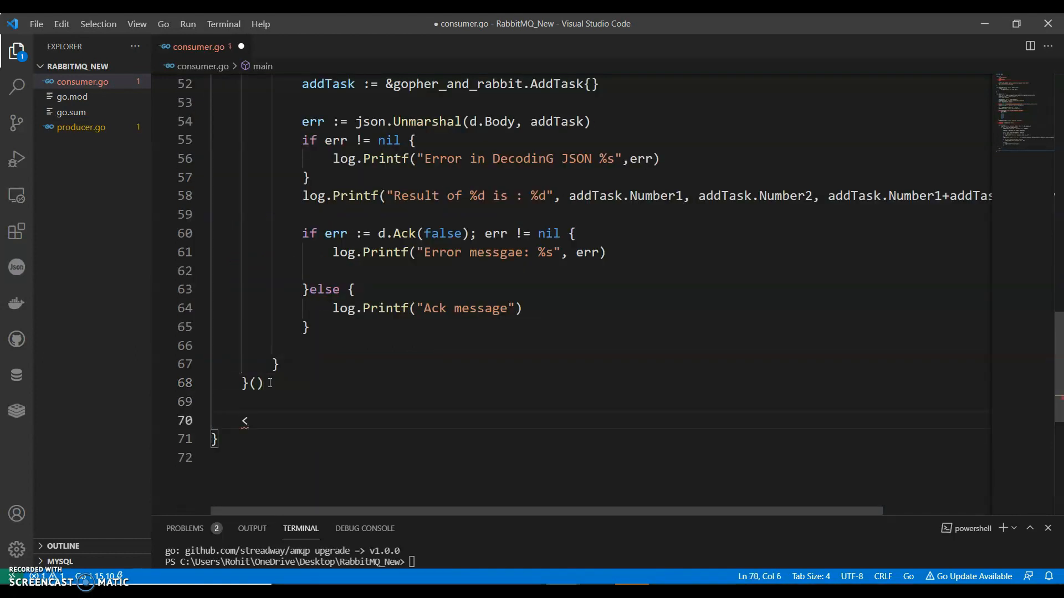
pyautogui.write('-st')
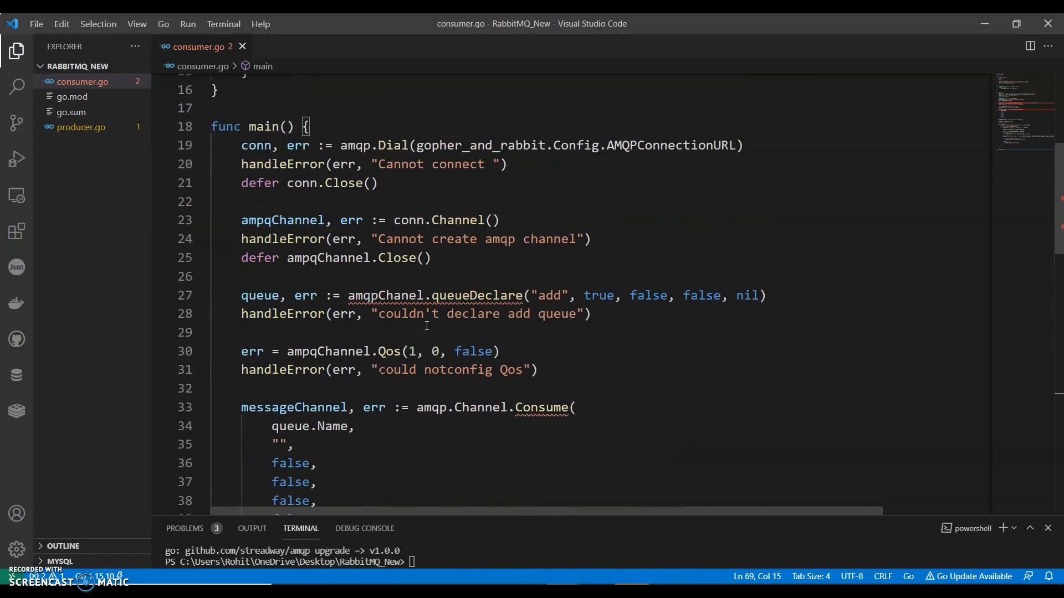
# Switch to producer.go and bring in the consumer's setup code up to the add-queue declaration.
pyautogui.scroll(-3)
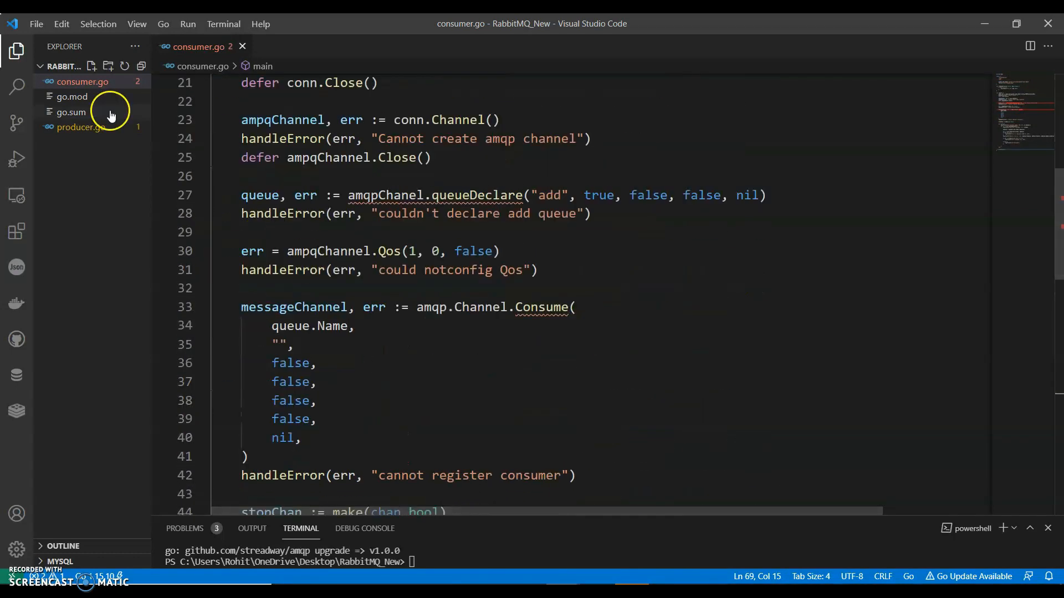
pyautogui.click(80, 127)
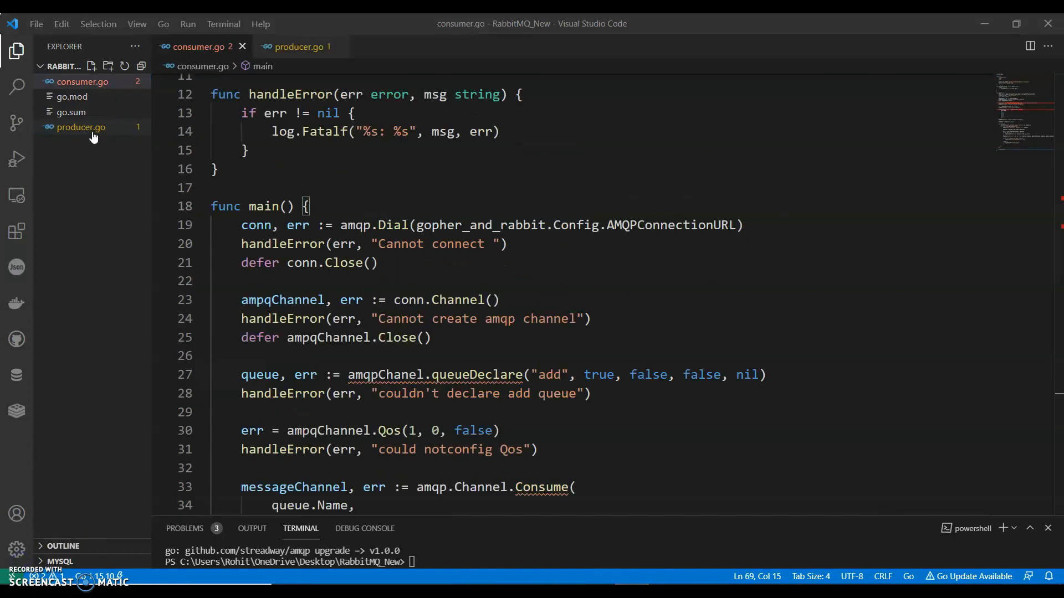
pyautogui.scroll(3)
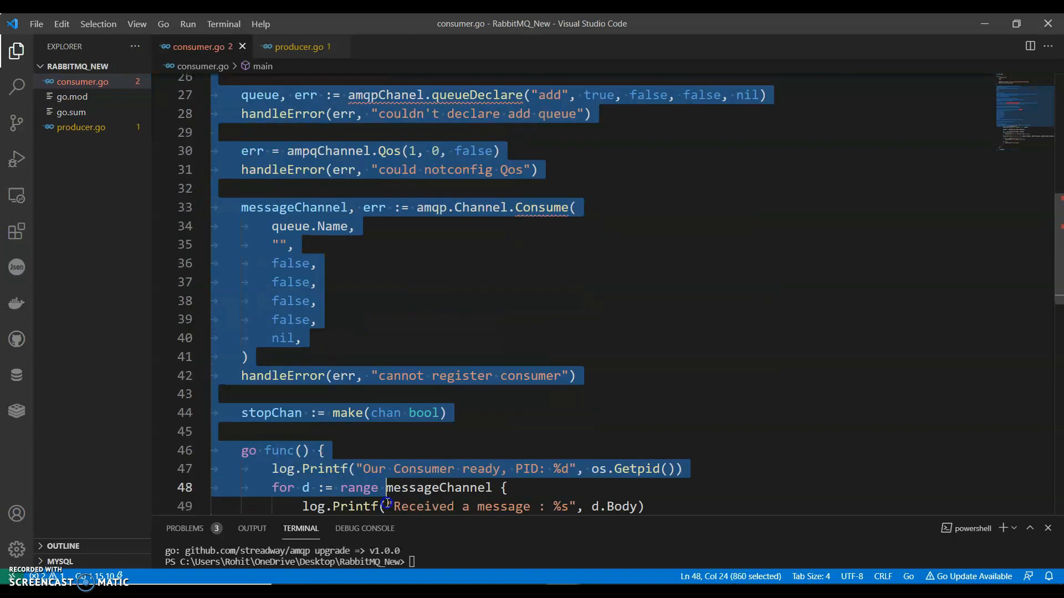
pyautogui.scroll(3)
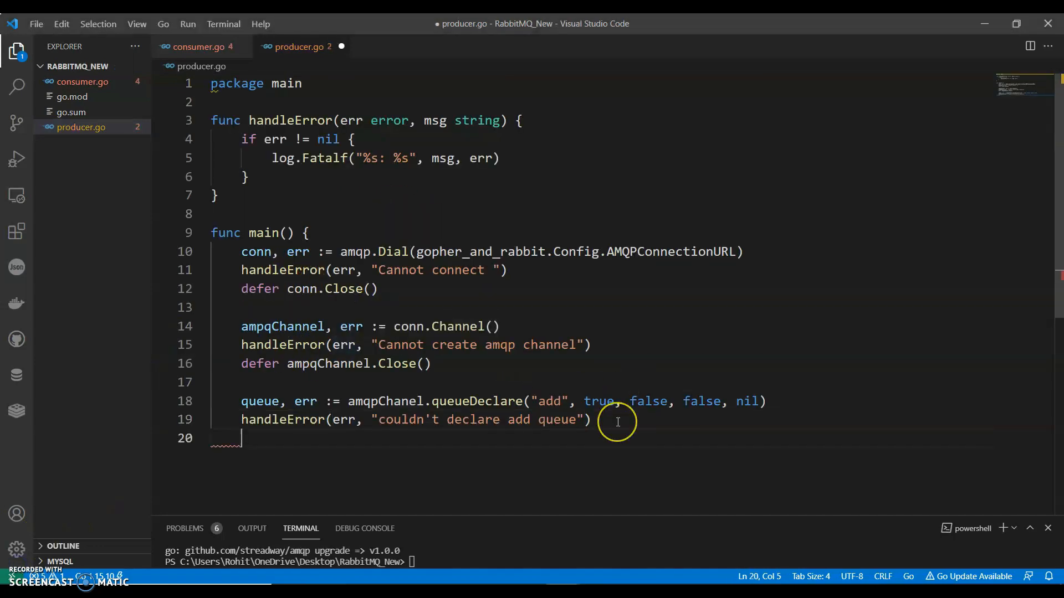
# Seed the random generator with rand.Seed(time.Now().UnixNano()) in producer.go.
pyautogui.press('enter')
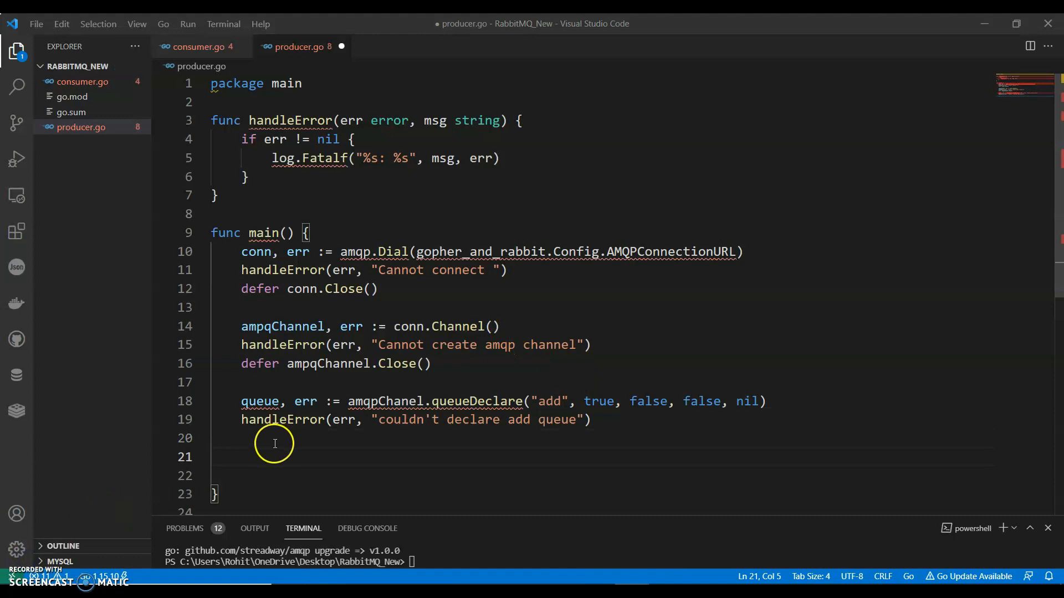
pyautogui.write('rand.Seed(time.Now().Uni')
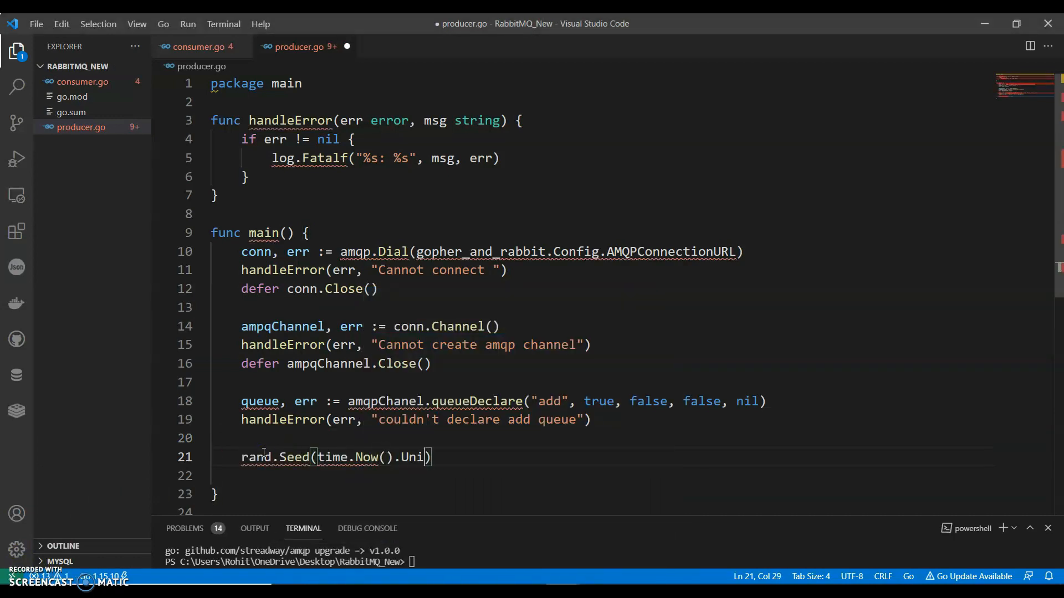
pyautogui.write('xNano(')
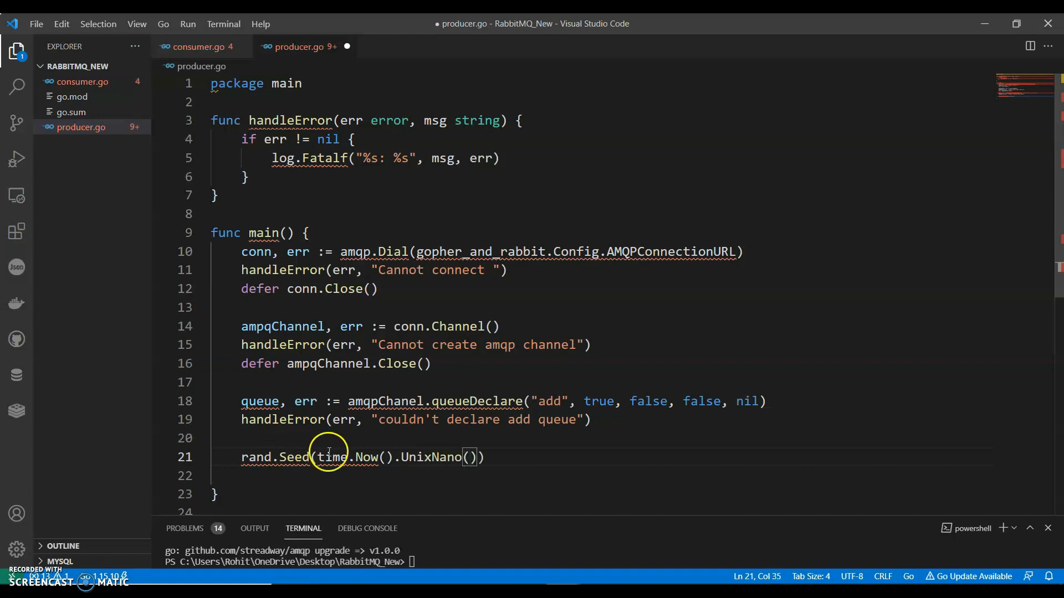
# Build addTask := gopher_and_rabbit.AddTask{Number1: rand.Intn(999), Number2: rand.Intn(999)}.
pyautogui.write('addTask :=')
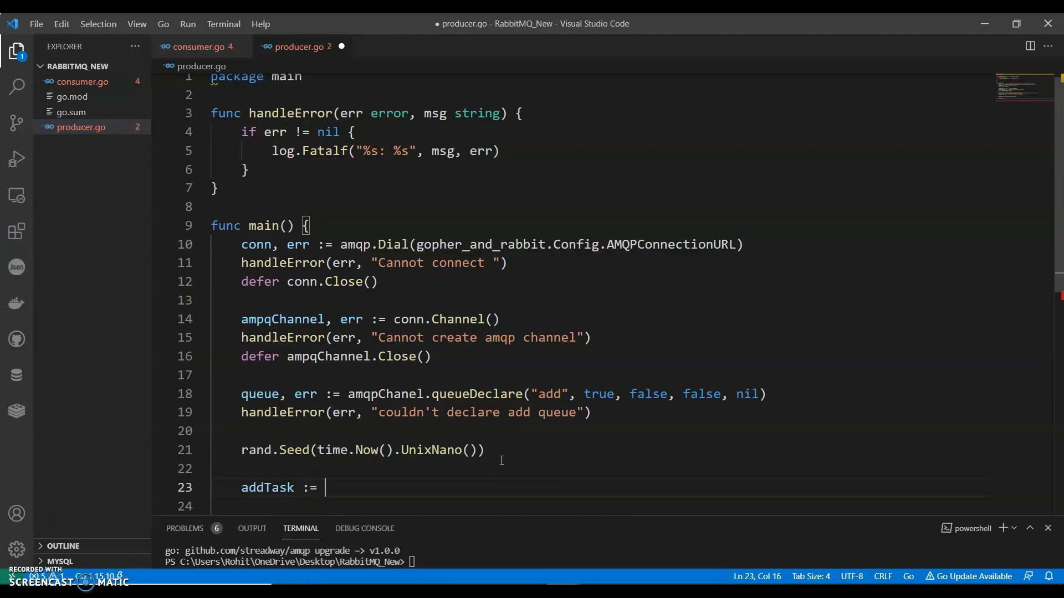
pyautogui.write('gopher_and_rabbit')
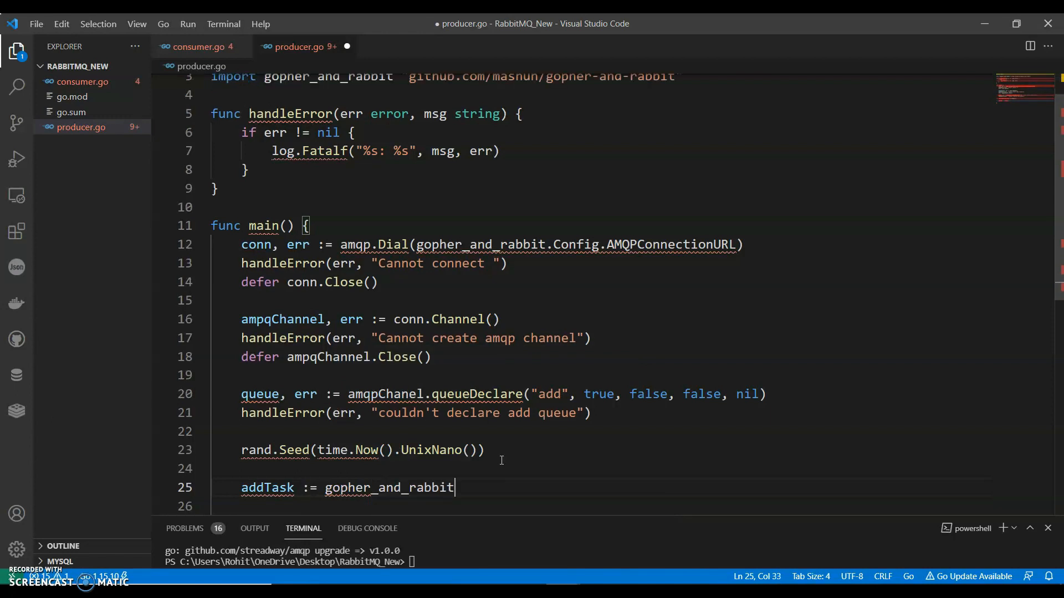
pyautogui.write('.AD')
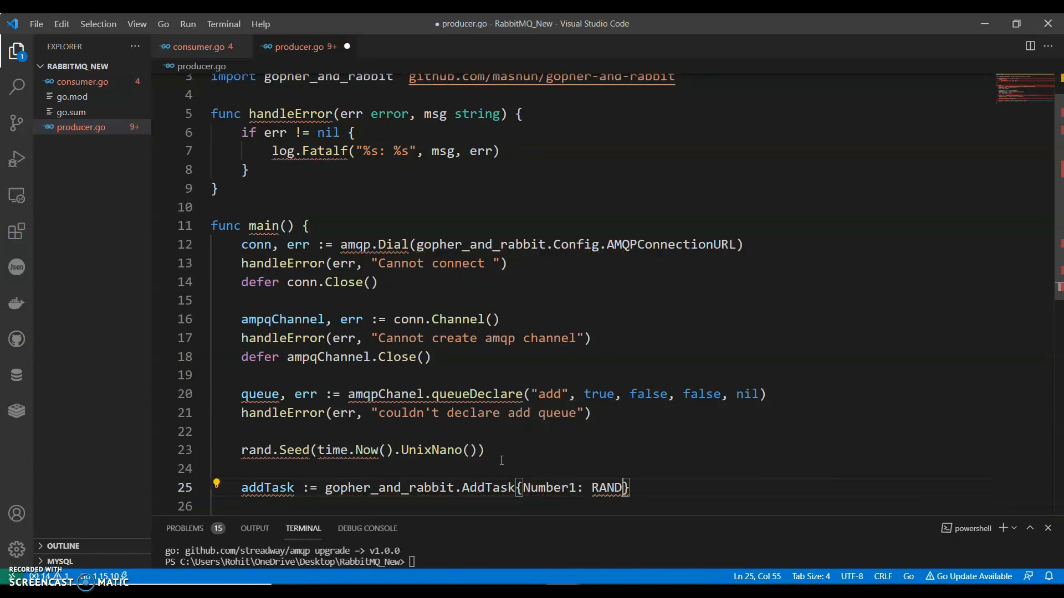
pyautogui.write('rand.Intn((999')
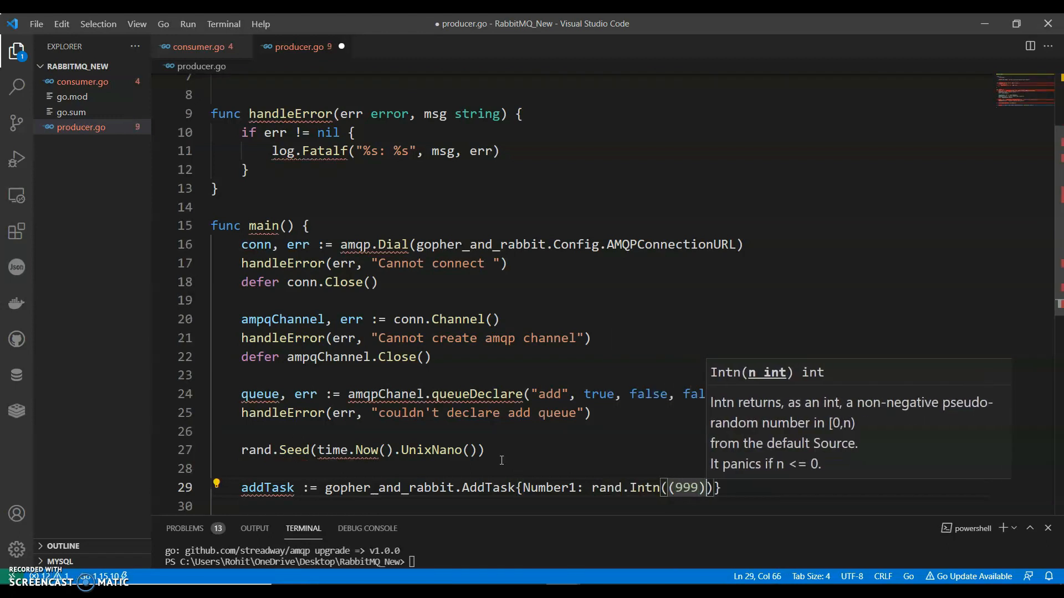
pyautogui.write(', Number2: rand.Intn')
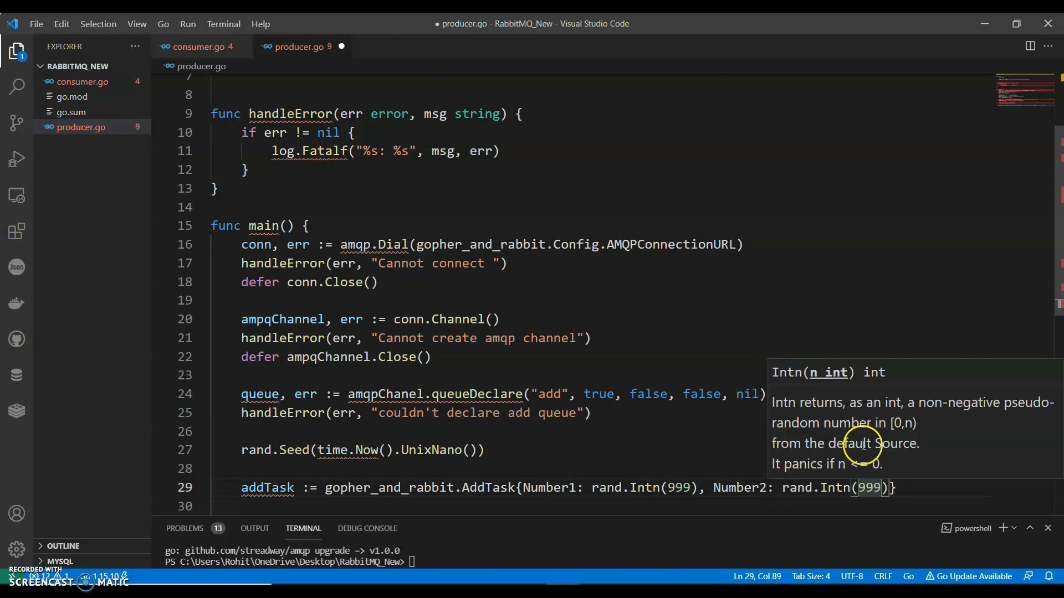
pyautogui.write('B')
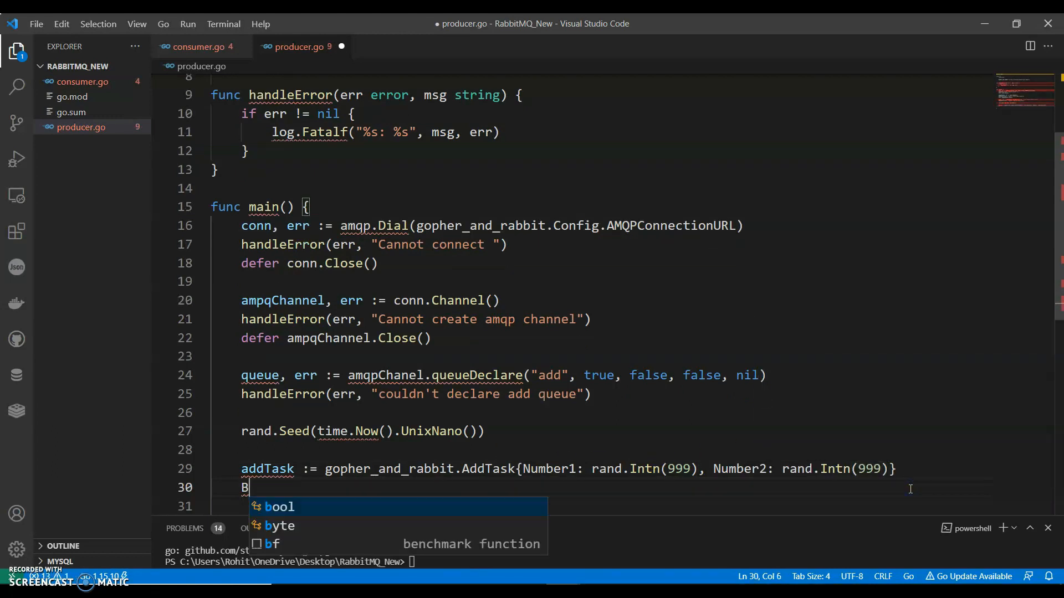
# Marshal addTask into a JSON body with body, err := json.Marshal(addTask).
pyautogui.write('ody')
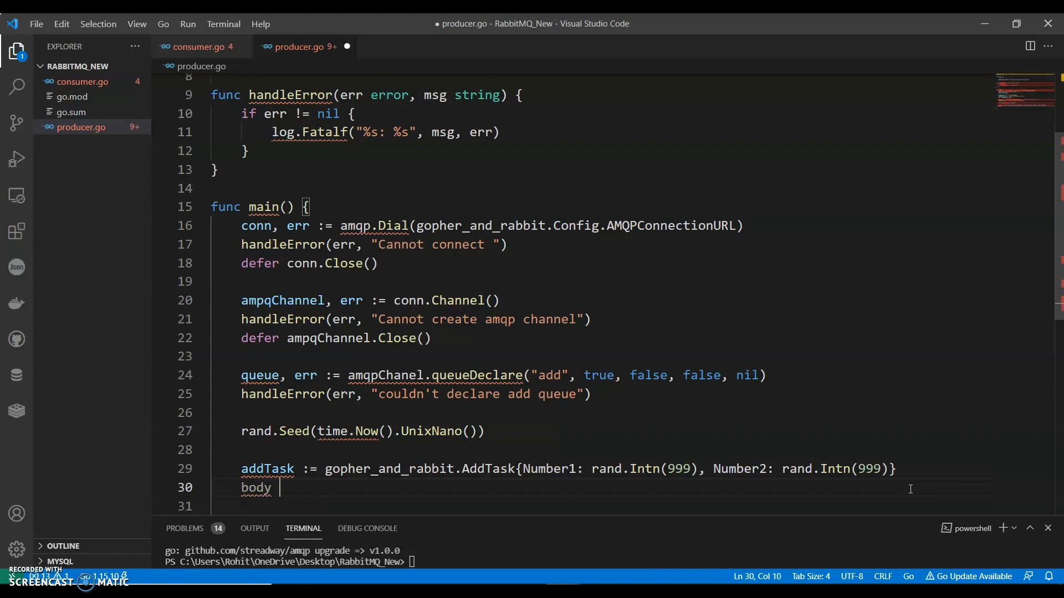
pyautogui.write(', err := json.Ma')
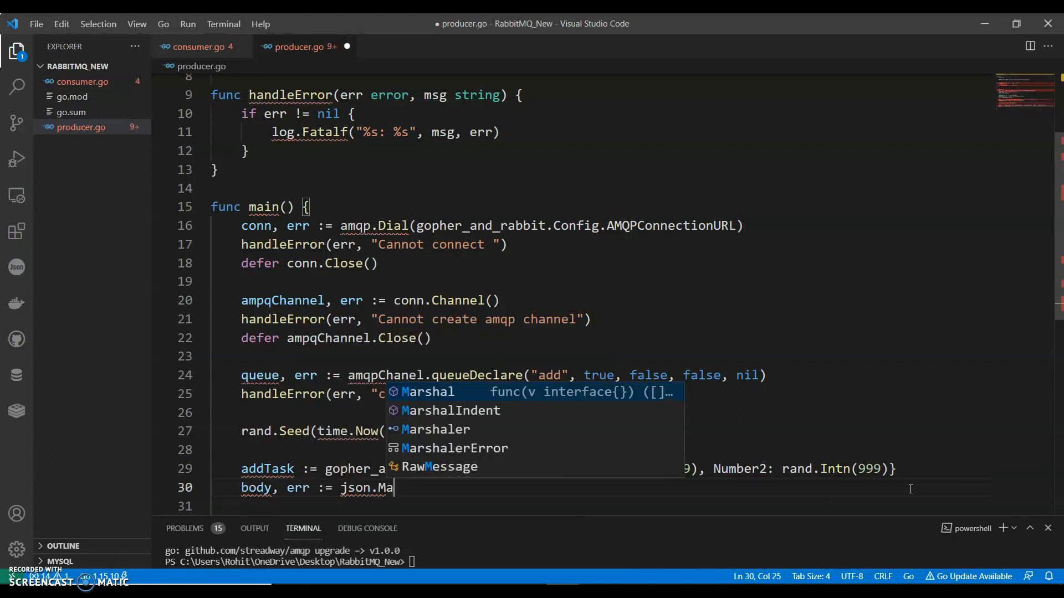
pyautogui.write('rshal(addTask')
pyautogui.write('if')
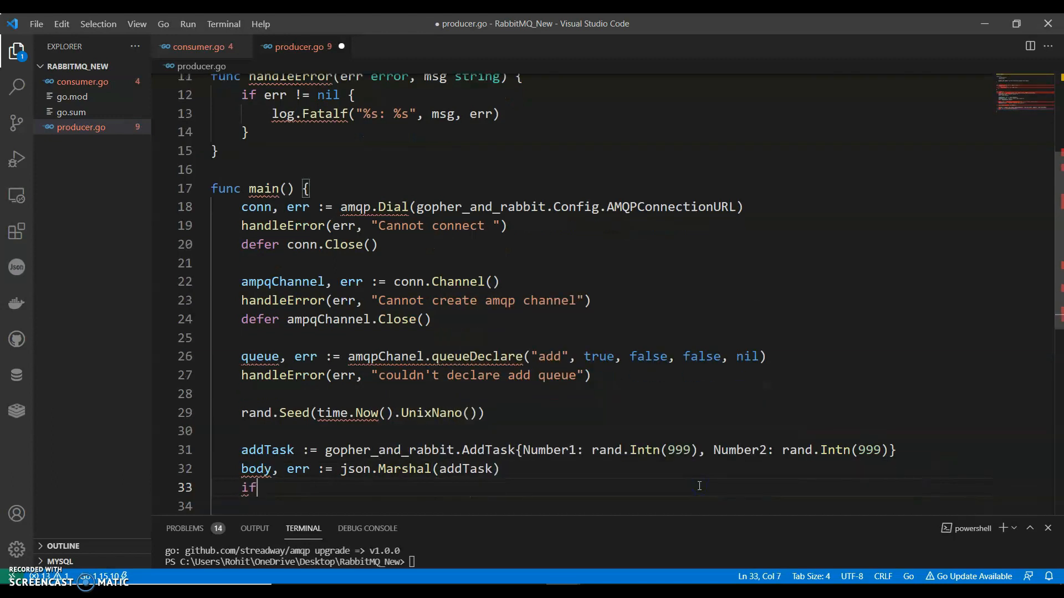
# Handle the marshal error with handleError(err, "Error encoding JSON") and begin a new err assignment.
pyautogui.write('err != nil {')
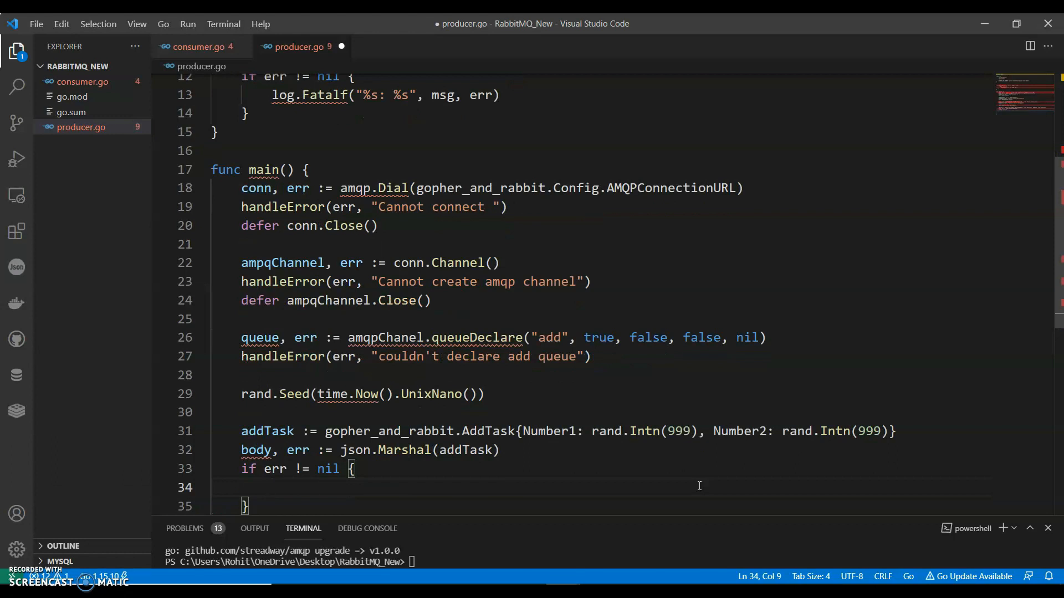
pyautogui.write('handleError(err, "")')
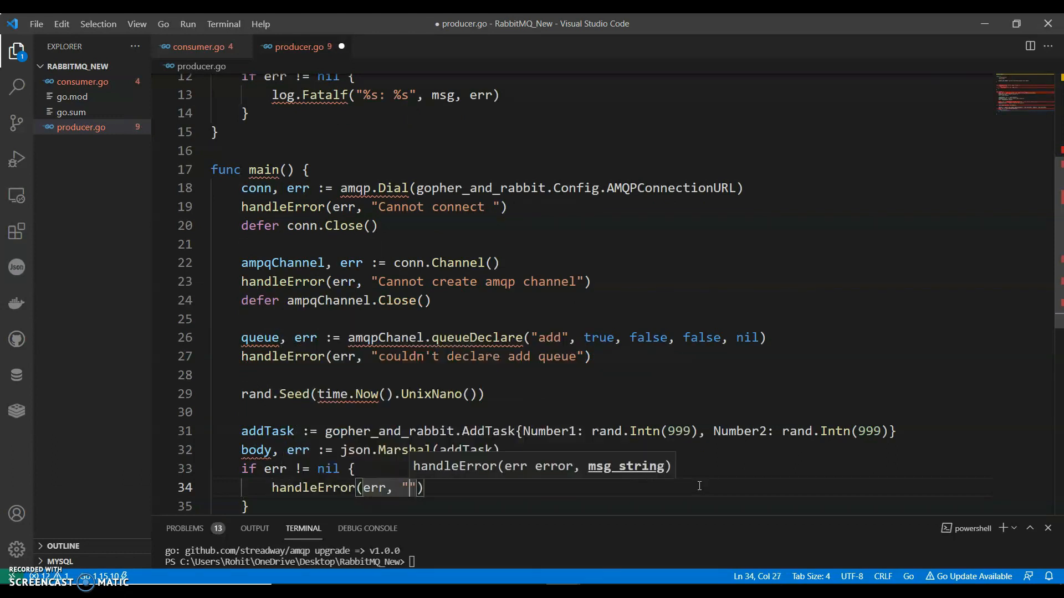
pyautogui.write('Error')
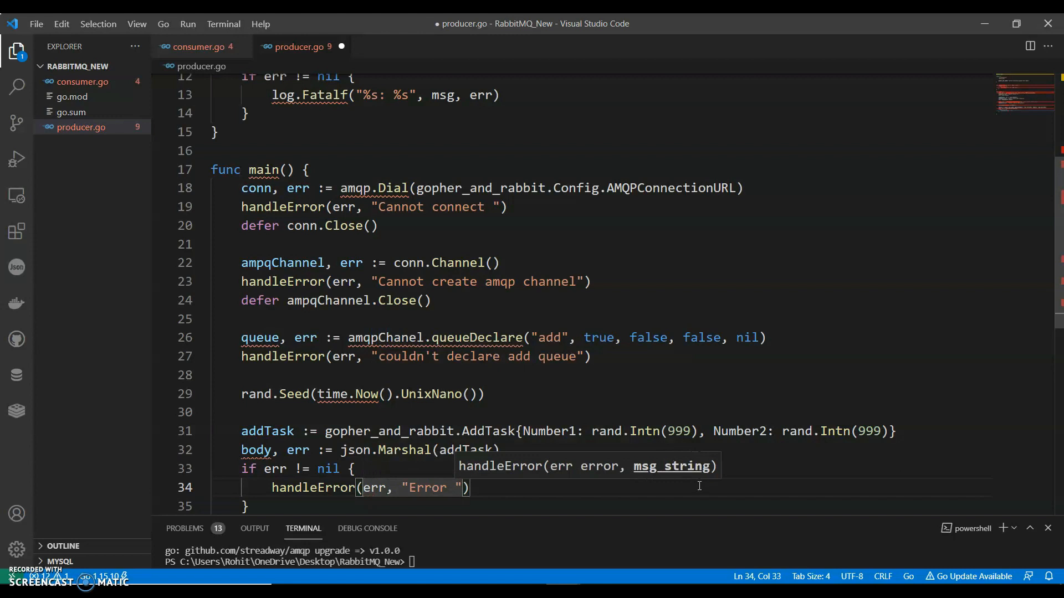
pyautogui.write('encoding JSON')
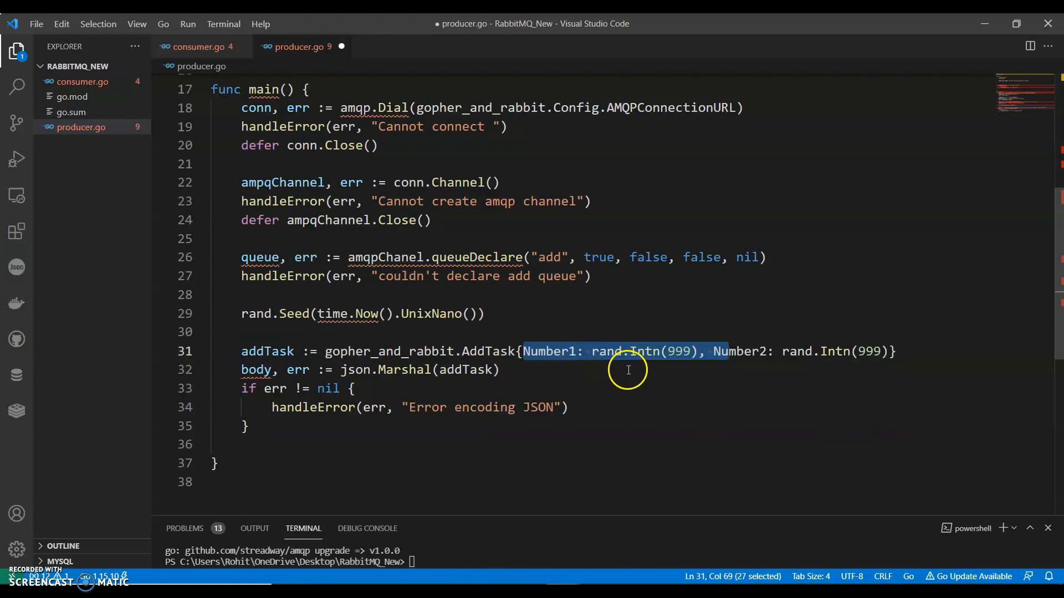
pyautogui.moveTo(627, 371)
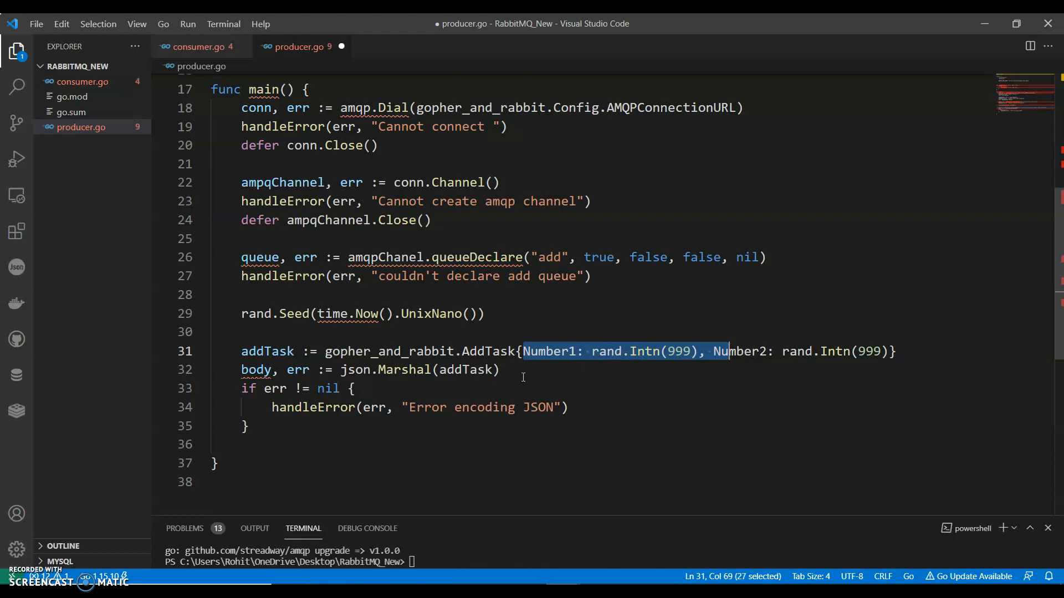
pyautogui.write('err =')
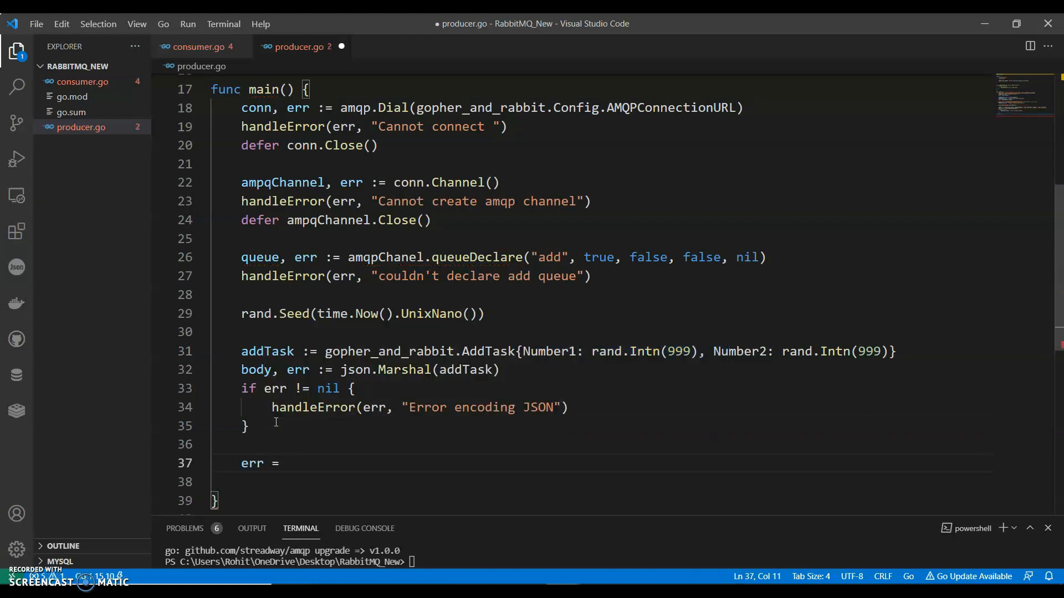
# Publish the body to queue.Name via ampqChannel.Publish as a persistent text/plain amqp.Publishing.
pyautogui.write('amqpCh')
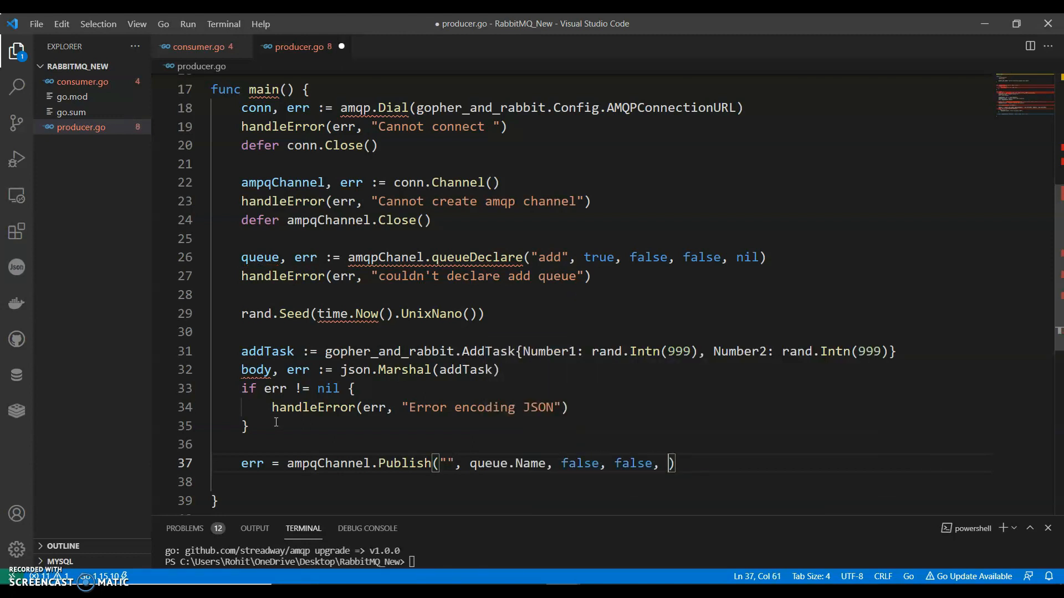
pyautogui.write('amqp.Publishing {')
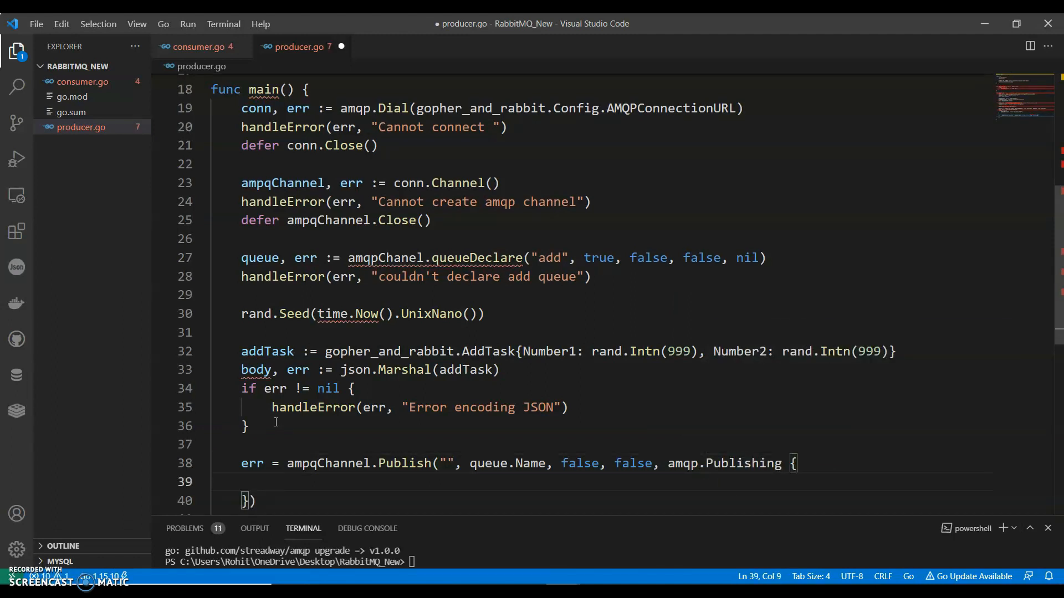
pyautogui.write('DeliveryMode: amqp.Persistent,')
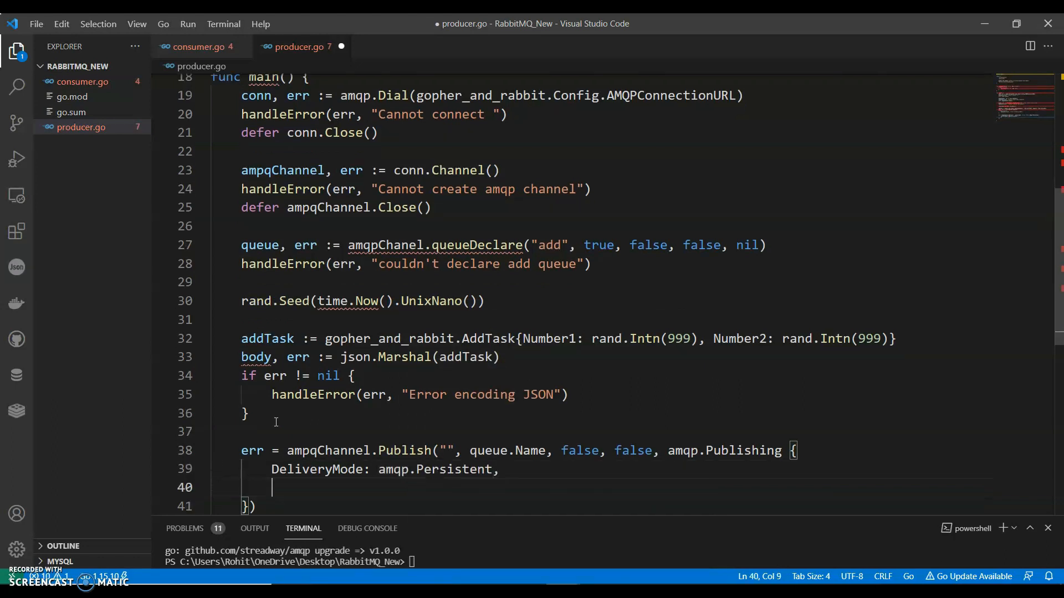
pyautogui.write('ContentType: "text/plain",')
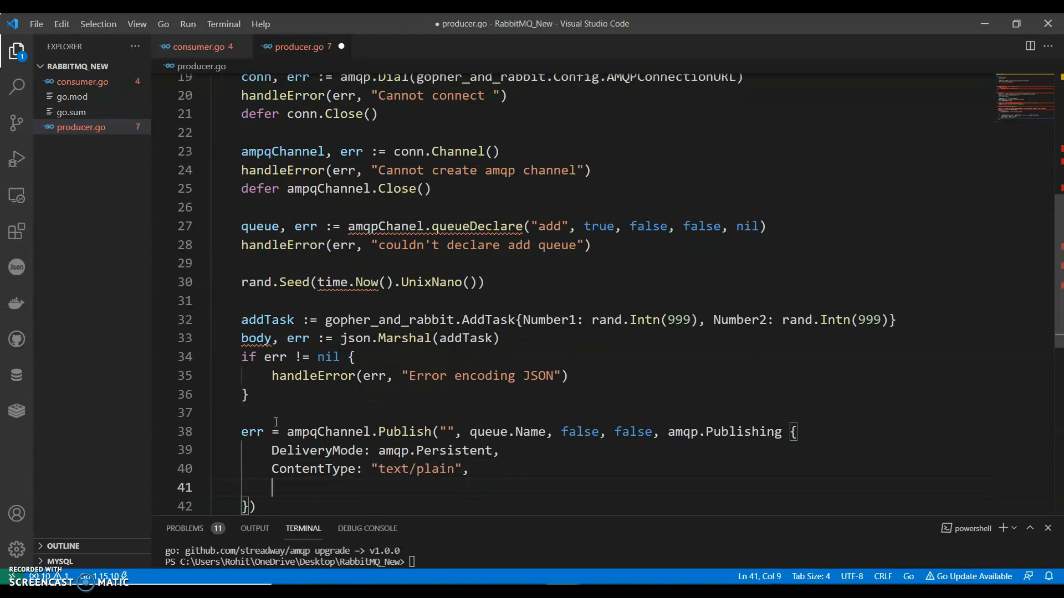
pyautogui.write('Body: body,')
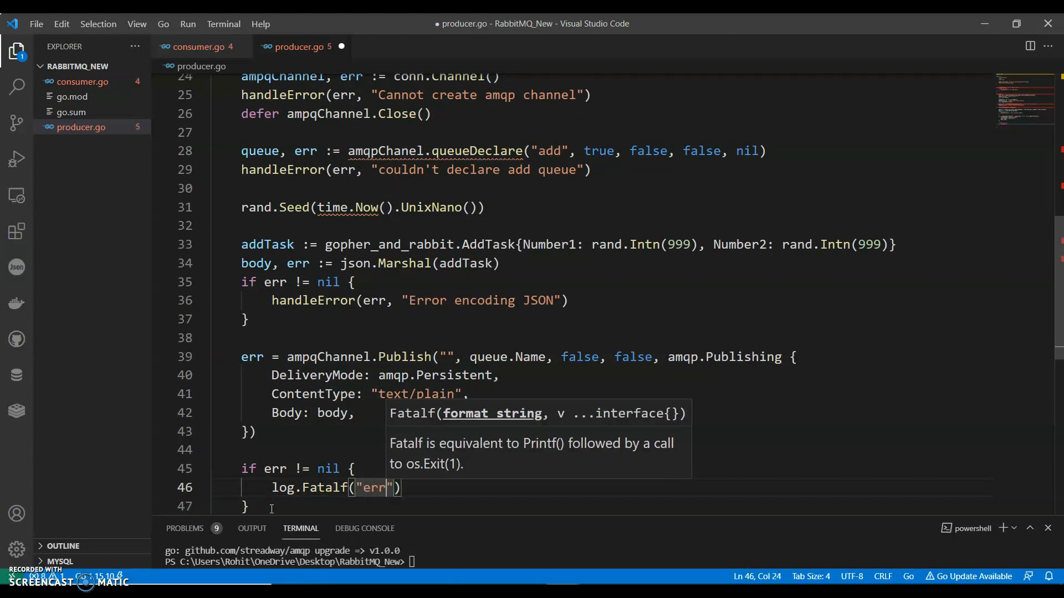
# Add an if err != nil block that log.Fatalf's the publish error, and start a log call.
pyautogui.write('error in pus')
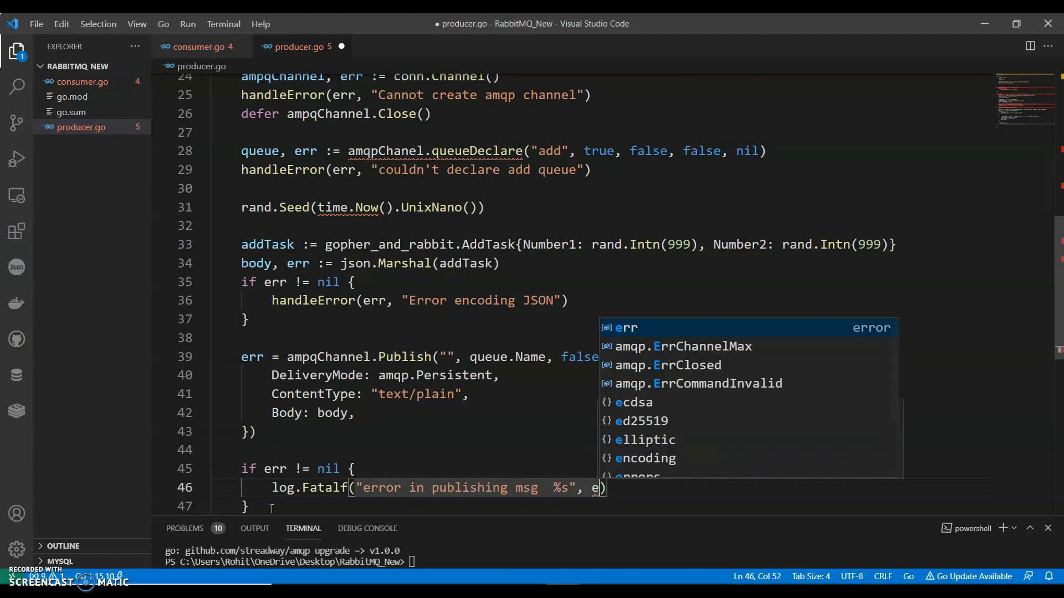
pyautogui.write('log.Printf("')
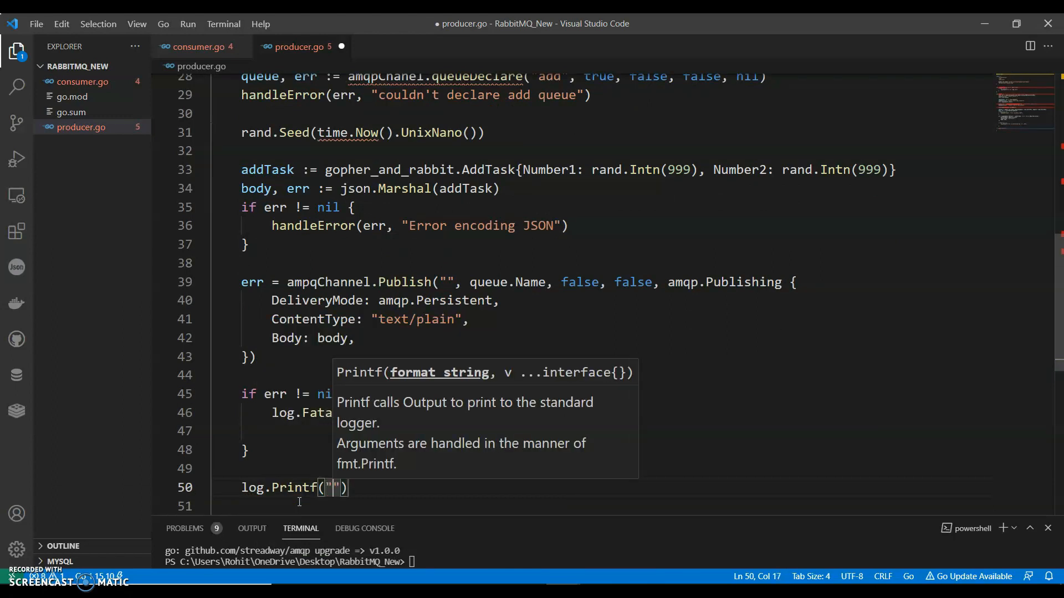
# Log "AddTask: %d+%d" with addTask.Number1 and addTask.Number2, fixing the QueueDeclare call.
pyautogui.write('AddTask')
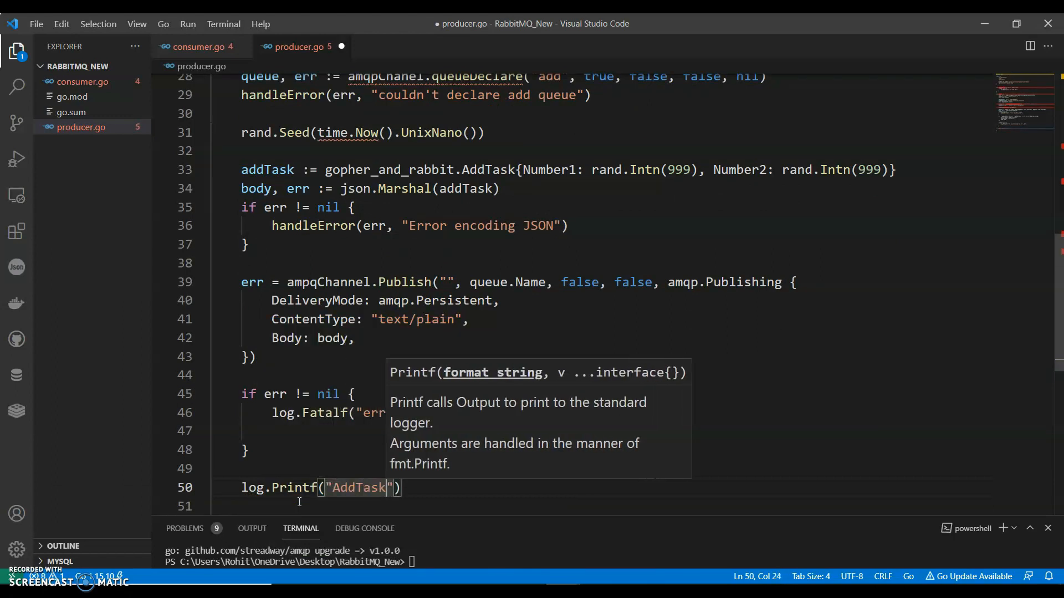
pyautogui.write(': %d+%d')
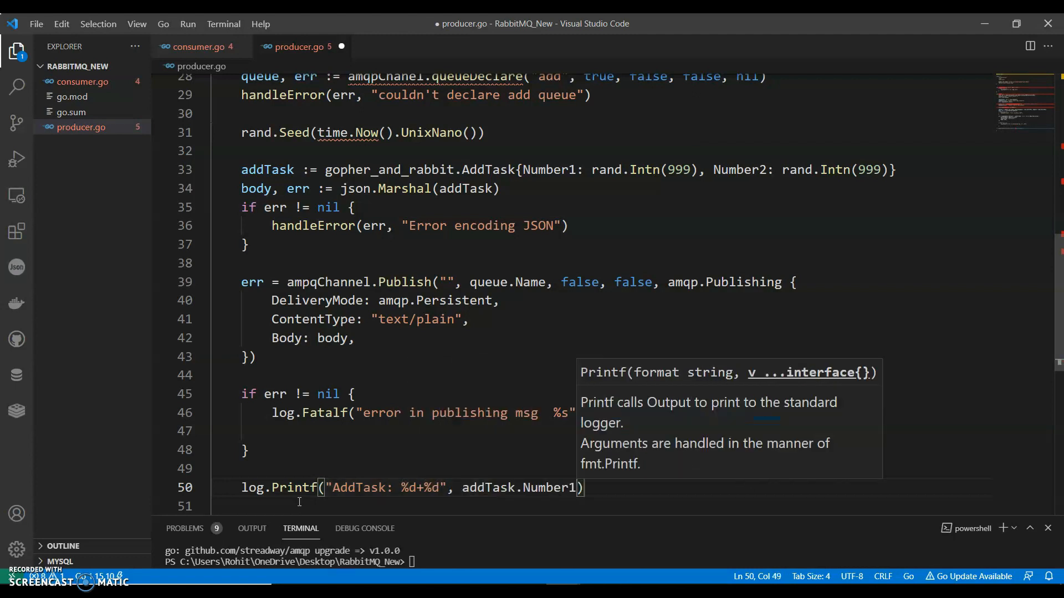
pyautogui.write(', add')
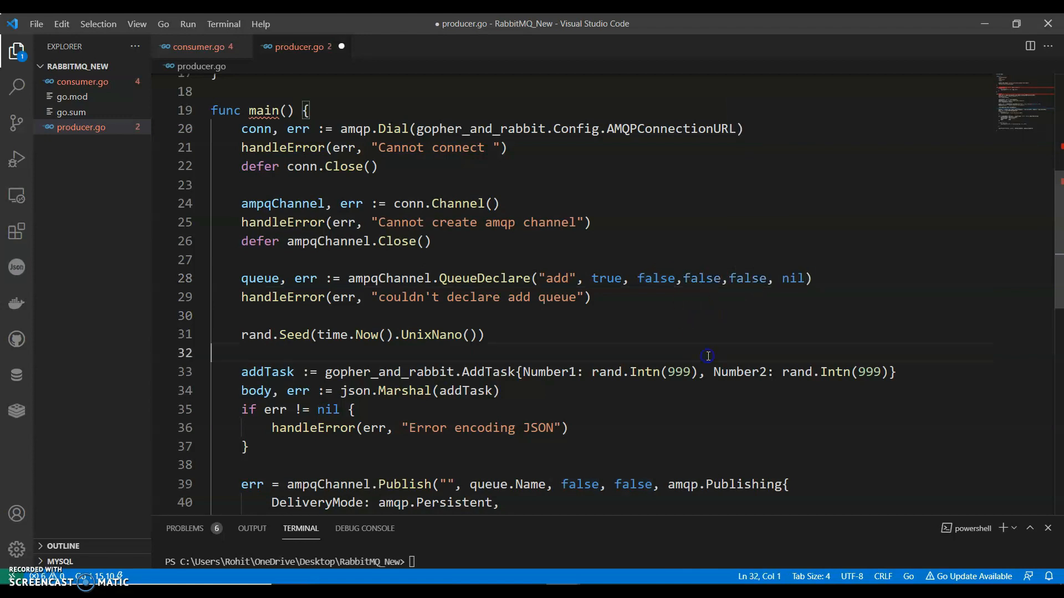
# Save producer.go and reuse its QueueDeclare line with ampqChannel in consumer.go.
pyautogui.press('ctrl+s')
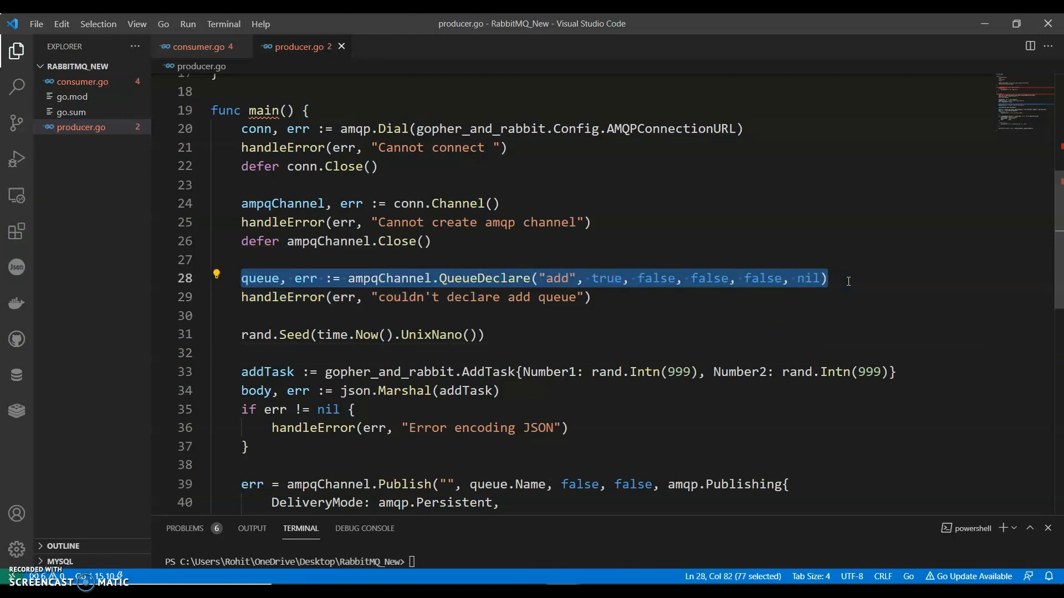
pyautogui.click(197, 46)
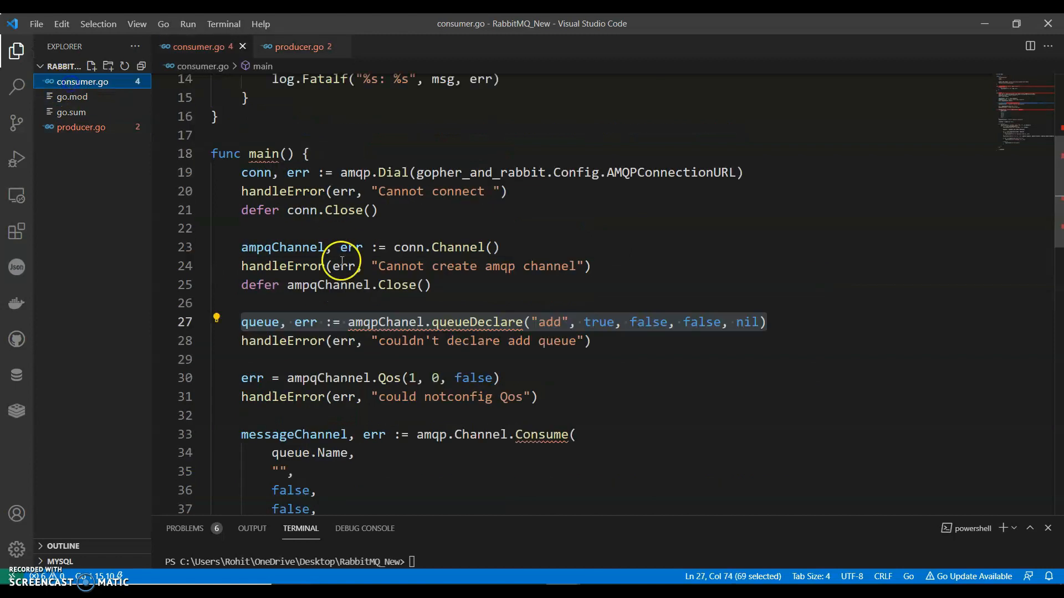
pyautogui.click(246, 321)
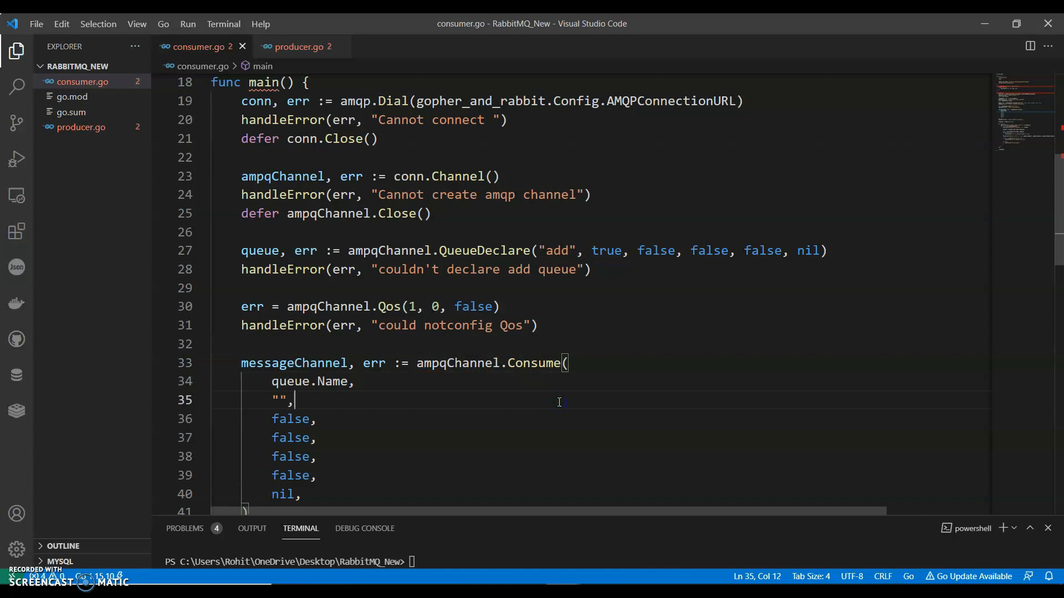
# Correct consumer.go's consume call and the "Result of %d + %d is" format string.
pyautogui.scroll(-3)
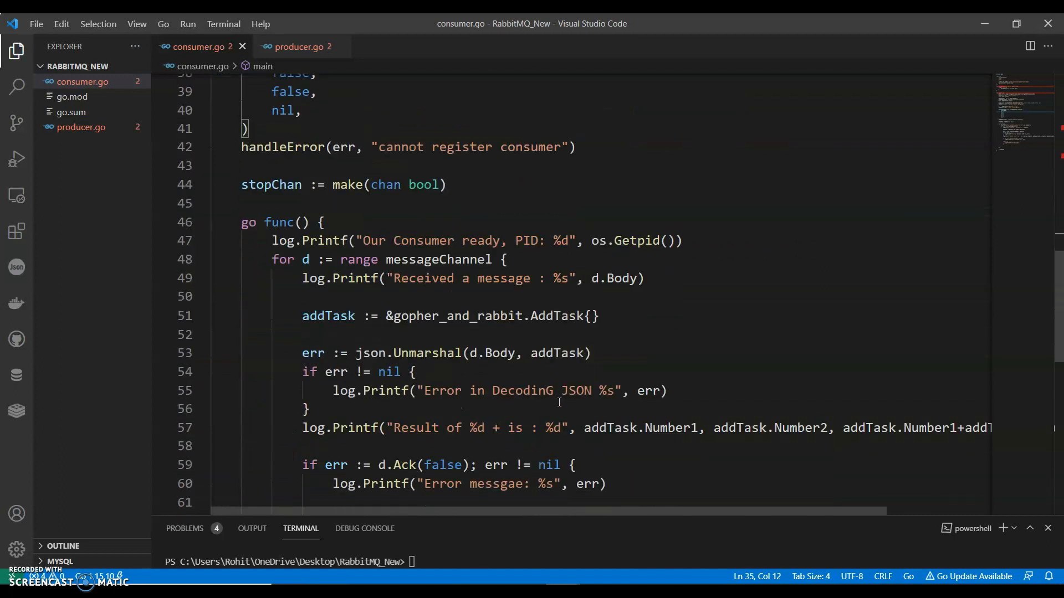
pyautogui.scroll(-3)
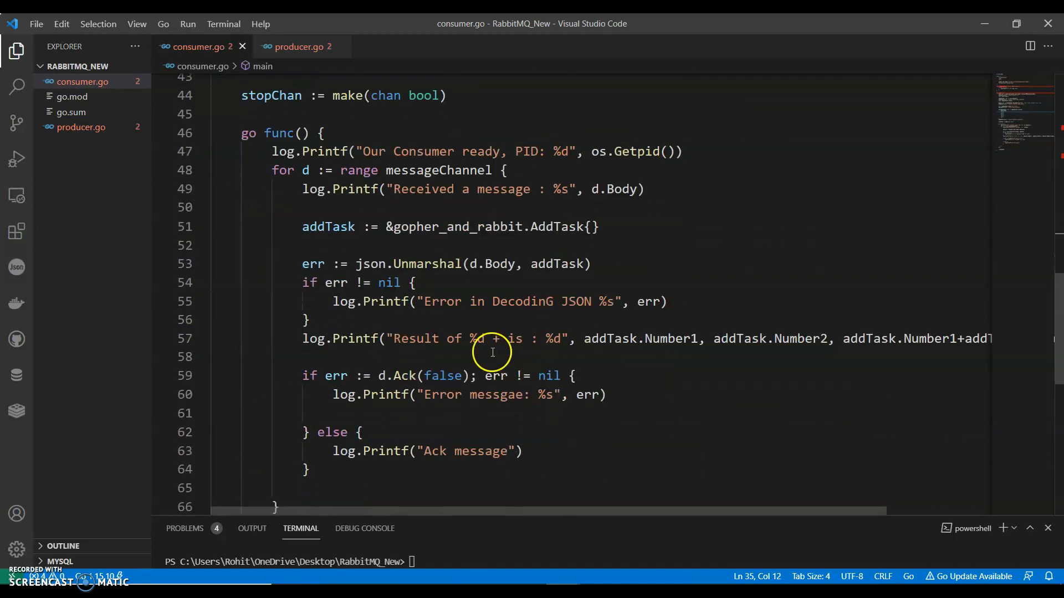
pyautogui.click(508, 339)
pyautogui.write(' %d')
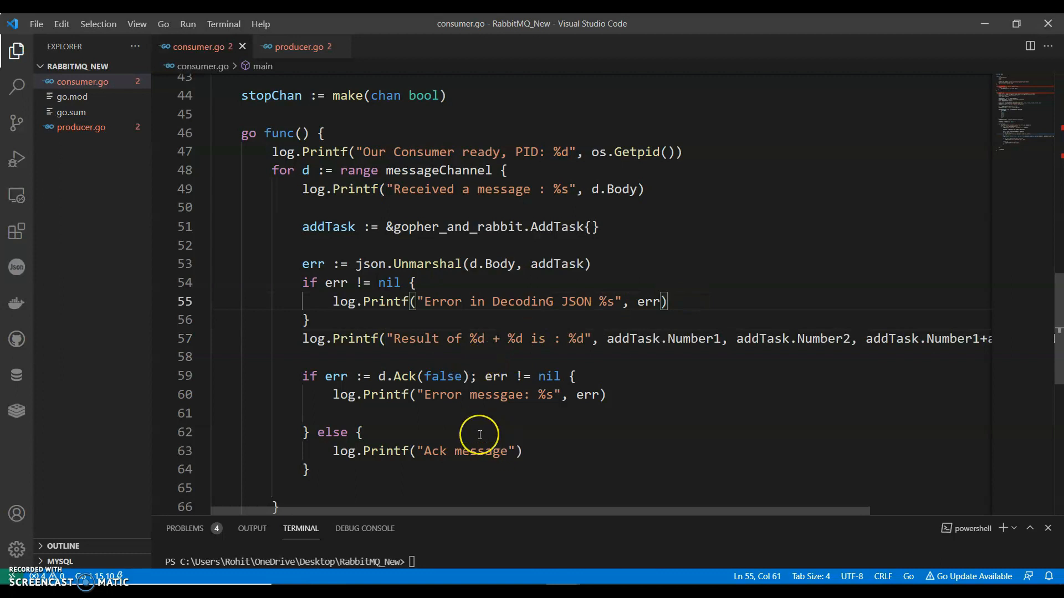
pyautogui.scroll(-3)
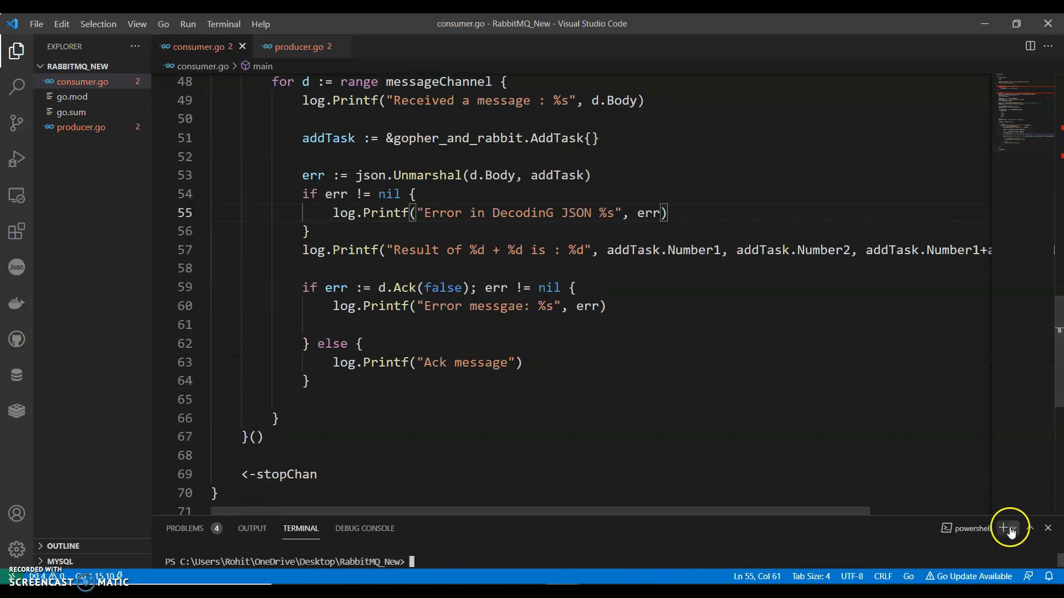
# Run go run ./producer.go in a new terminal, then start go run ./consumer.go to receive the sum.
pyautogui.click(1008, 528)
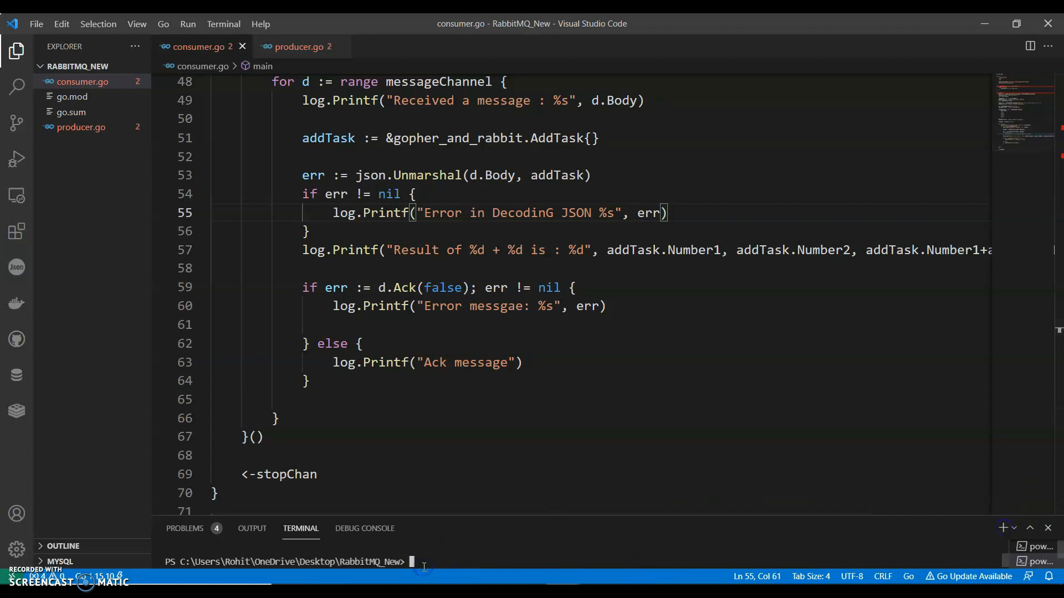
pyautogui.write('go run')
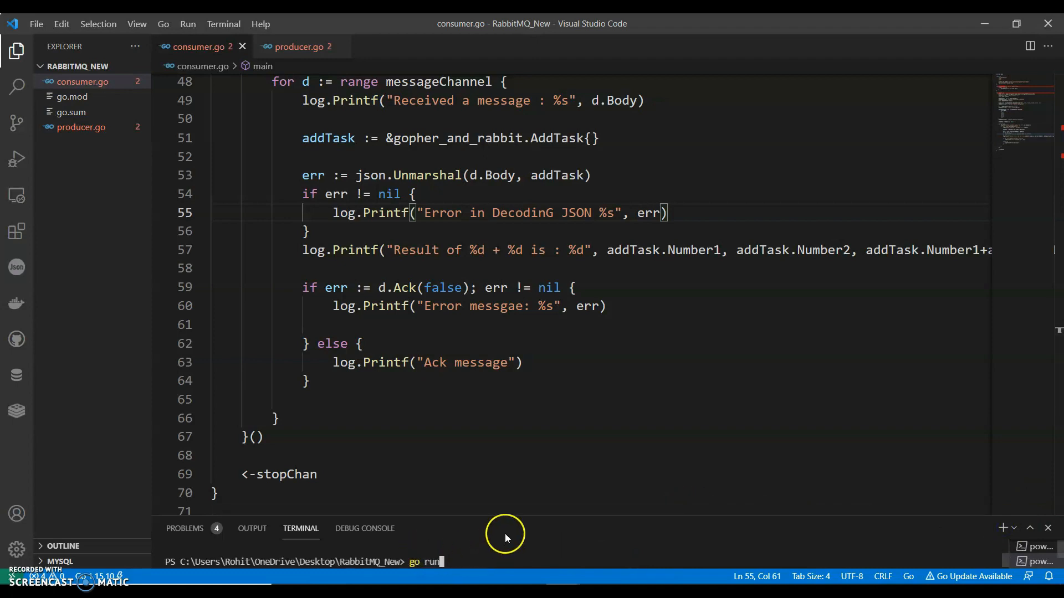
pyautogui.write('.')
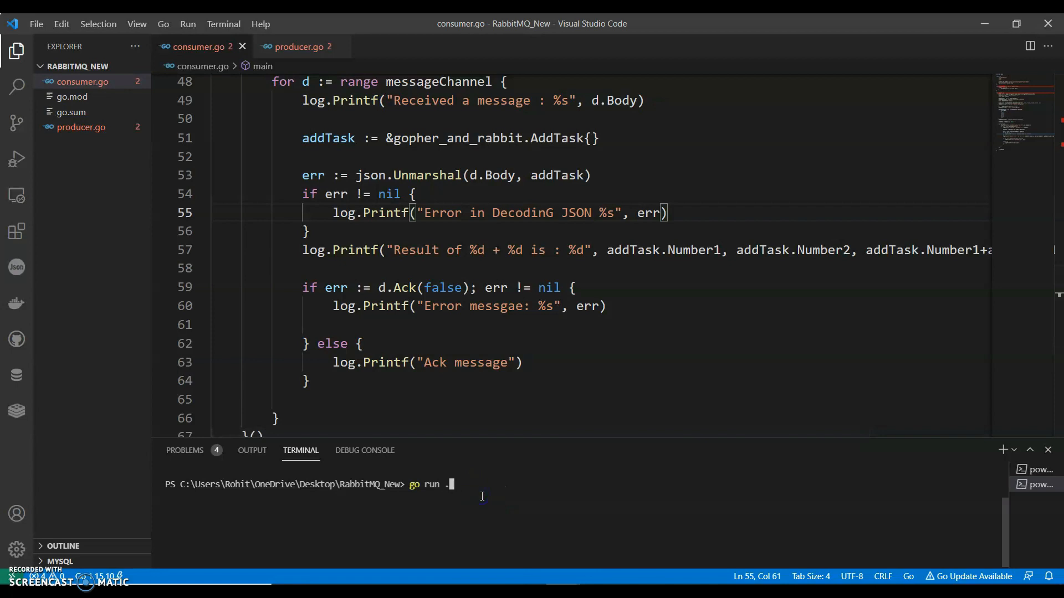
pyautogui.write('/producer')
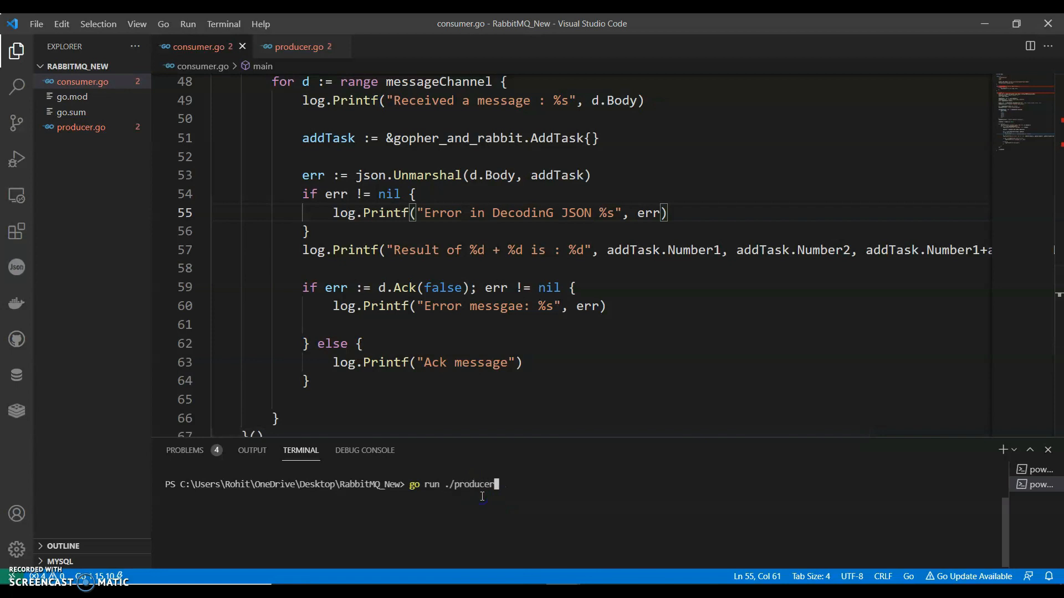
pyautogui.press('Return')
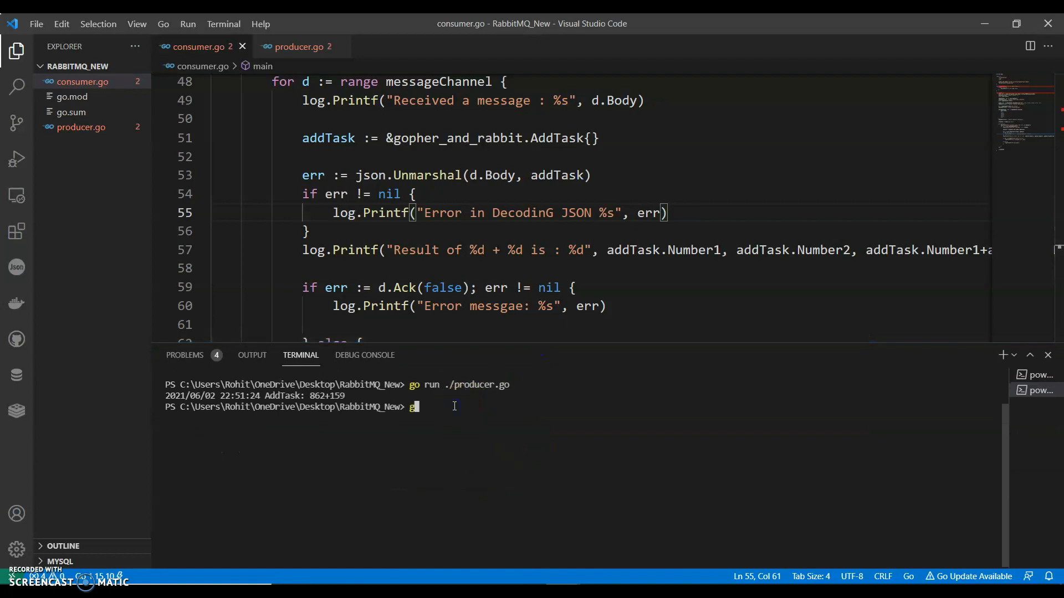
pyautogui.write('o run ./consumer.go')
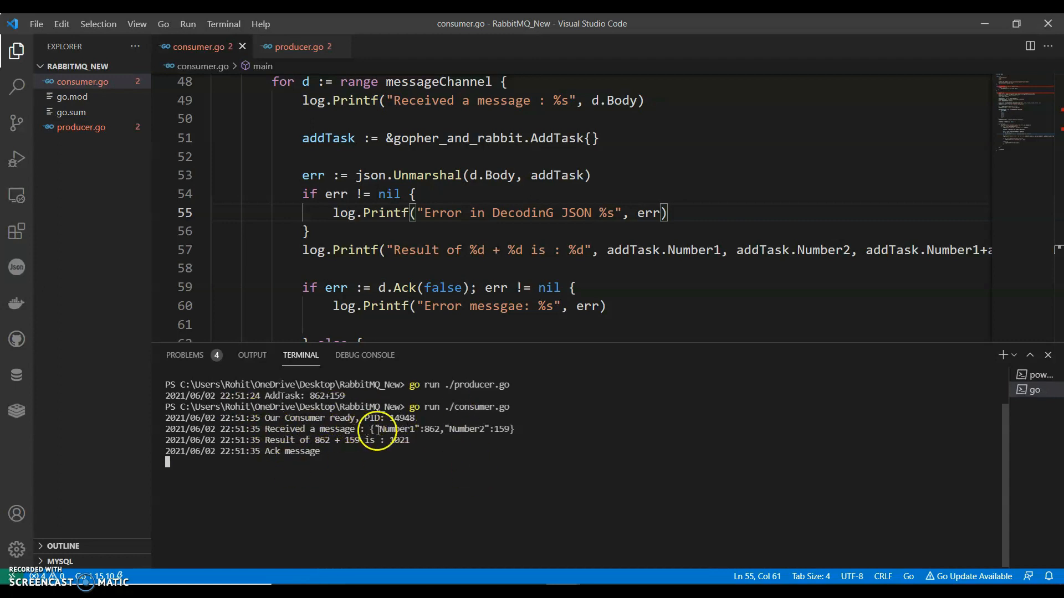
pyautogui.moveTo(103, 510)
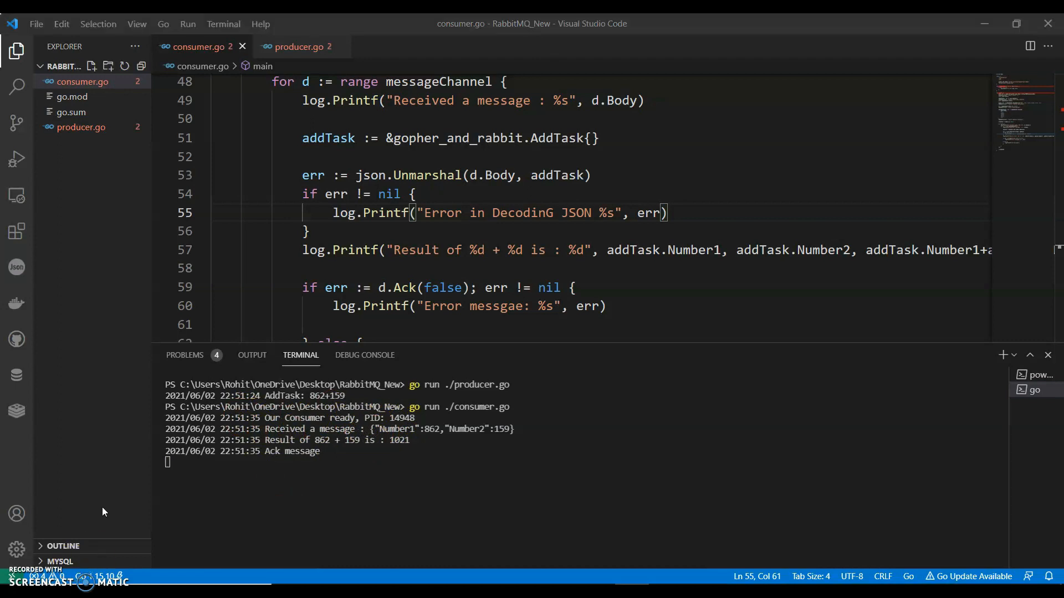